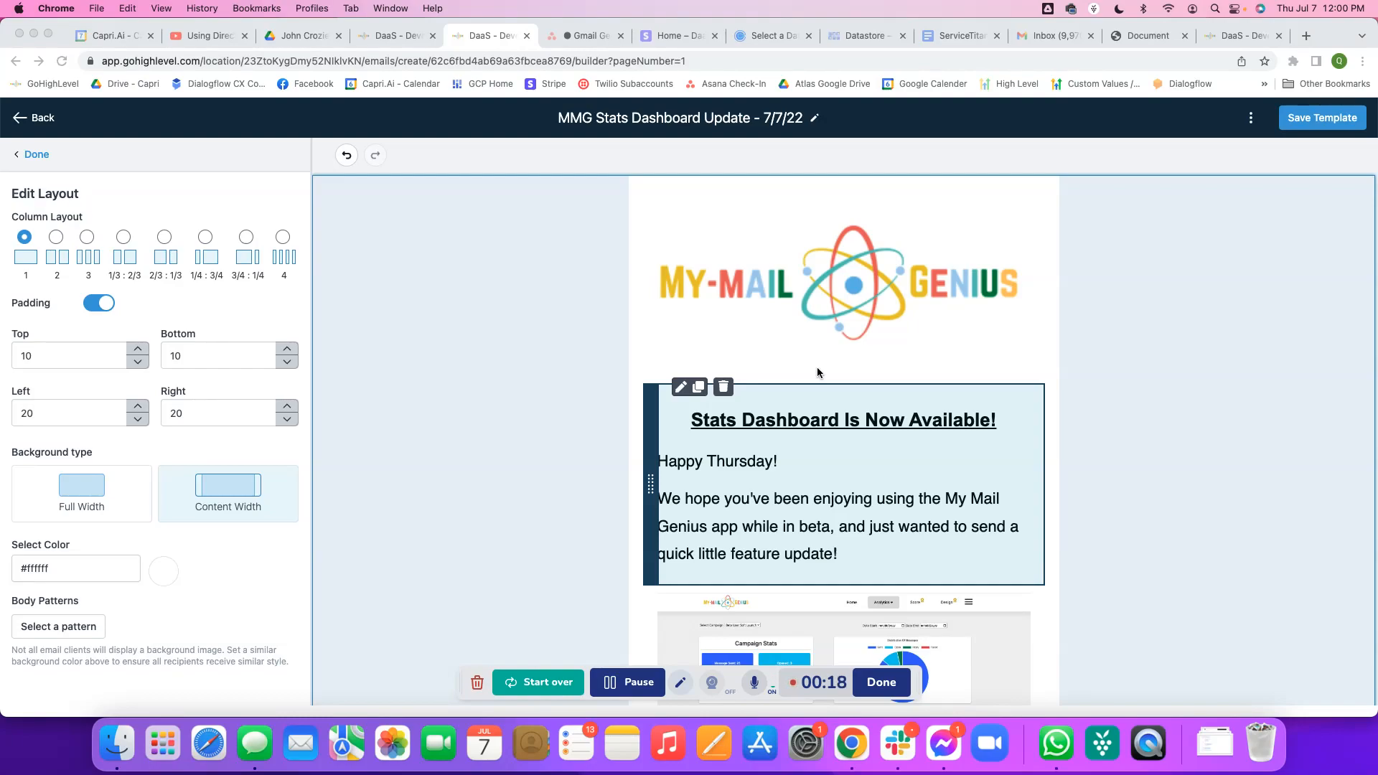
mouse_move(1055, 193)
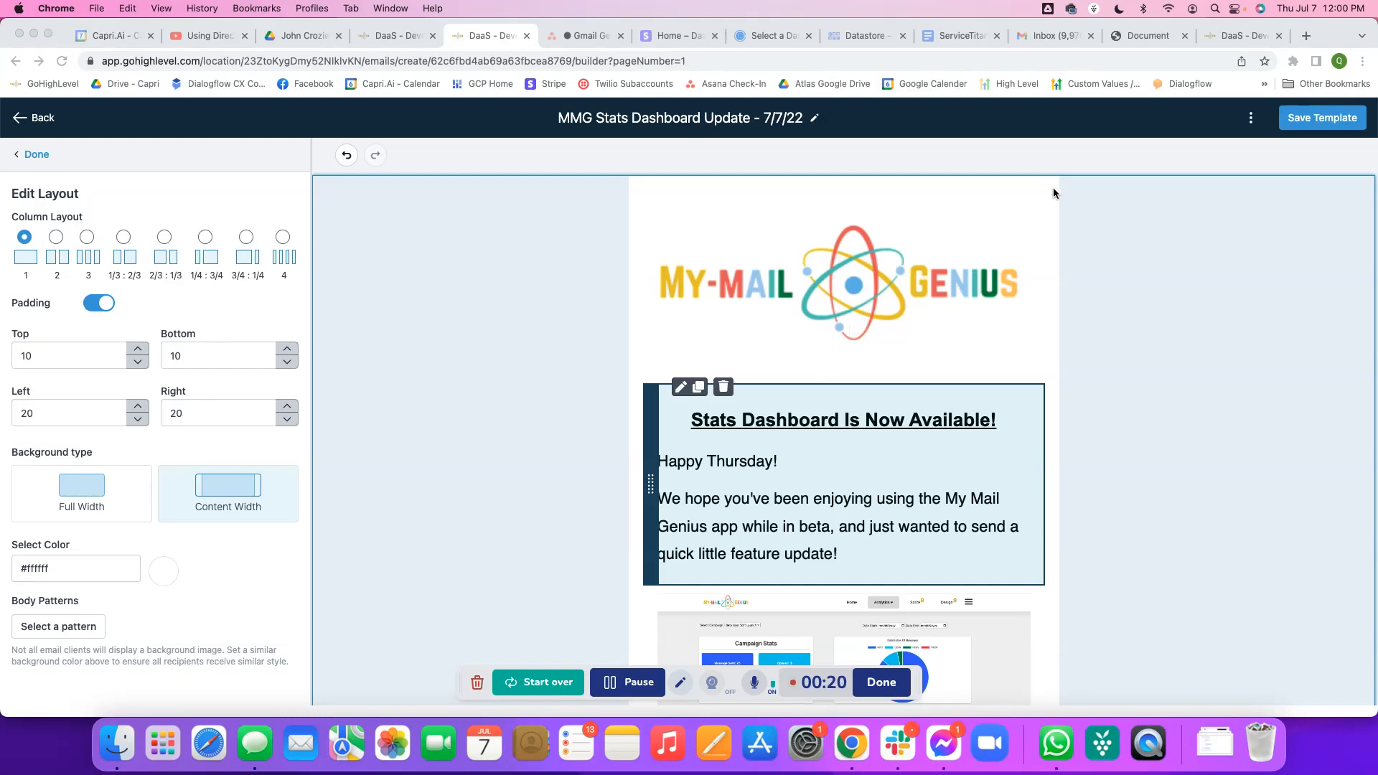
Step: Review the MMG Stats Dashboard Update template and its logo, then go back to Email Templates
scroll(down, 3)
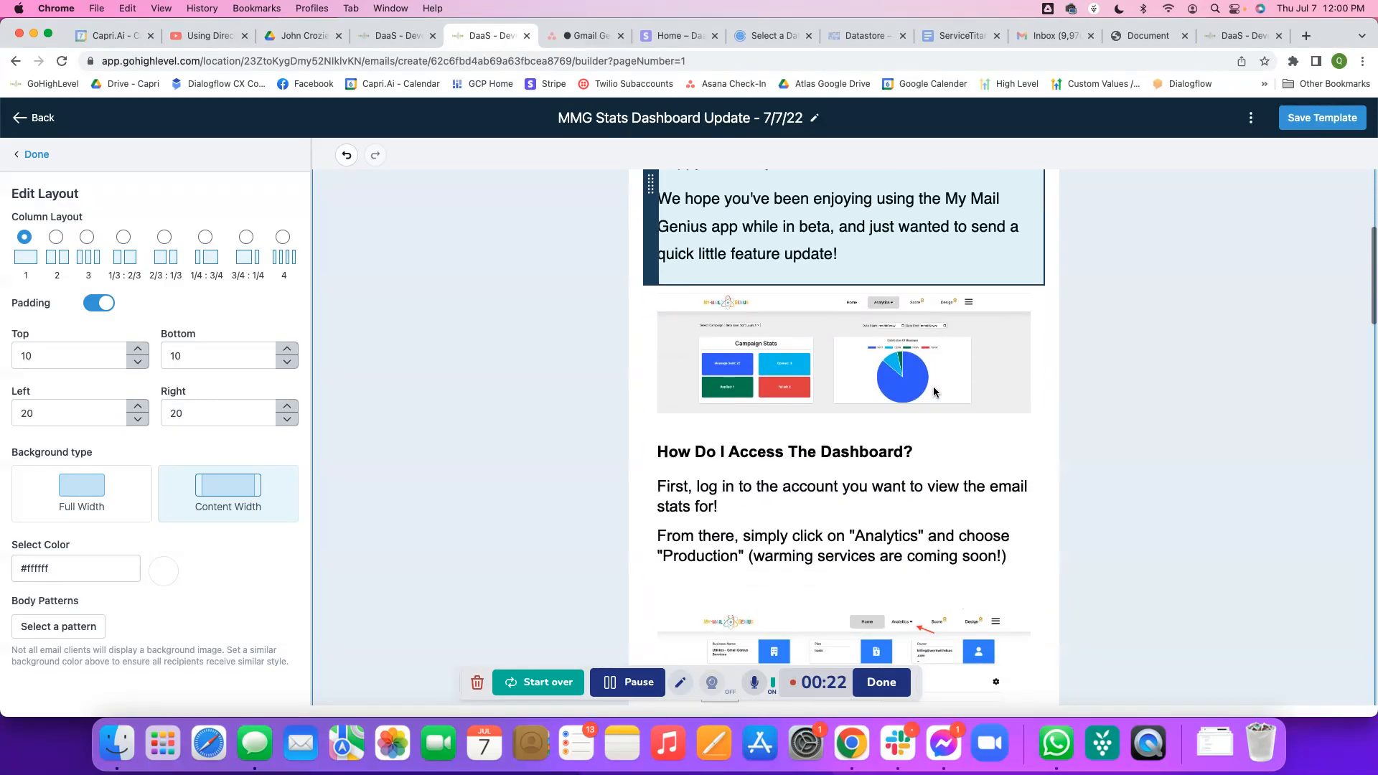
scroll(down, 3)
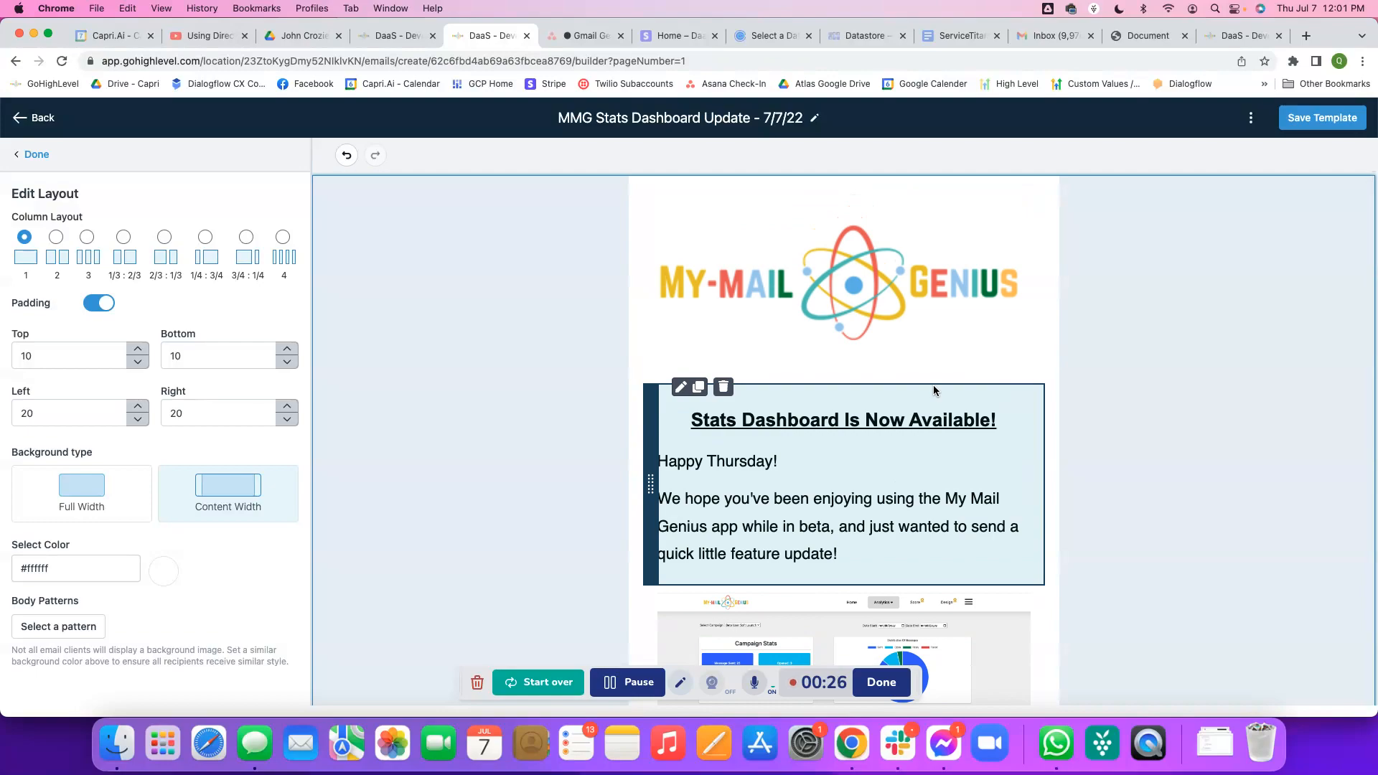
click(843, 282)
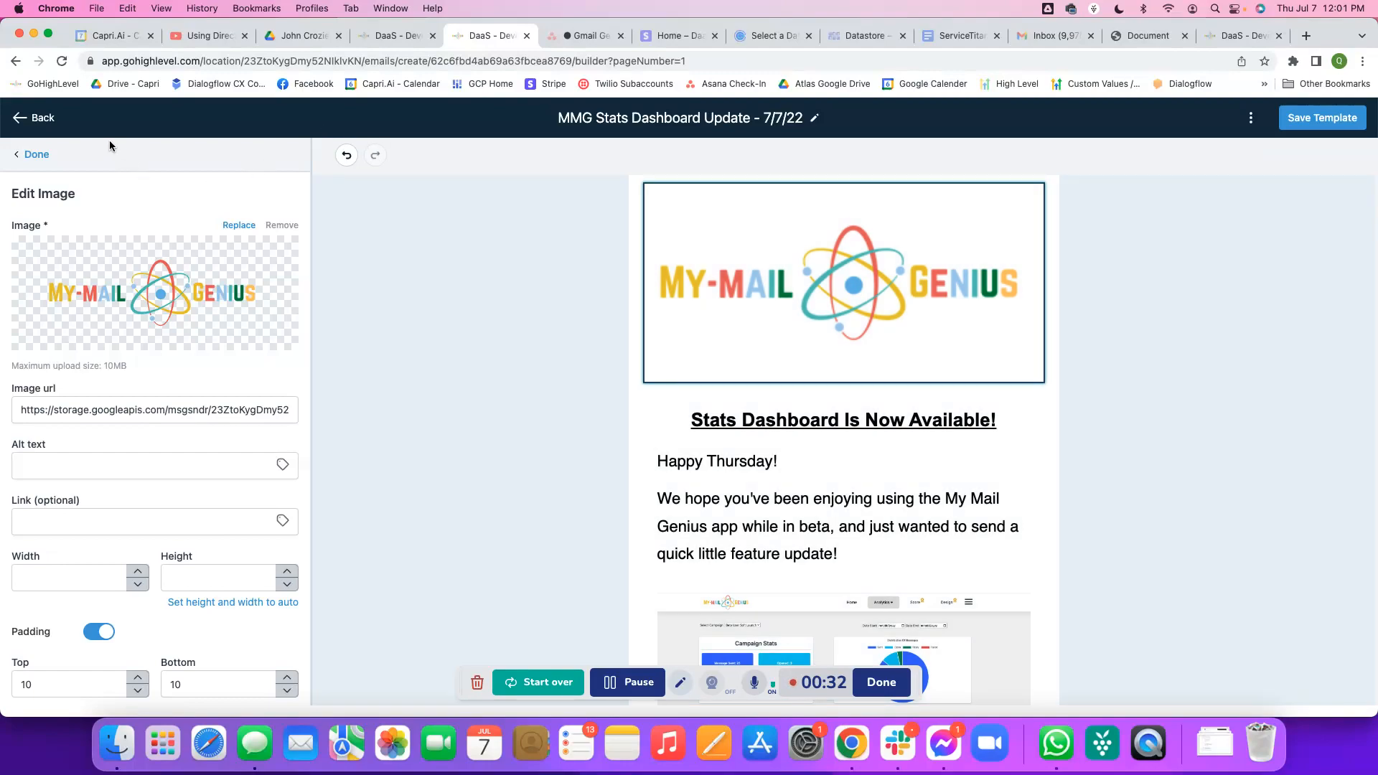
click(36, 153)
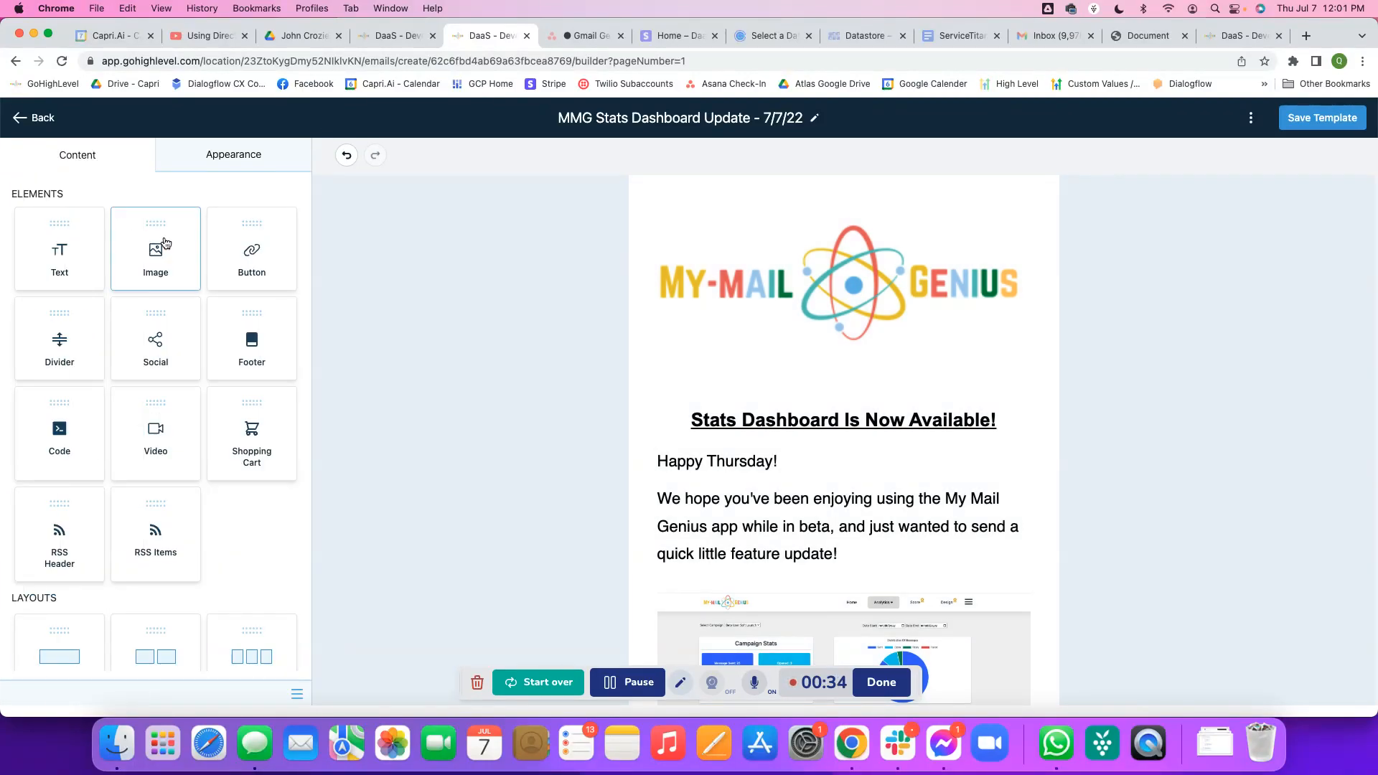
click(32, 117)
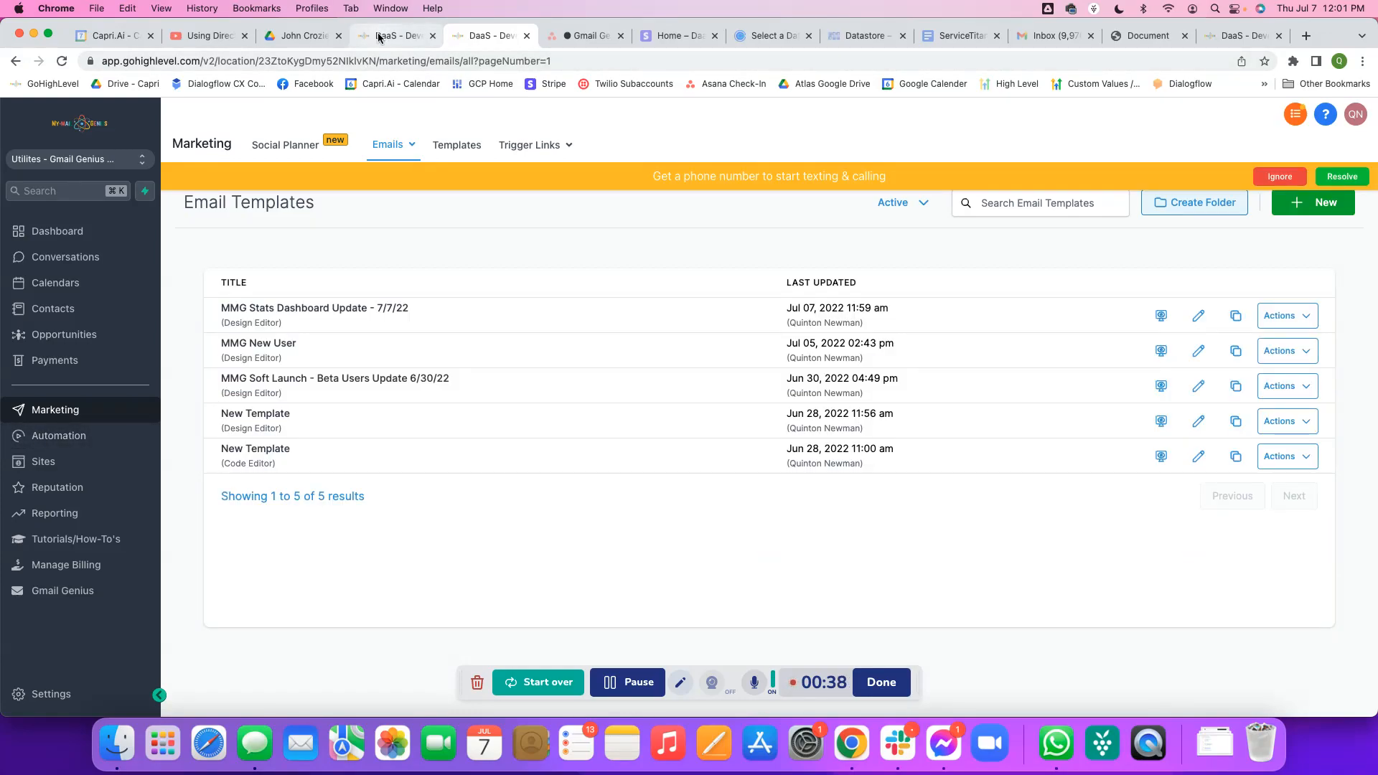
Step: In the Stats Dashboard Update workflow, inspect the Webhook step and open the Email step
click(394, 36)
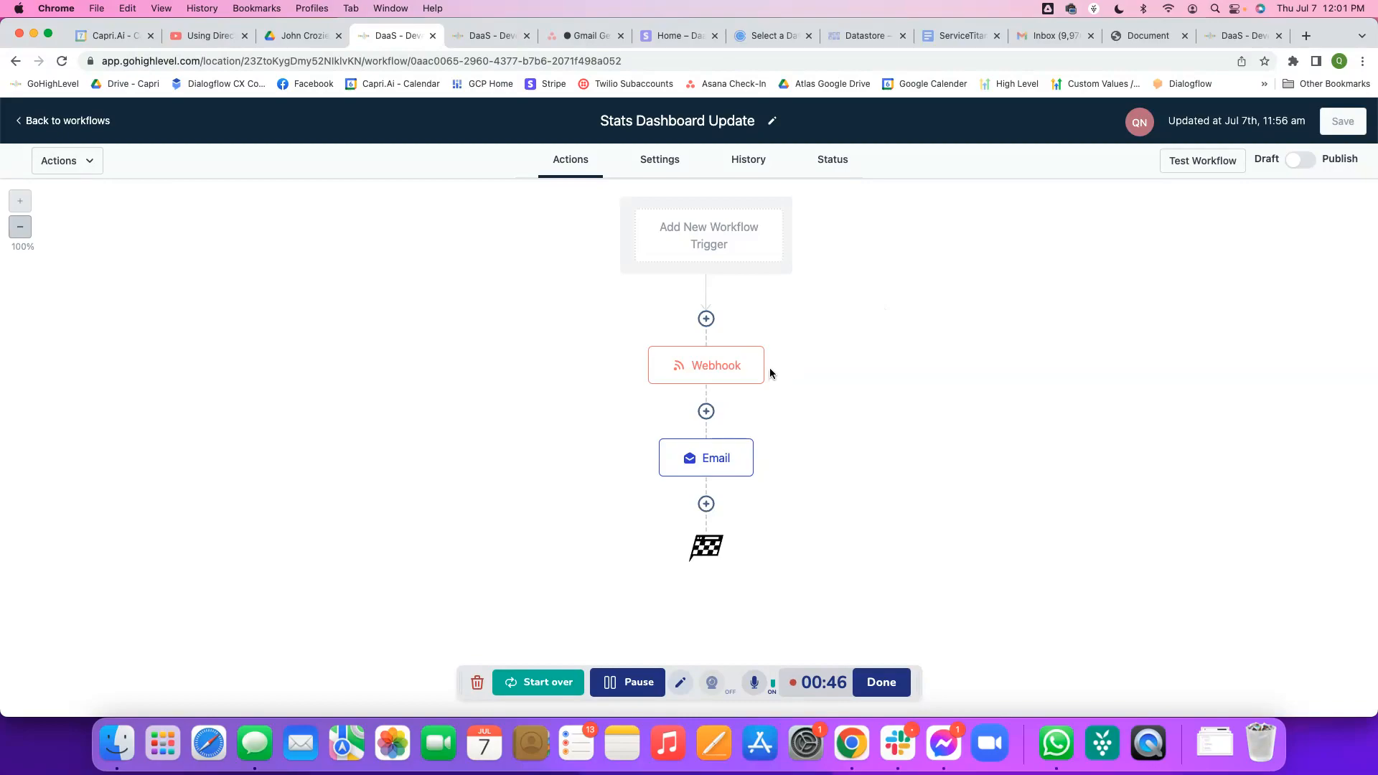
click(706, 365)
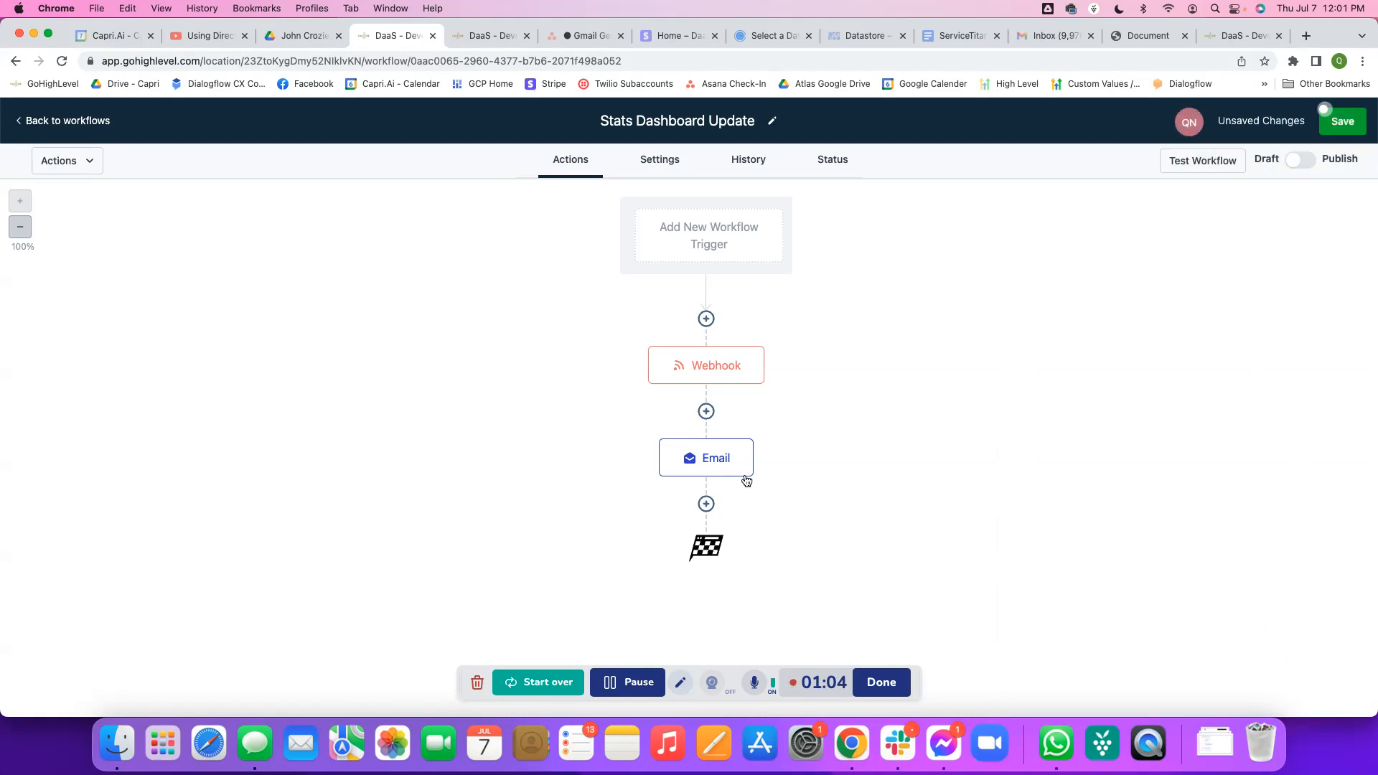
click(706, 458)
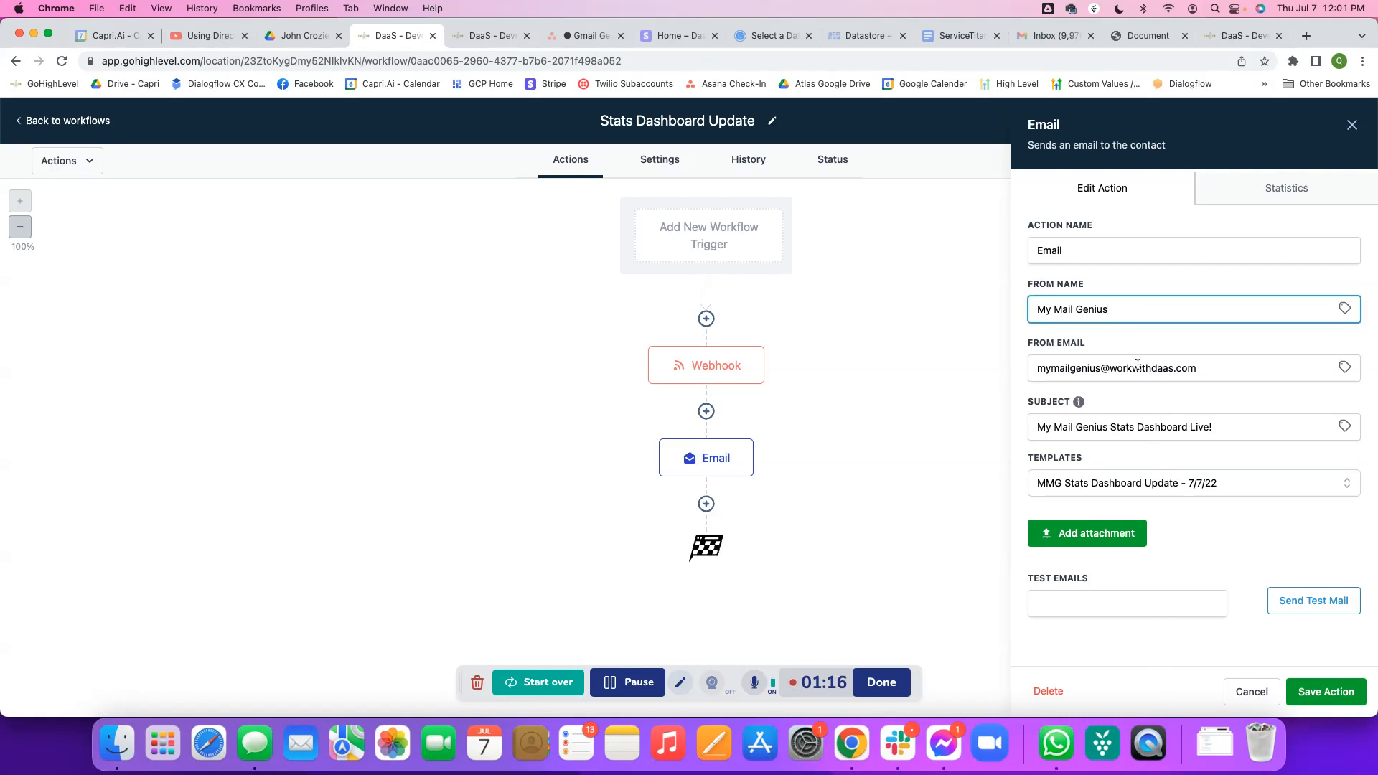
mouse_move(1137, 368)
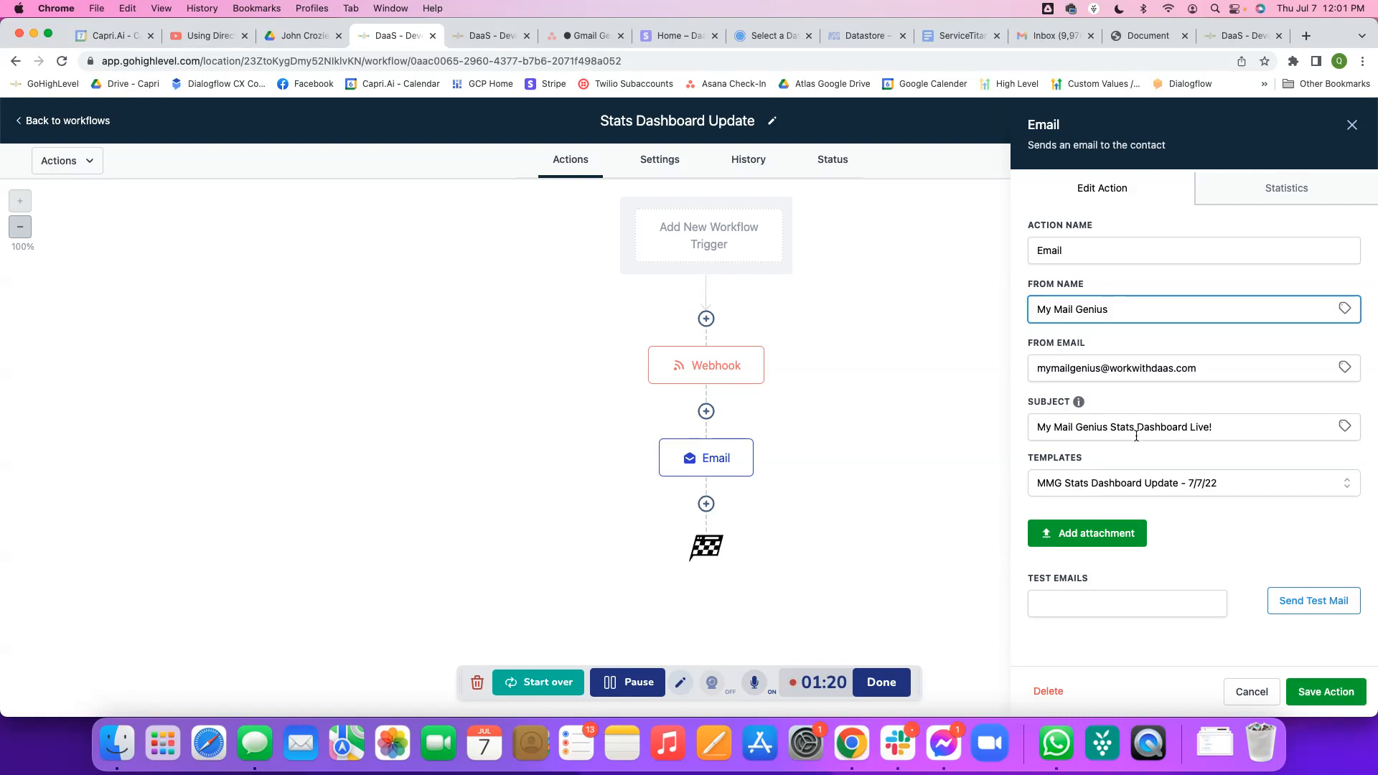
Step: Check the 'Dashboard' subject and template, then close the Email action panel
double_click(1163, 427)
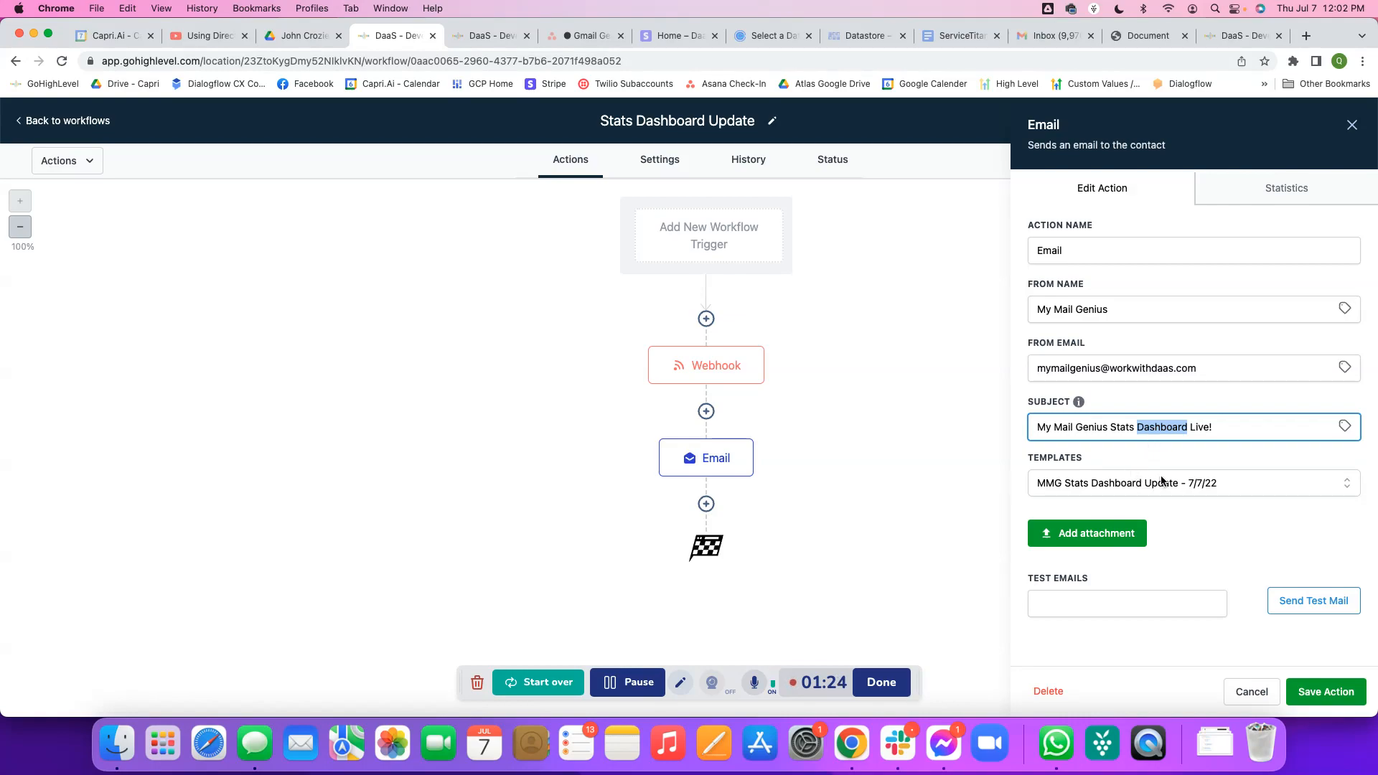
click(492, 36)
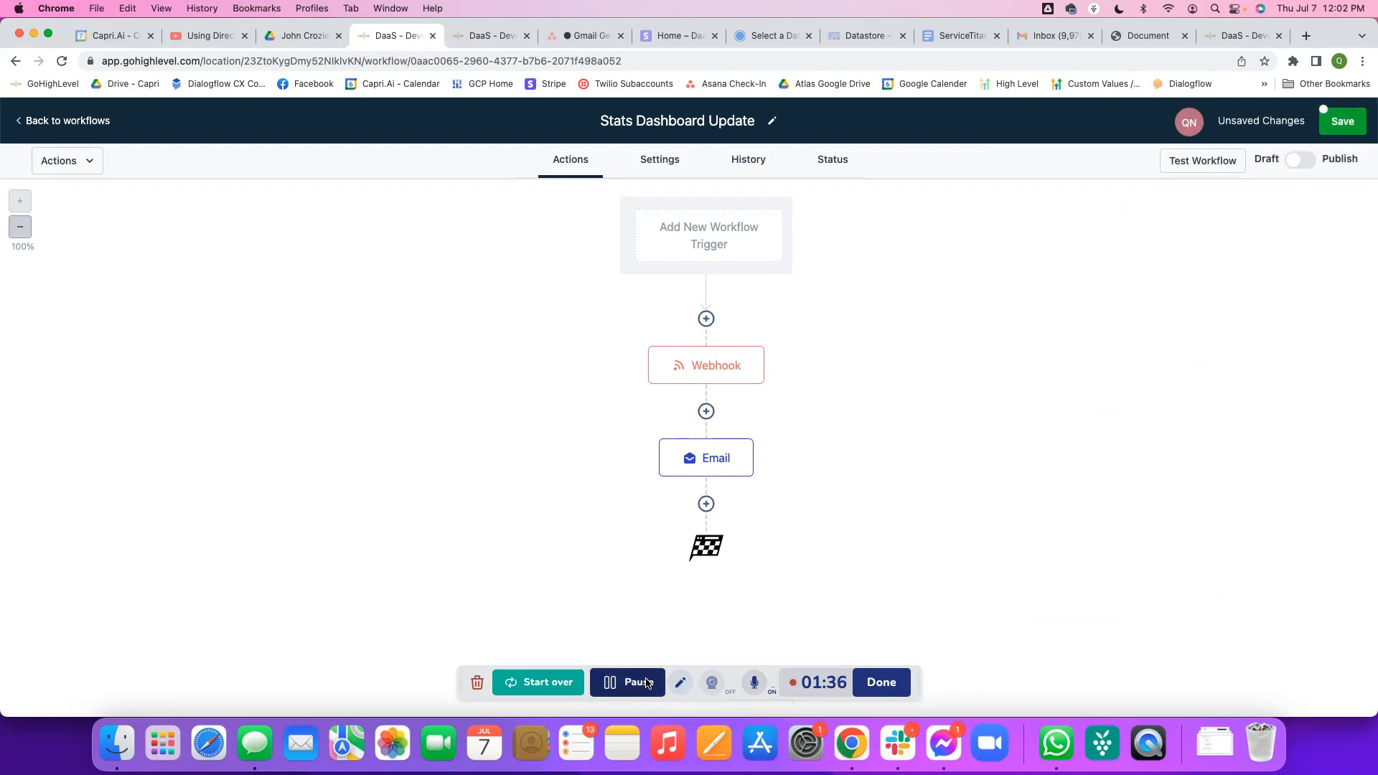
Step: Publish the workflow, return to workflows, and open the 198-record Contacts list
click(1299, 159)
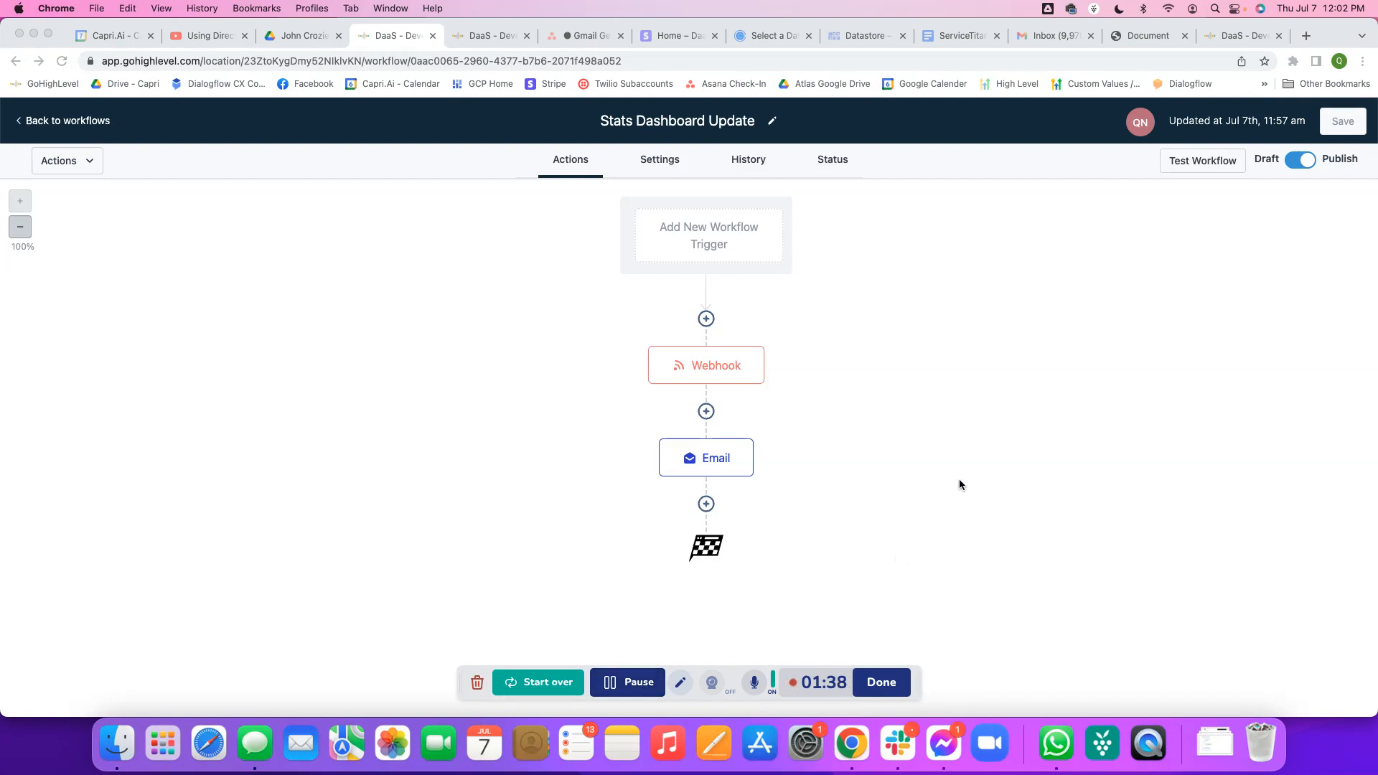
mouse_move(314, 189)
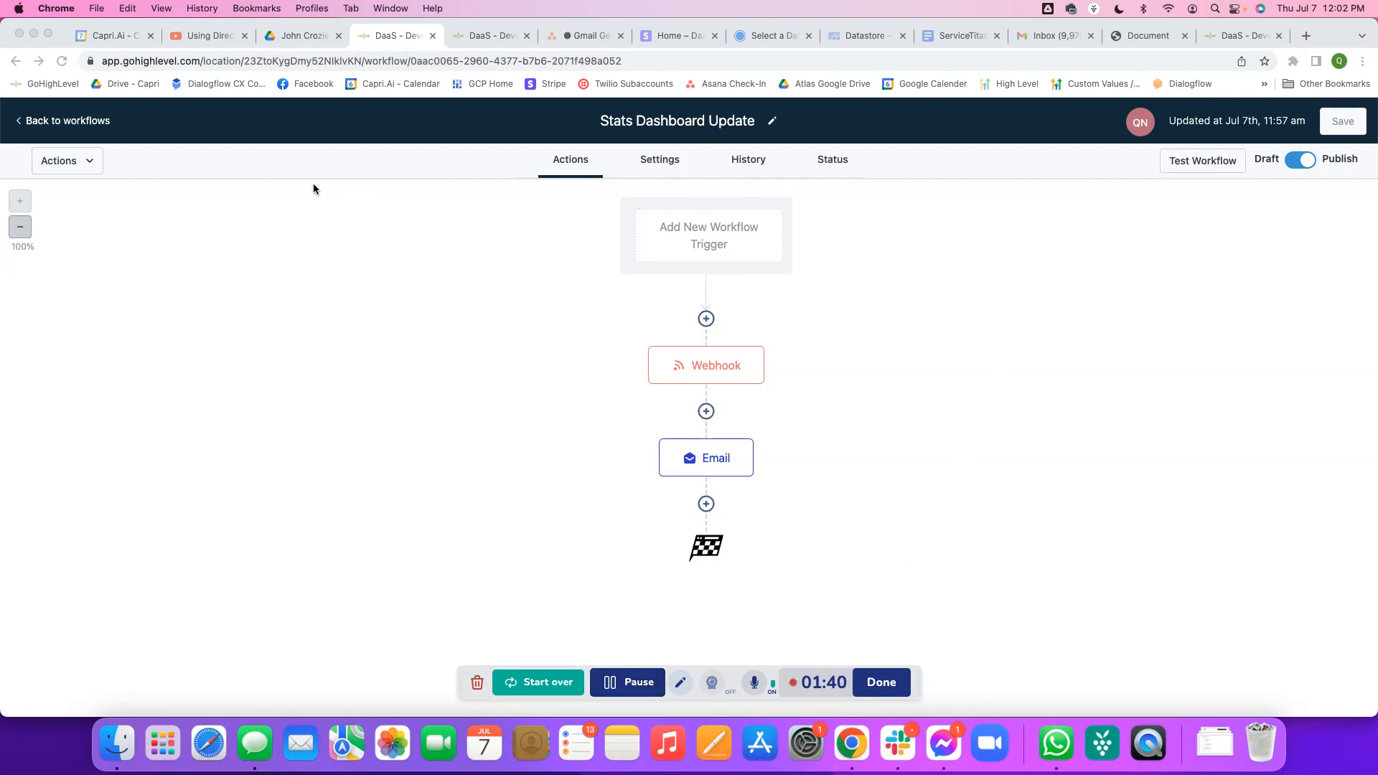
mouse_move(223, 194)
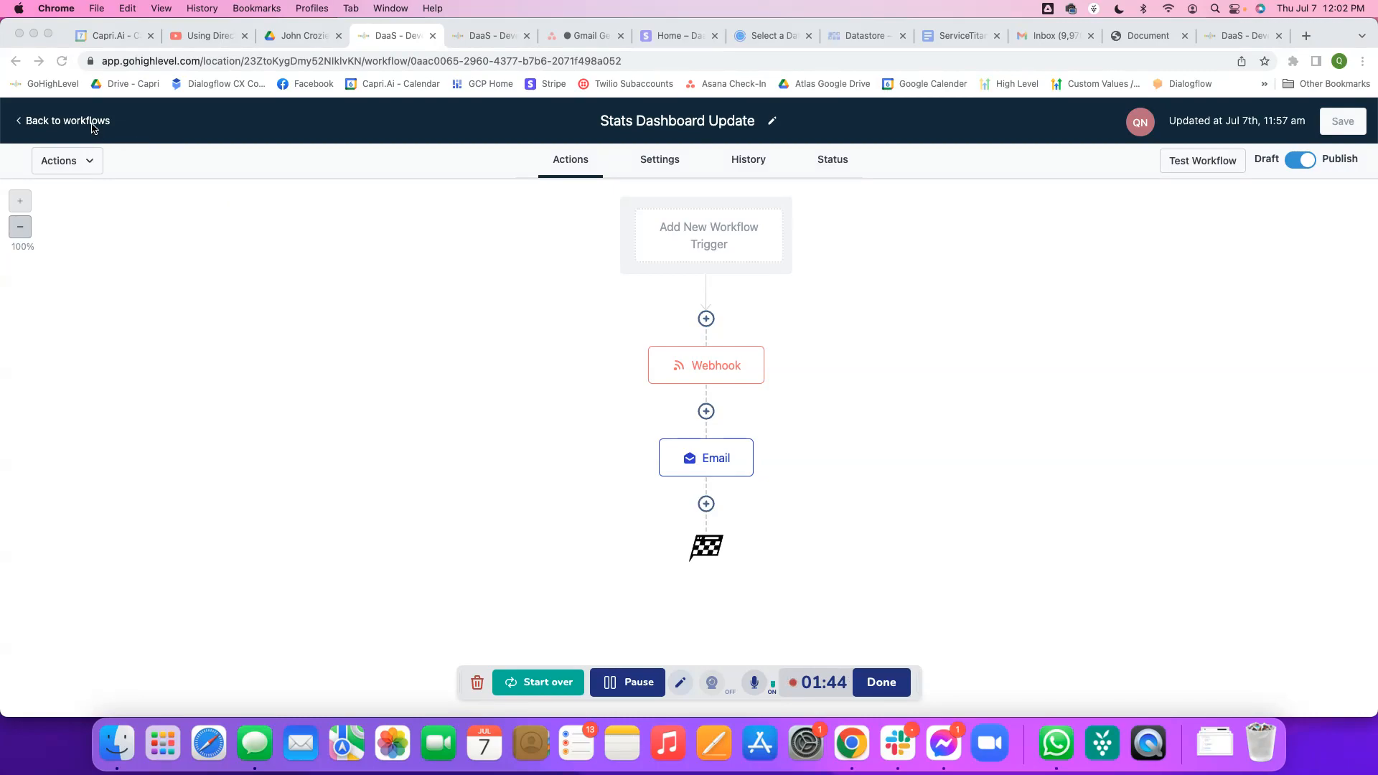
mouse_move(86, 126)
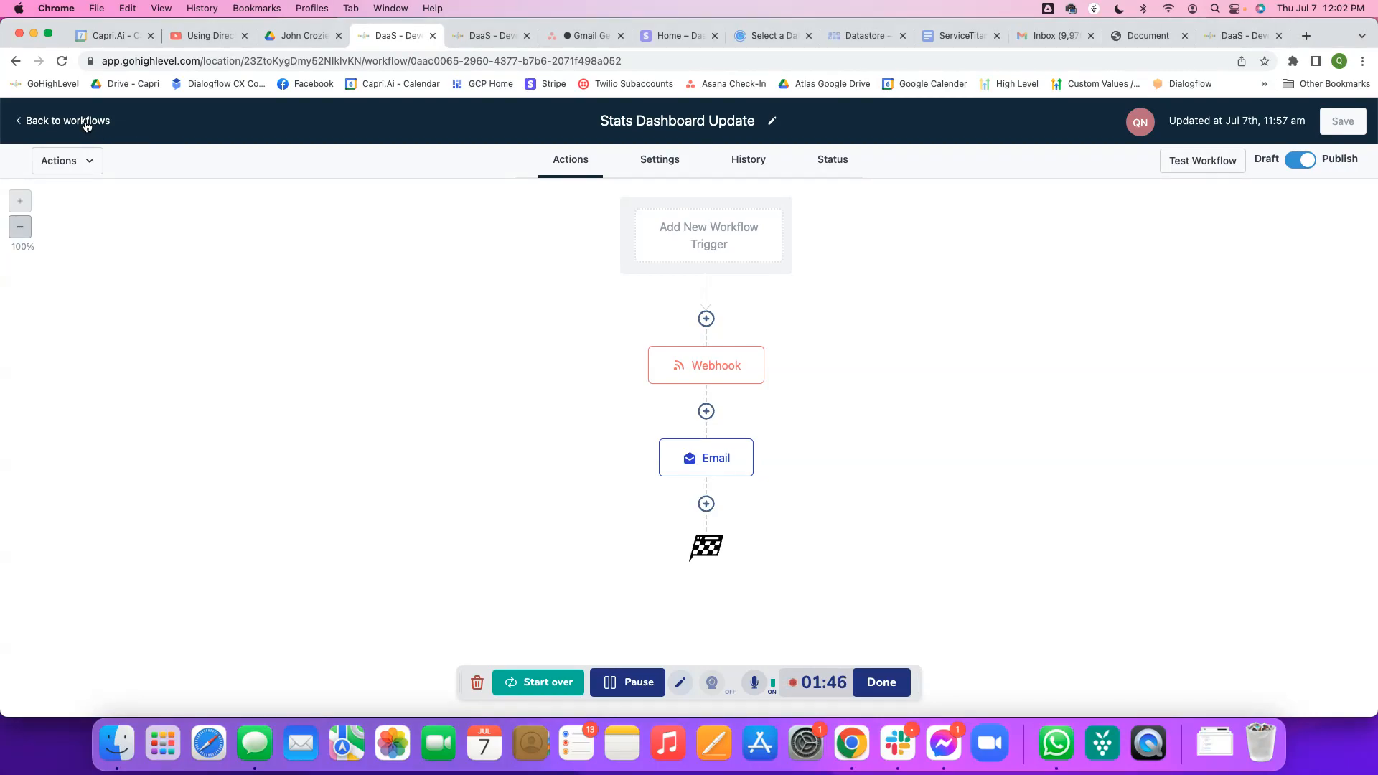
click(68, 120)
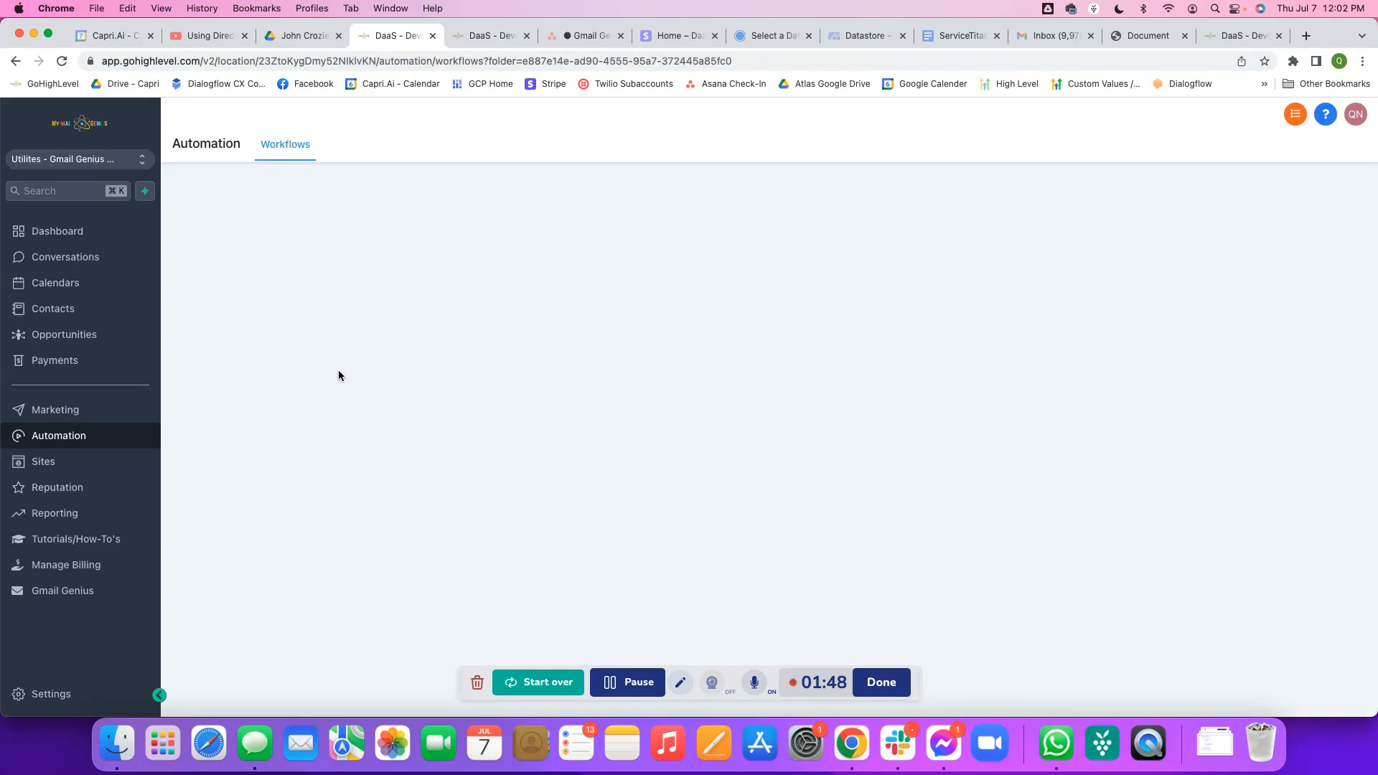
click(52, 309)
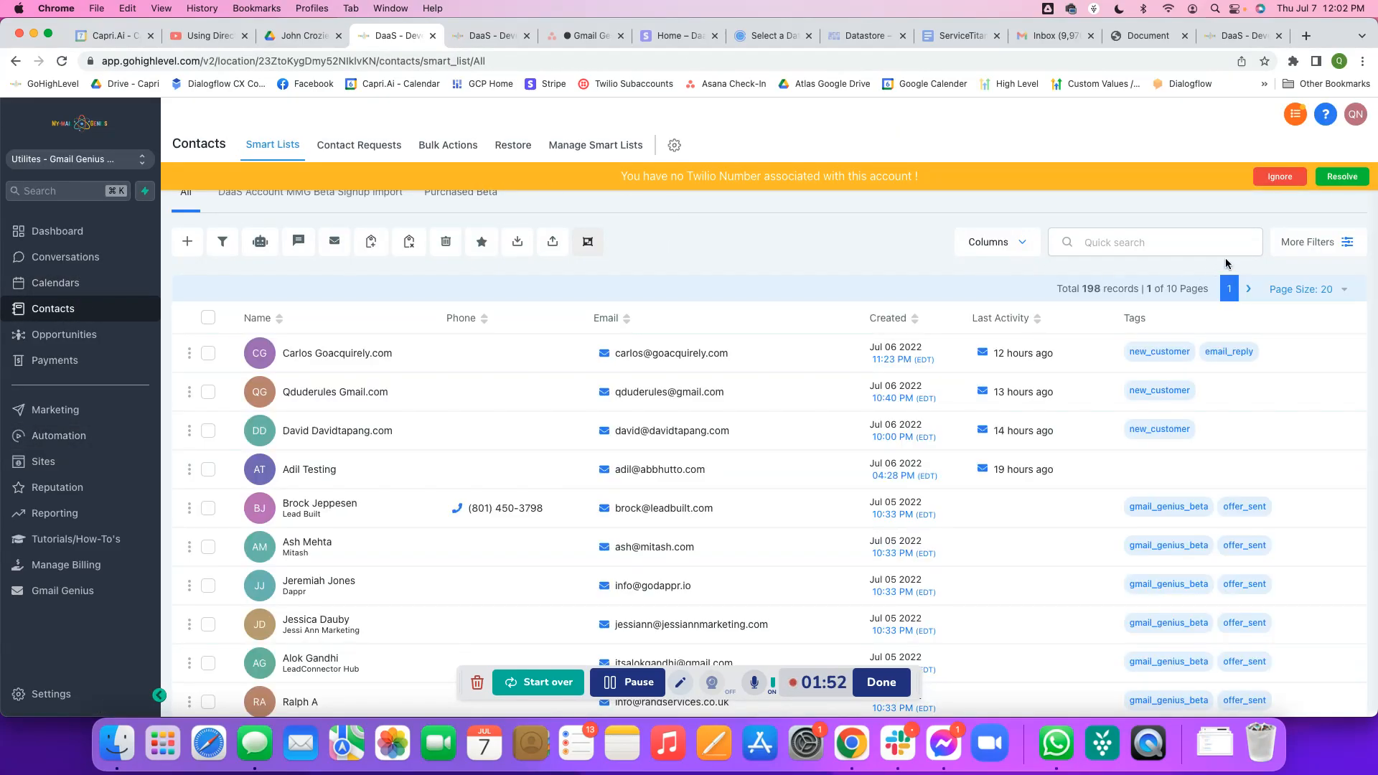
Step: Select all 21 Purchased Beta contacts and choose Add to Campaign / Workflow
click(461, 192)
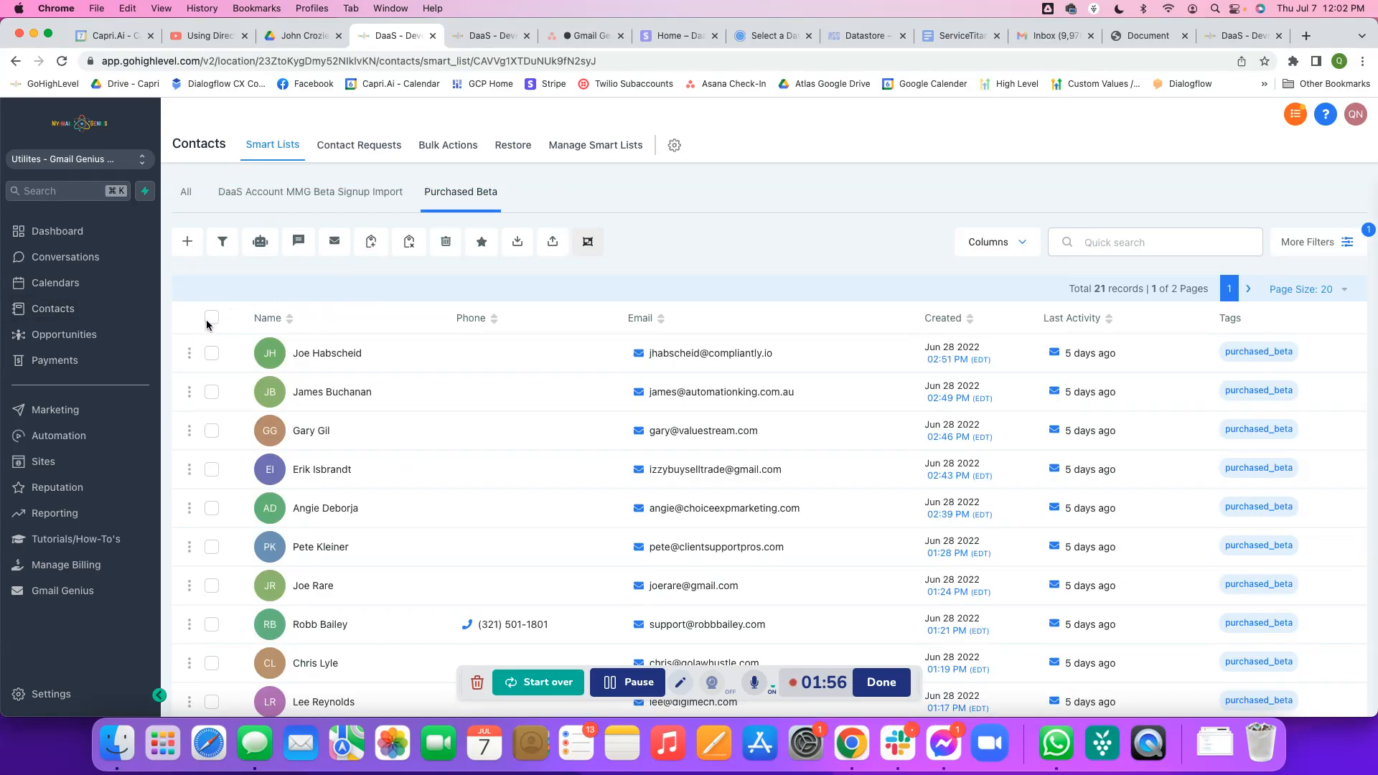
click(211, 318)
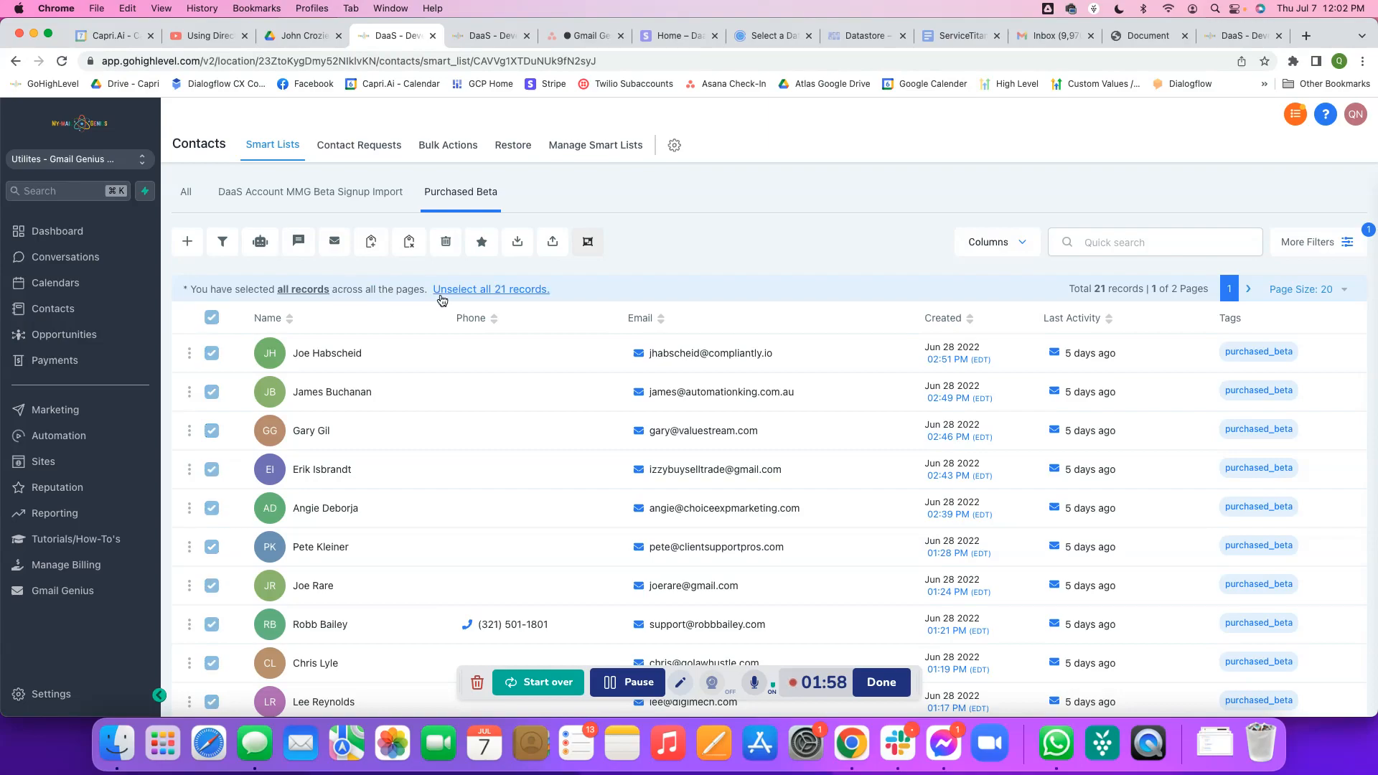
mouse_move(260, 242)
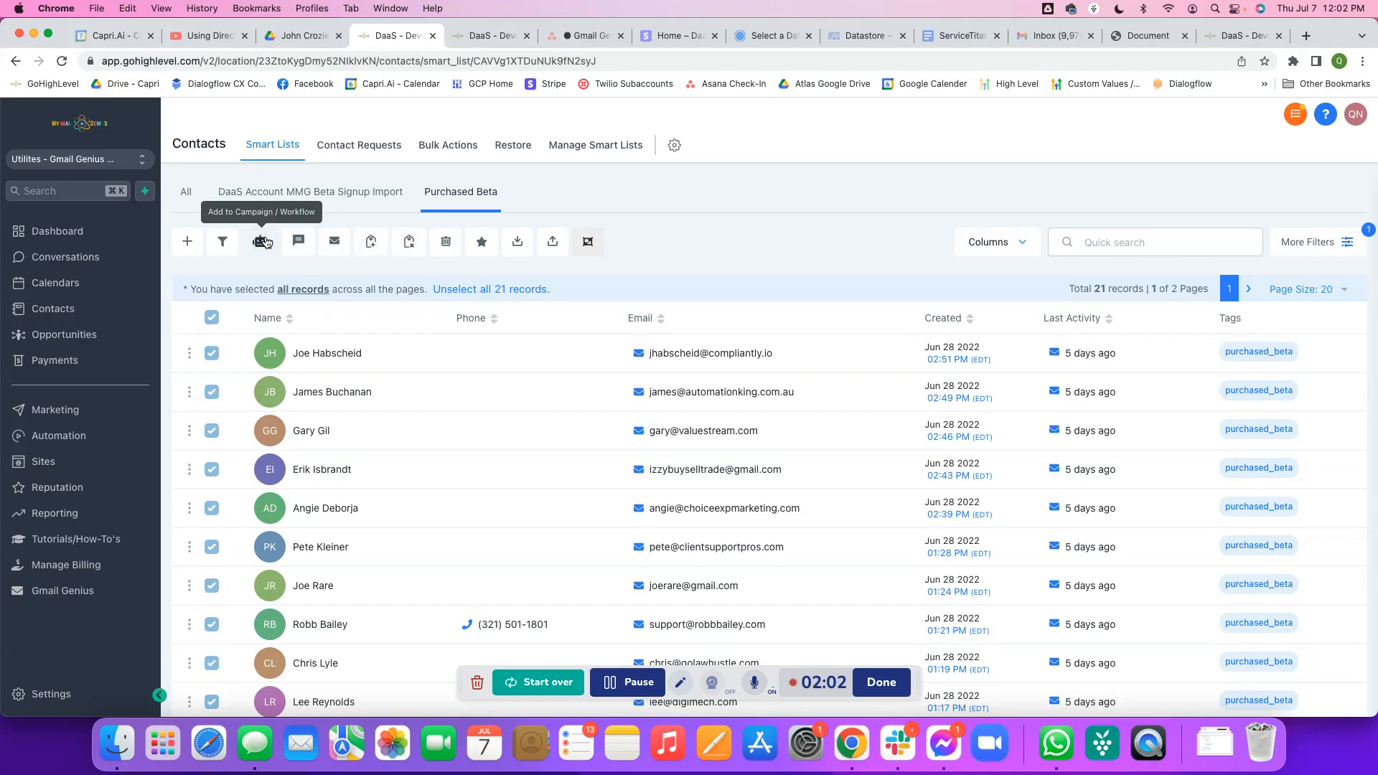
click(261, 241)
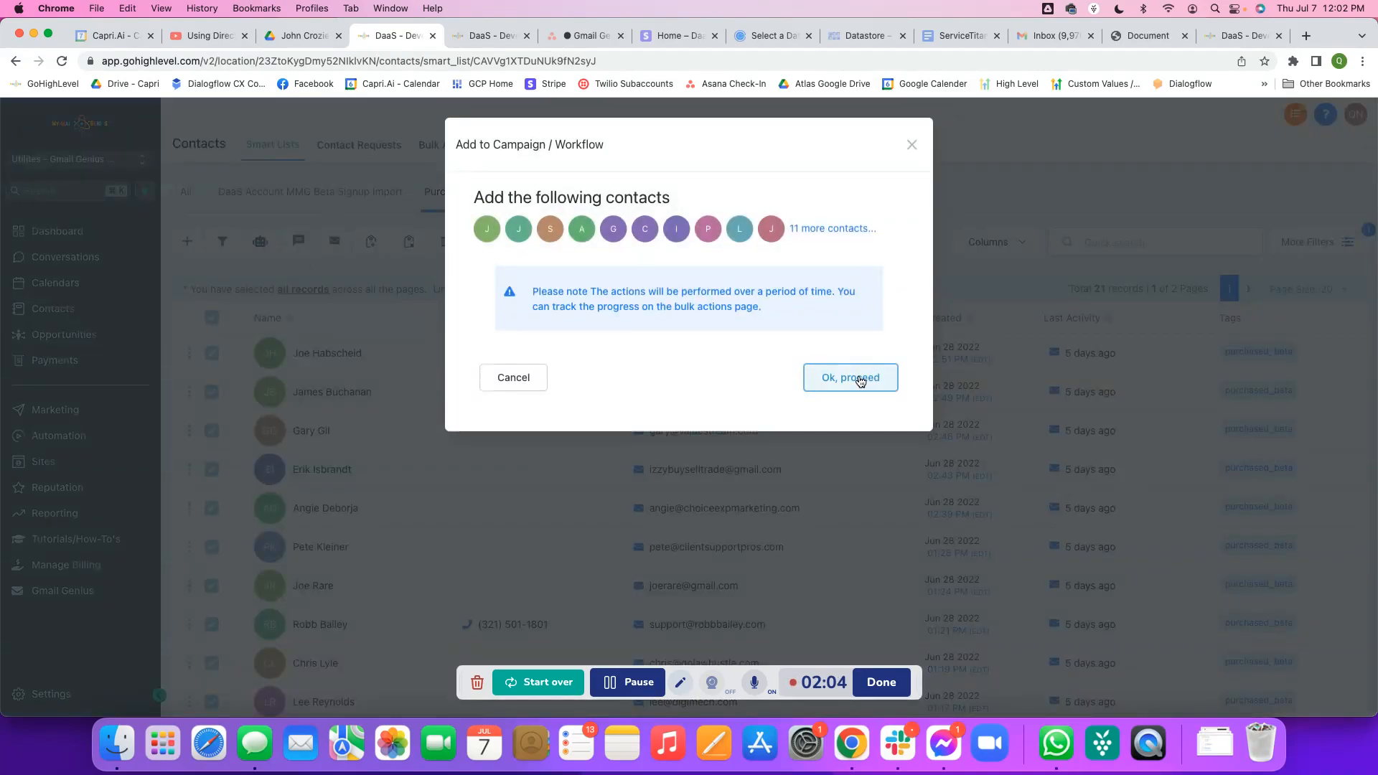
Step: Add the contacts to Workflow - Stats Dashboard Update in drip mode, then close the dialog
click(851, 378)
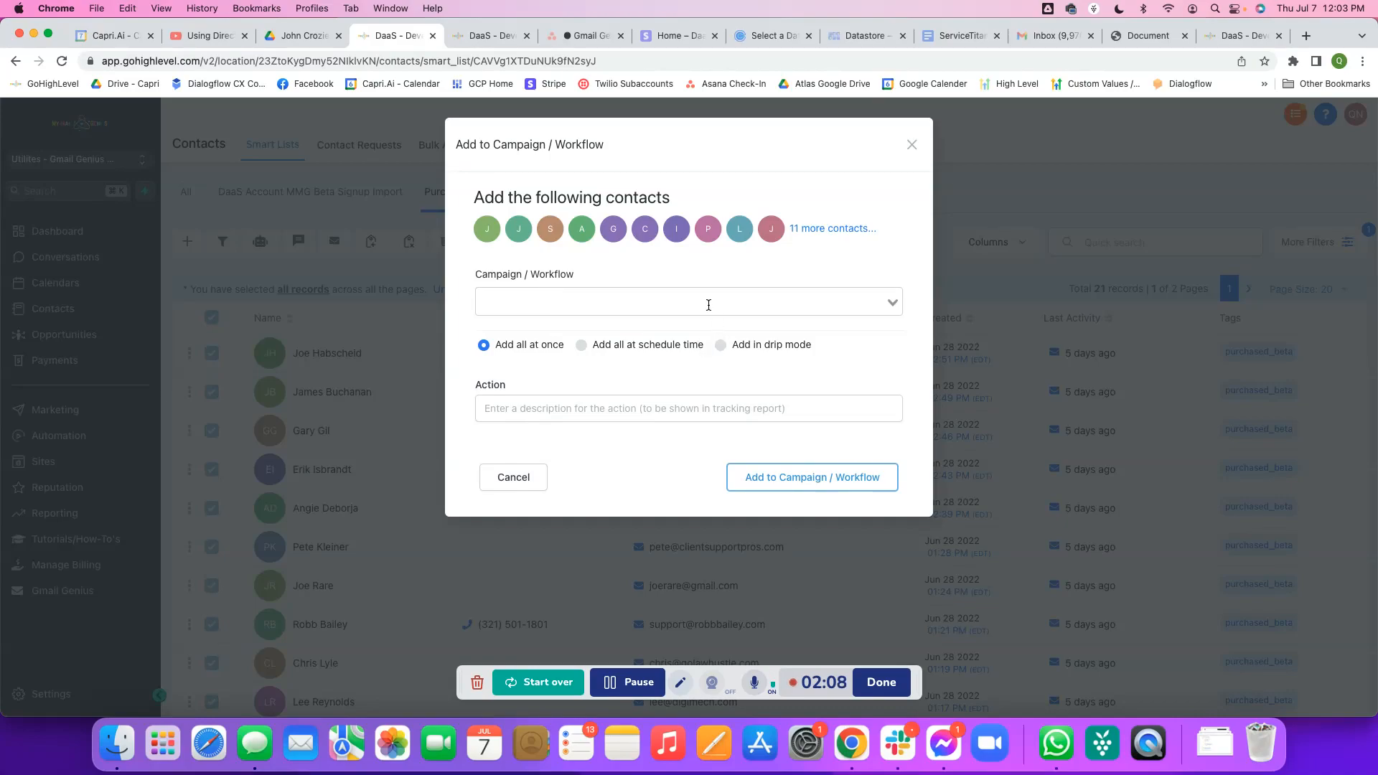
click(708, 302)
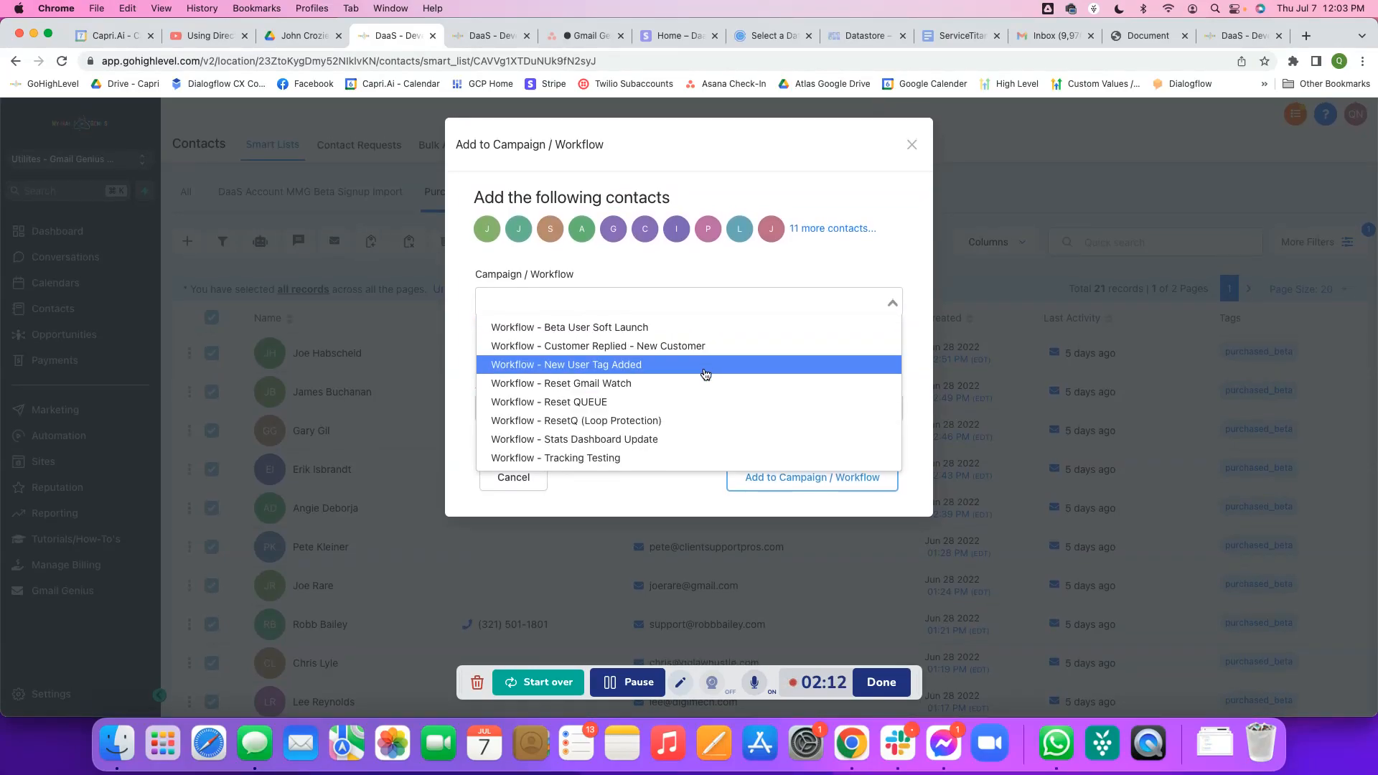
click(574, 439)
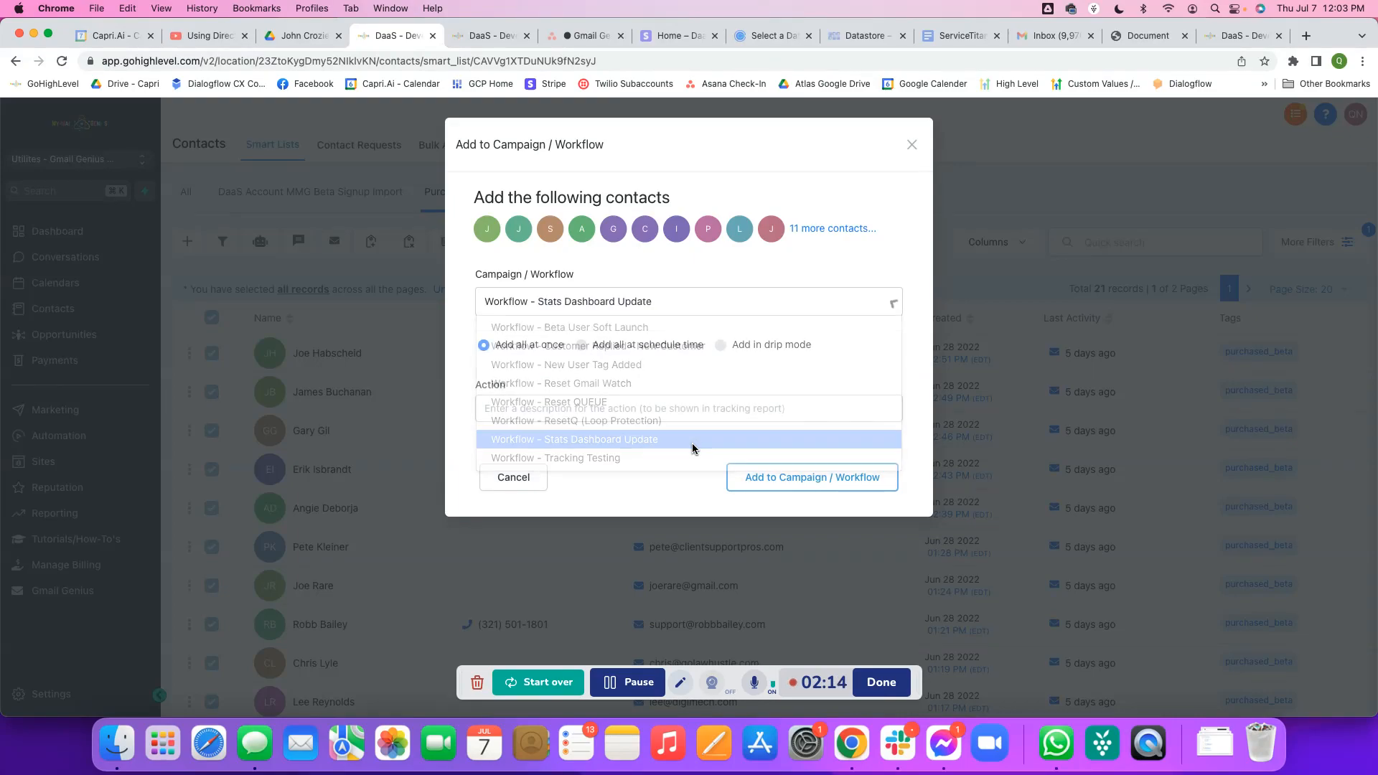
click(574, 439)
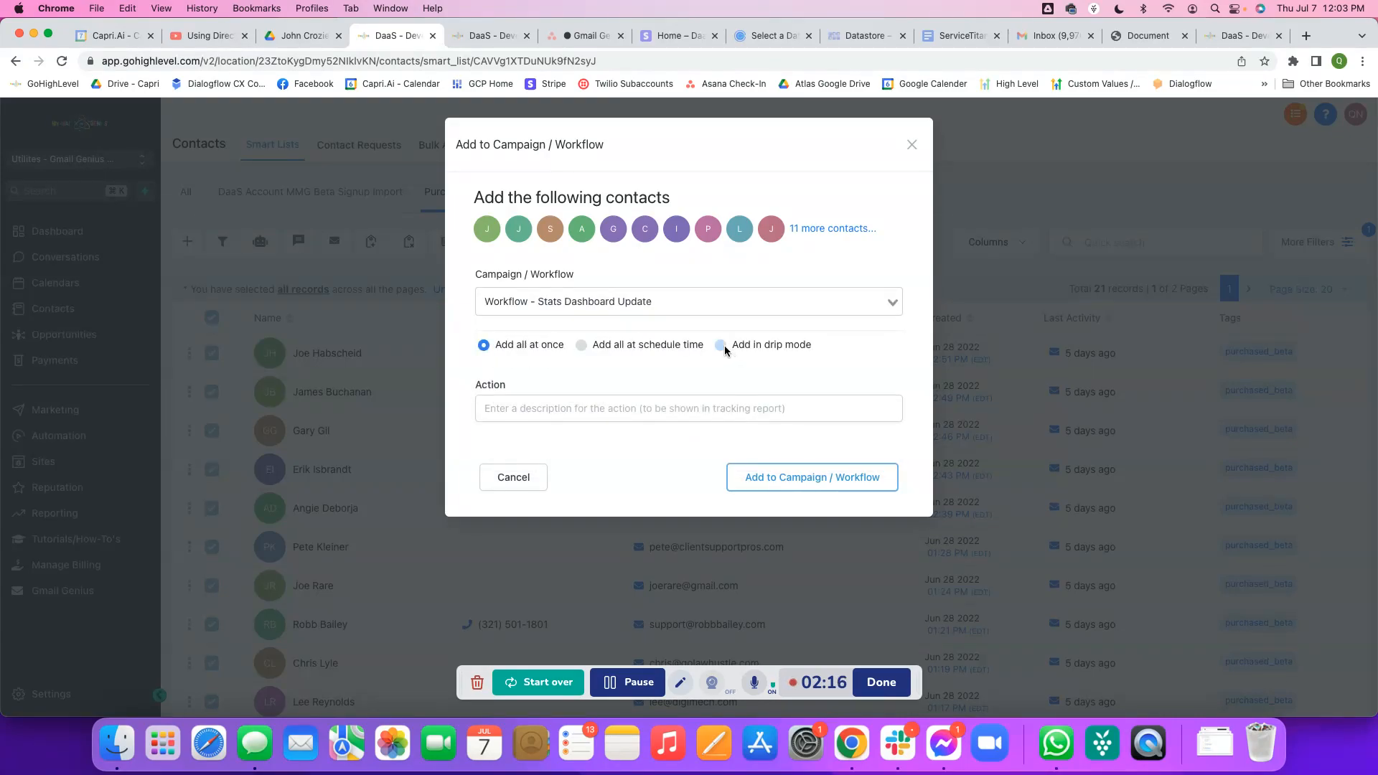
click(721, 344)
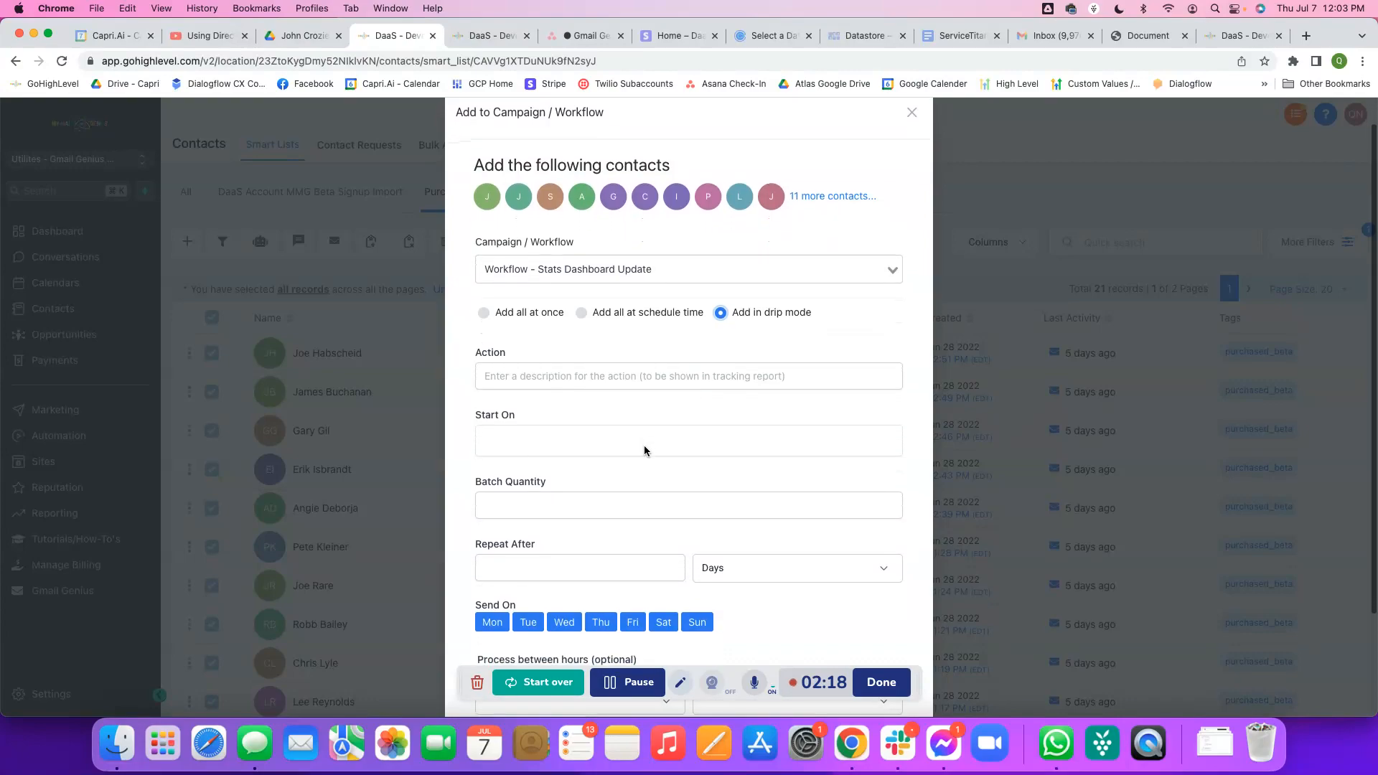
scroll(down, 3)
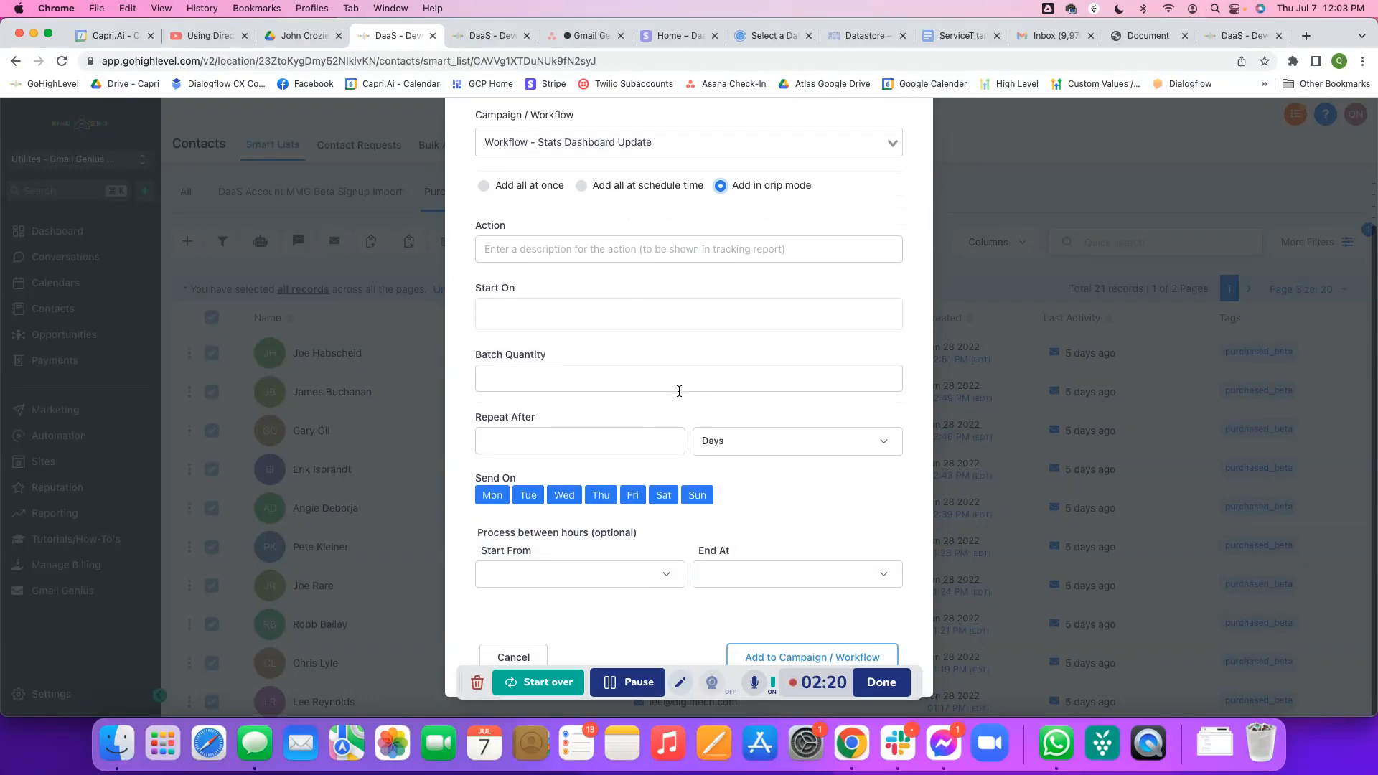
mouse_move(979, 480)
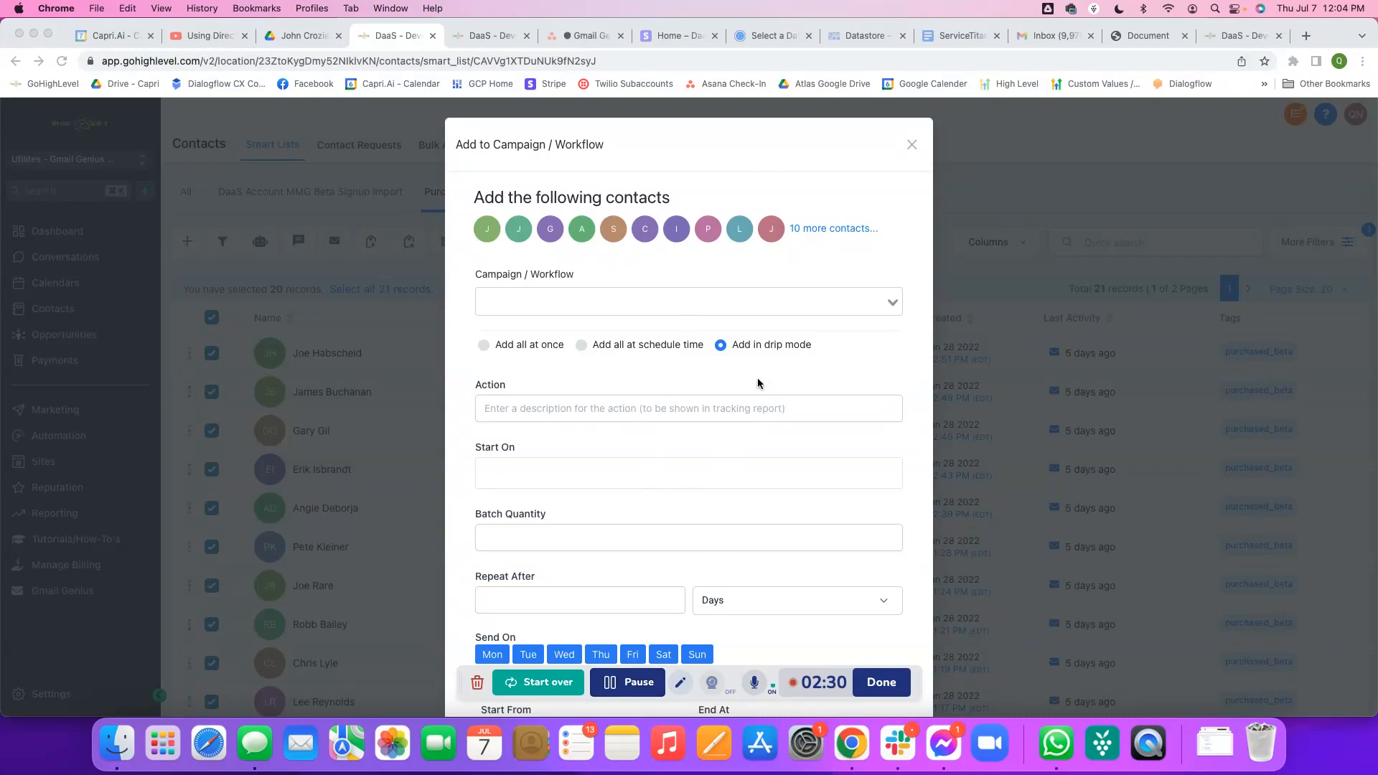
mouse_move(722, 16)
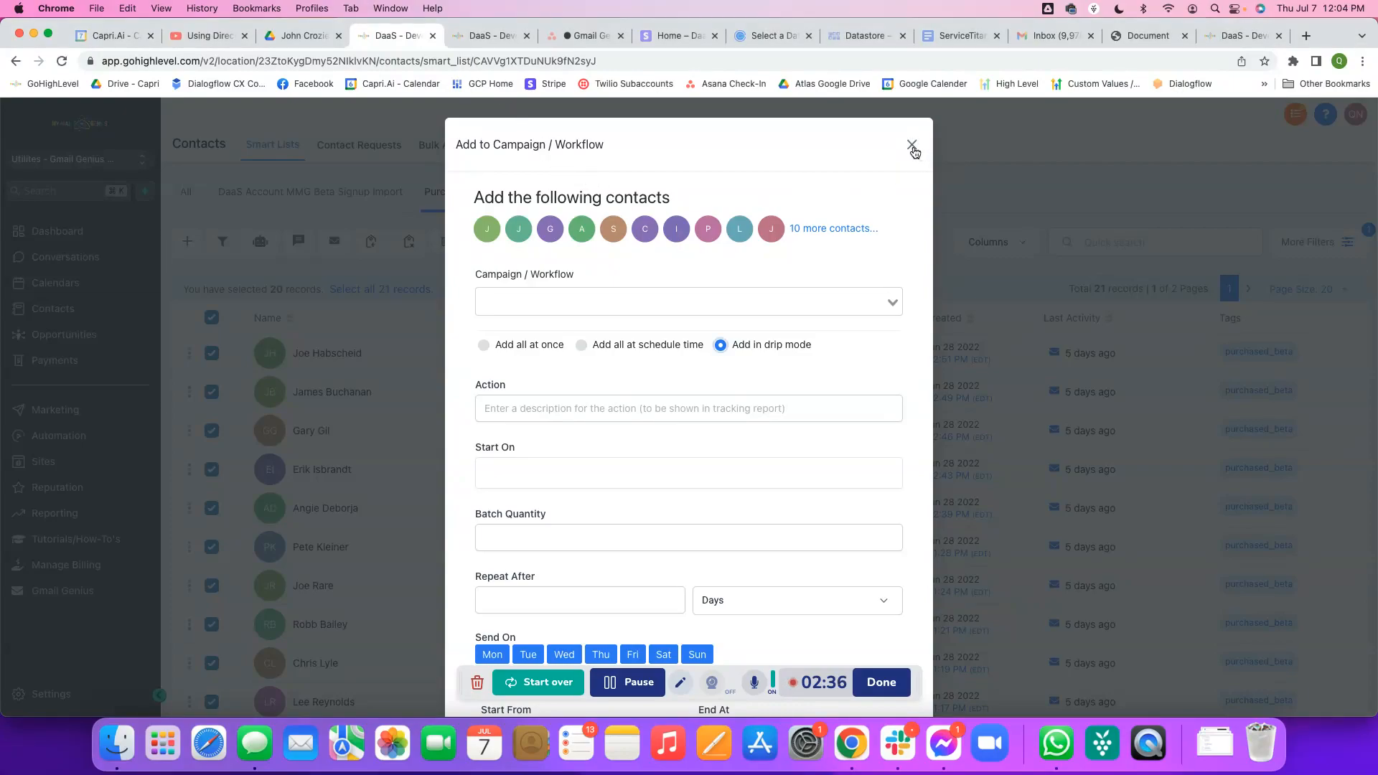
click(912, 145)
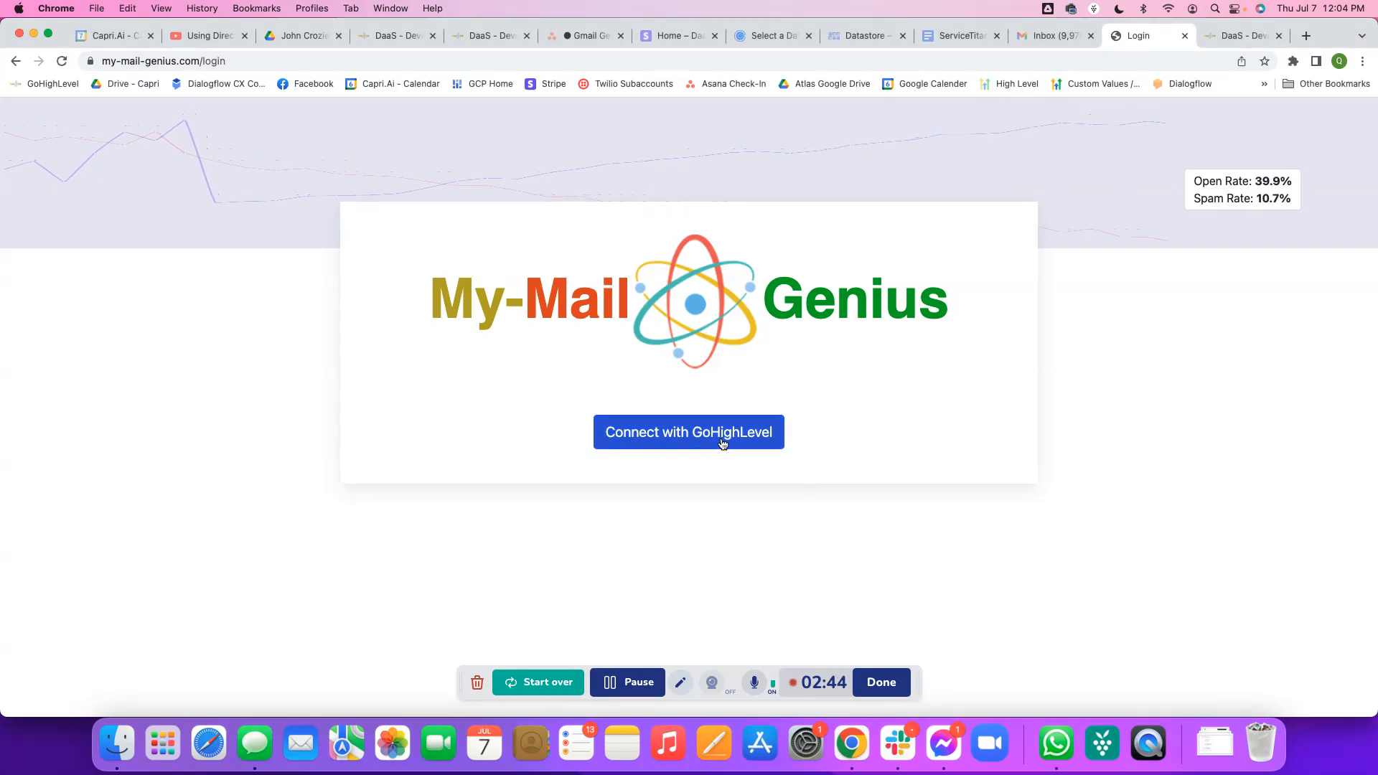
Step: Search 'util', pick Utilites - Gmail Genius Services, and proceed with Gmail oAuth2.0
click(688, 432)
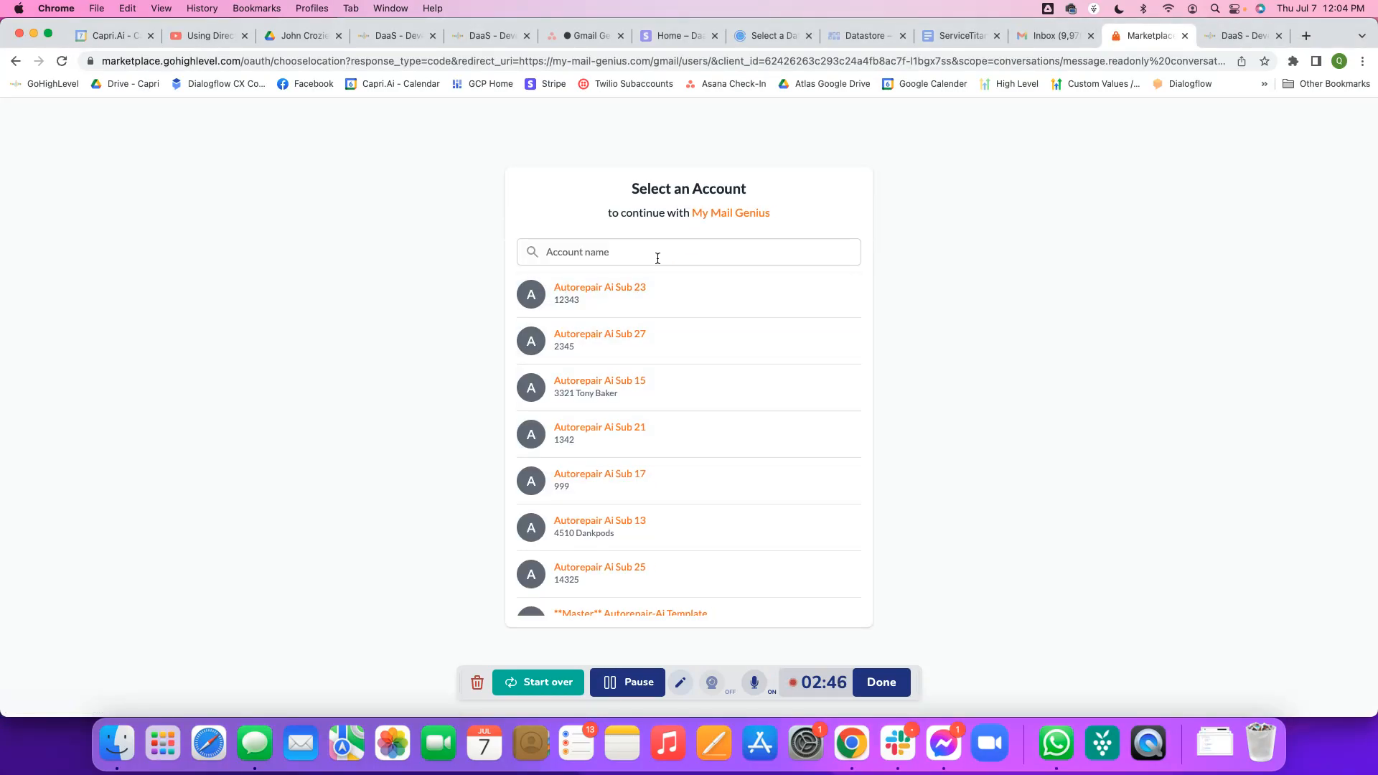
text(u)
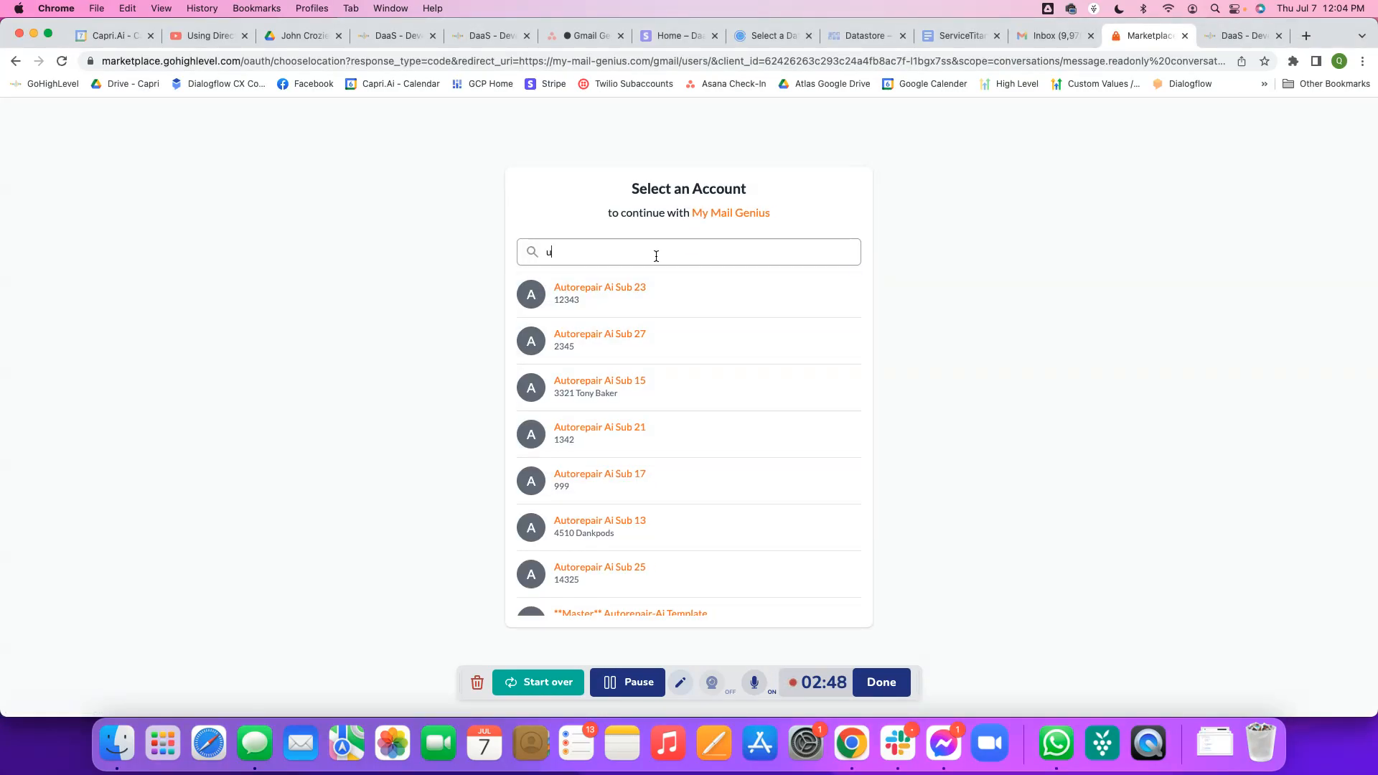
text(til)
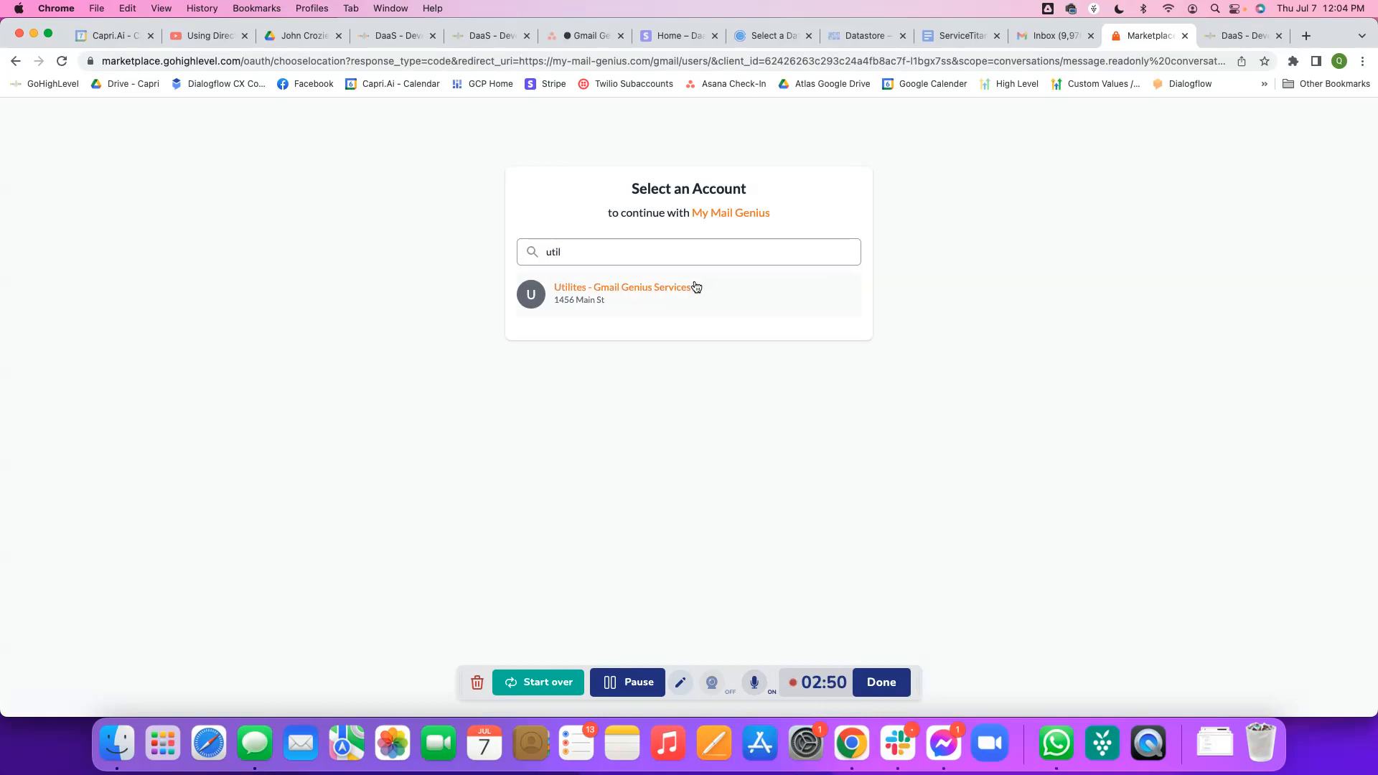
click(628, 293)
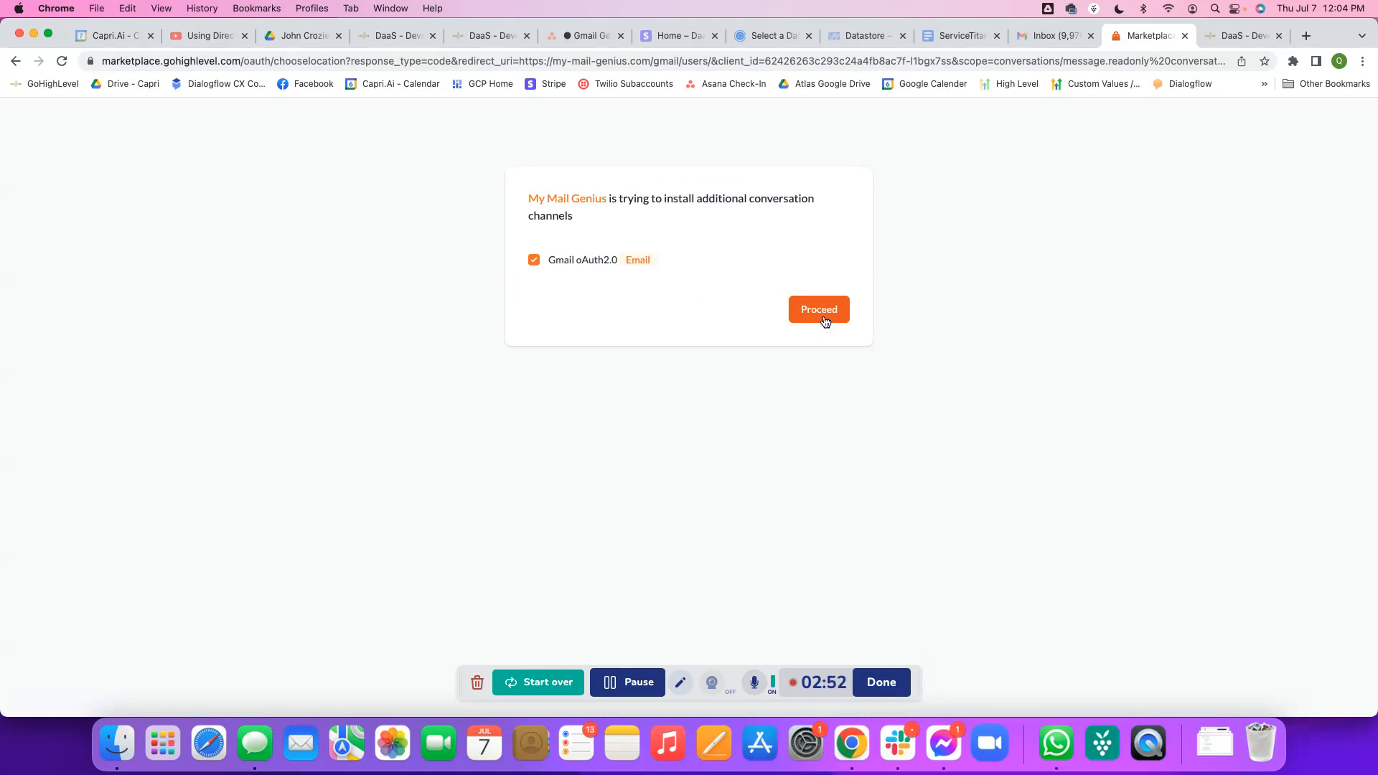
click(818, 309)
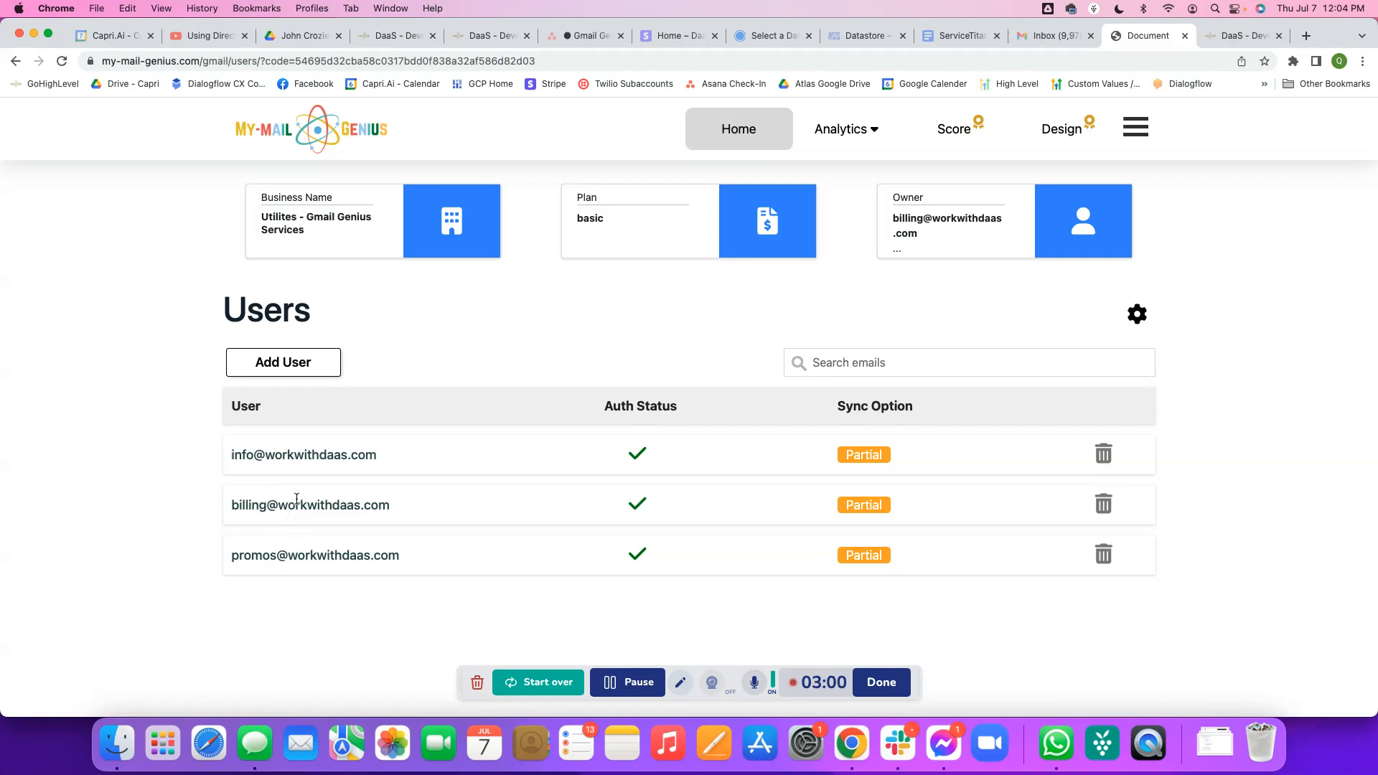
Step: Add the myworkwithdaas.co mailbox user with sync consent, then return to GoHighLevel settings
click(283, 362)
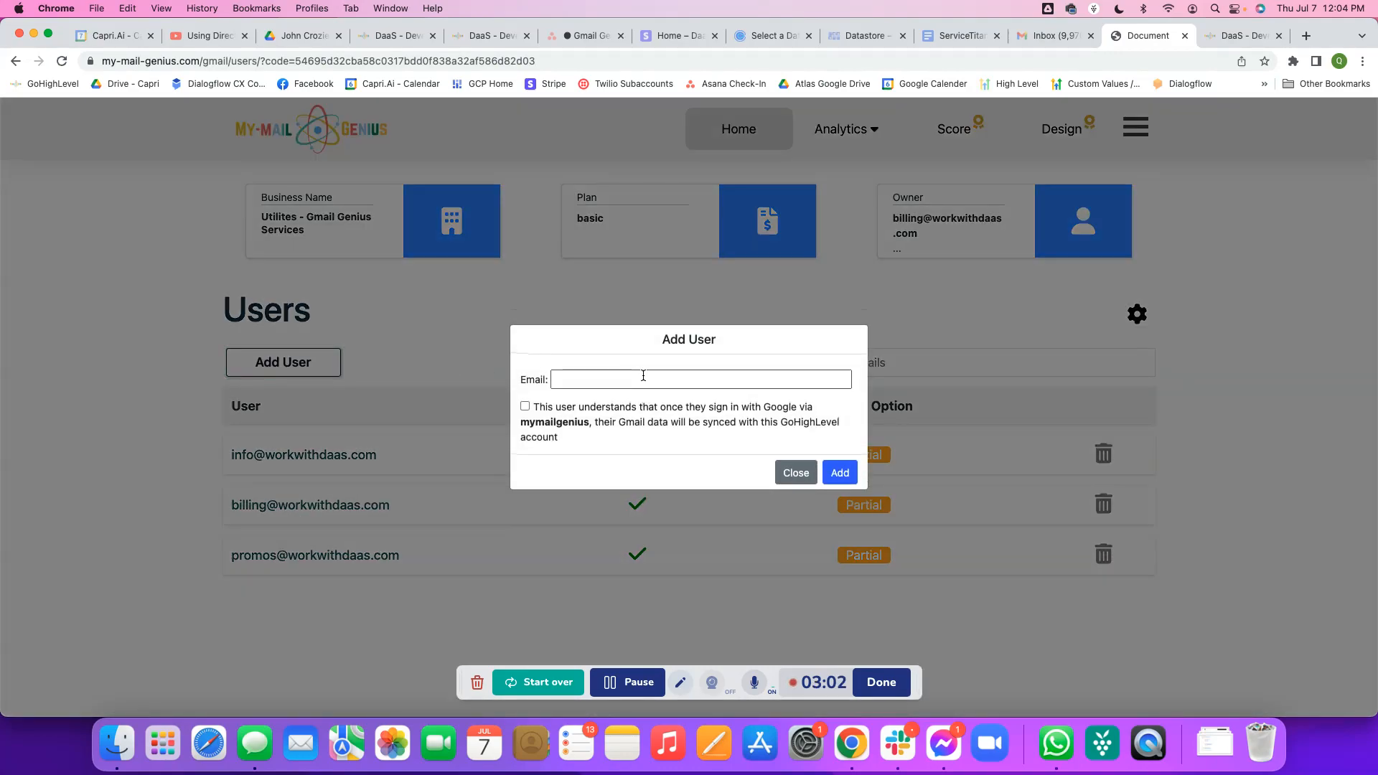
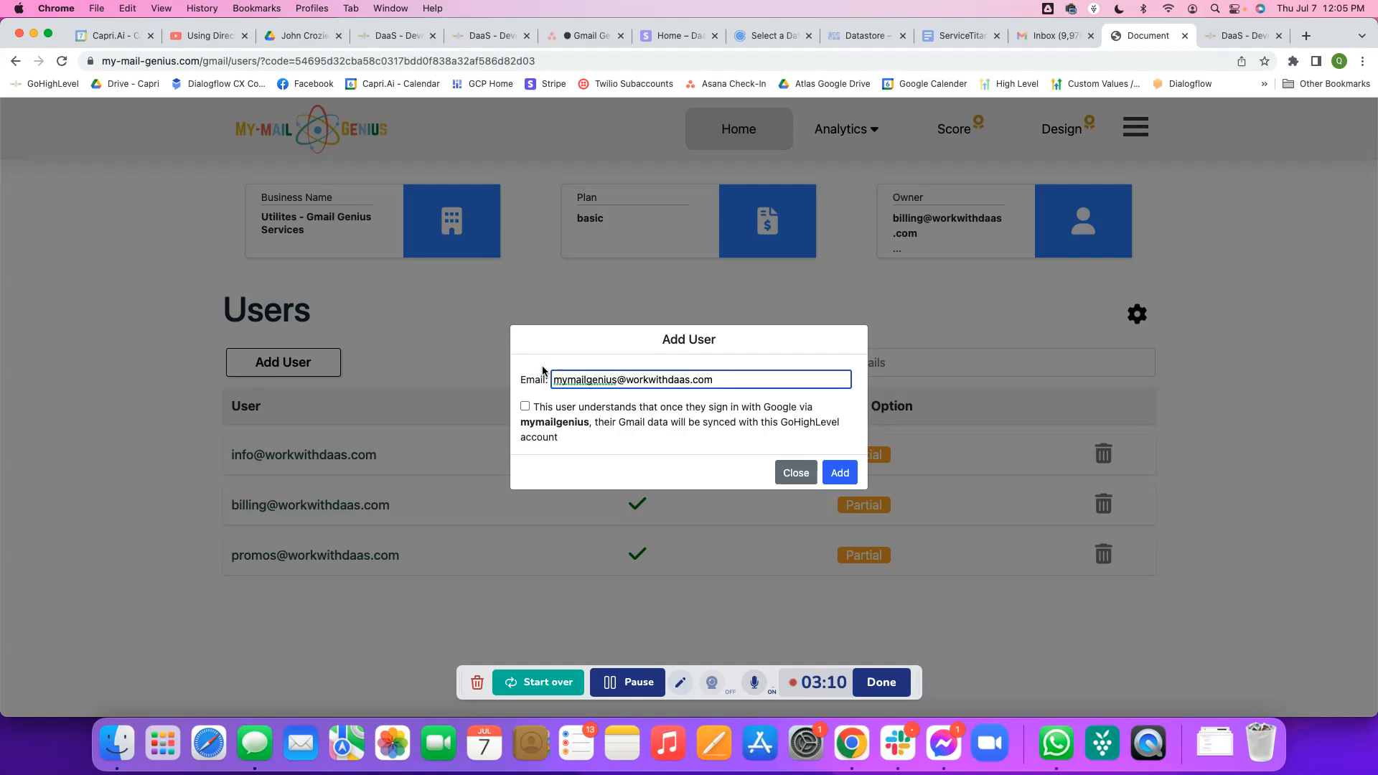
click(524, 406)
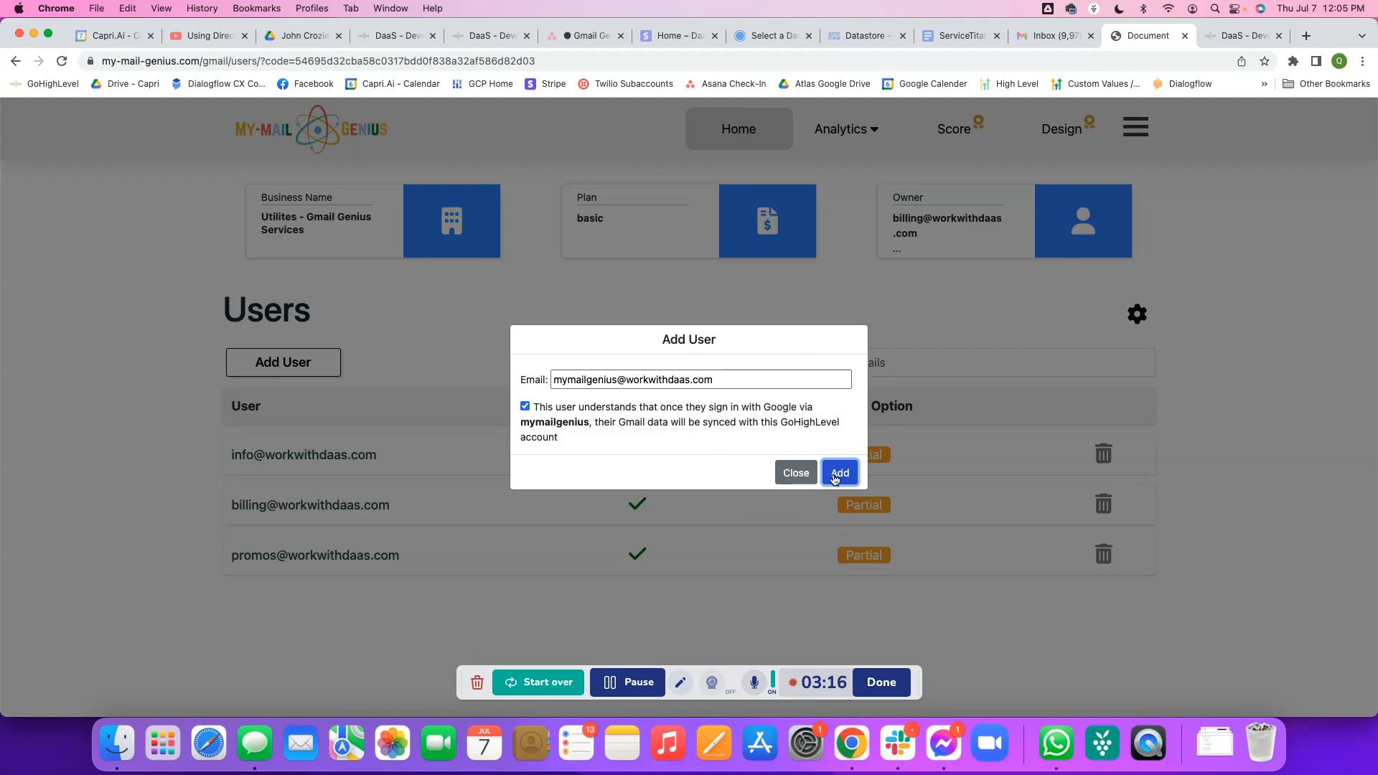
click(839, 472)
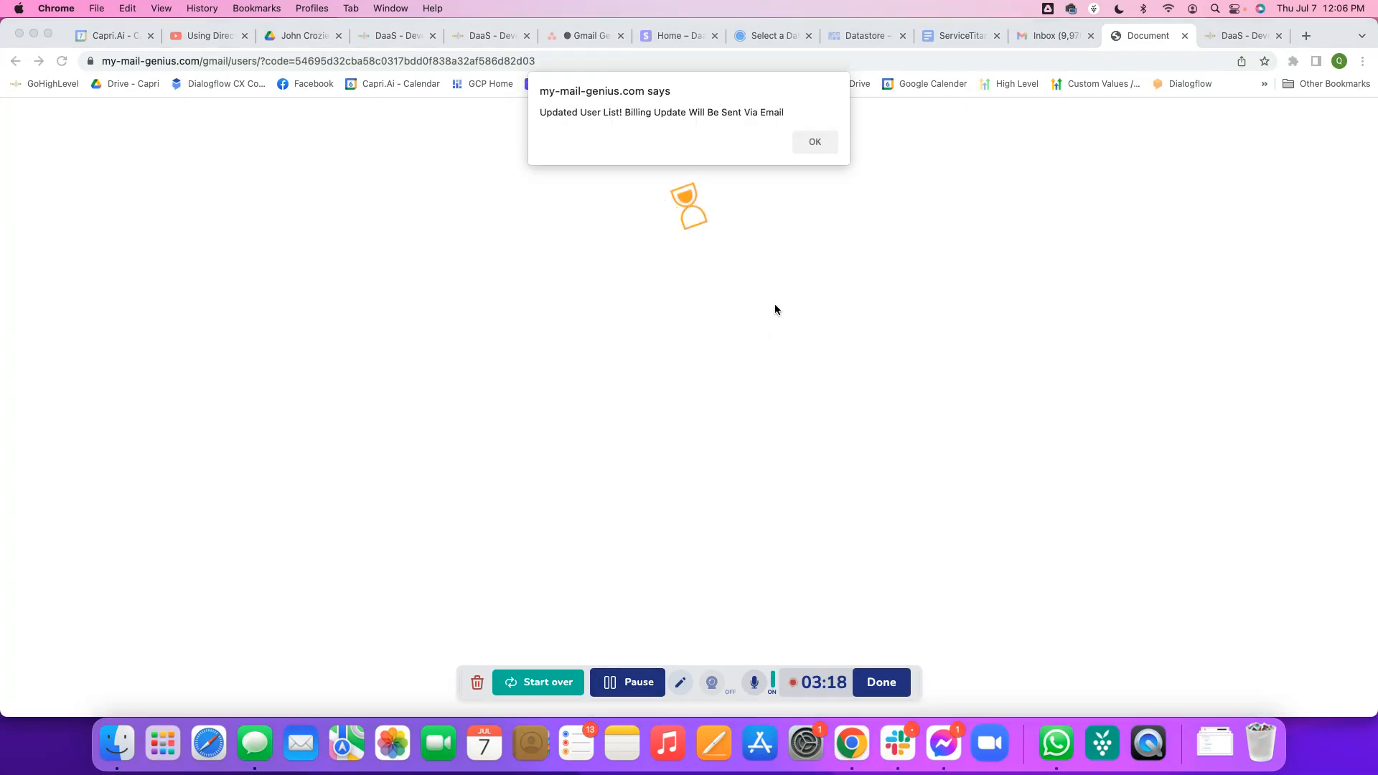
click(814, 142)
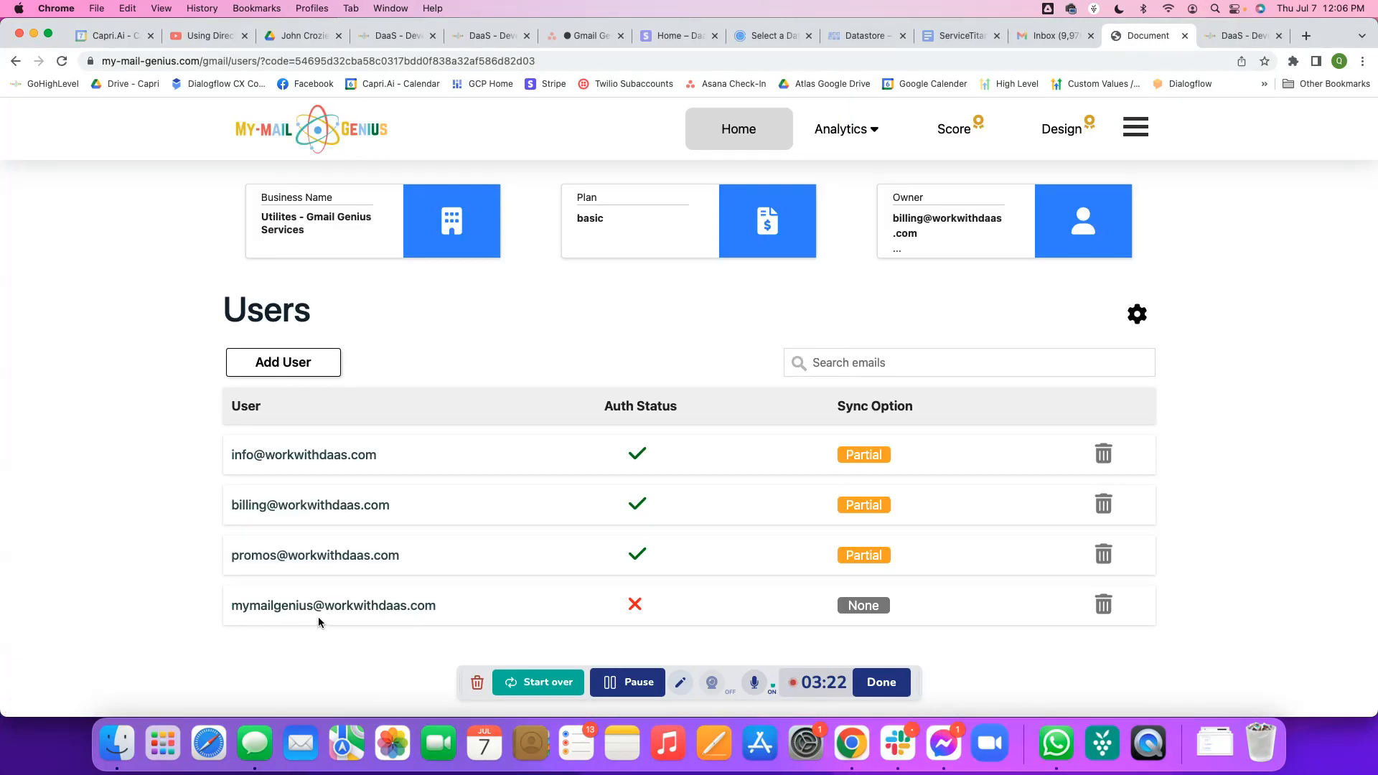
mouse_move(505, 583)
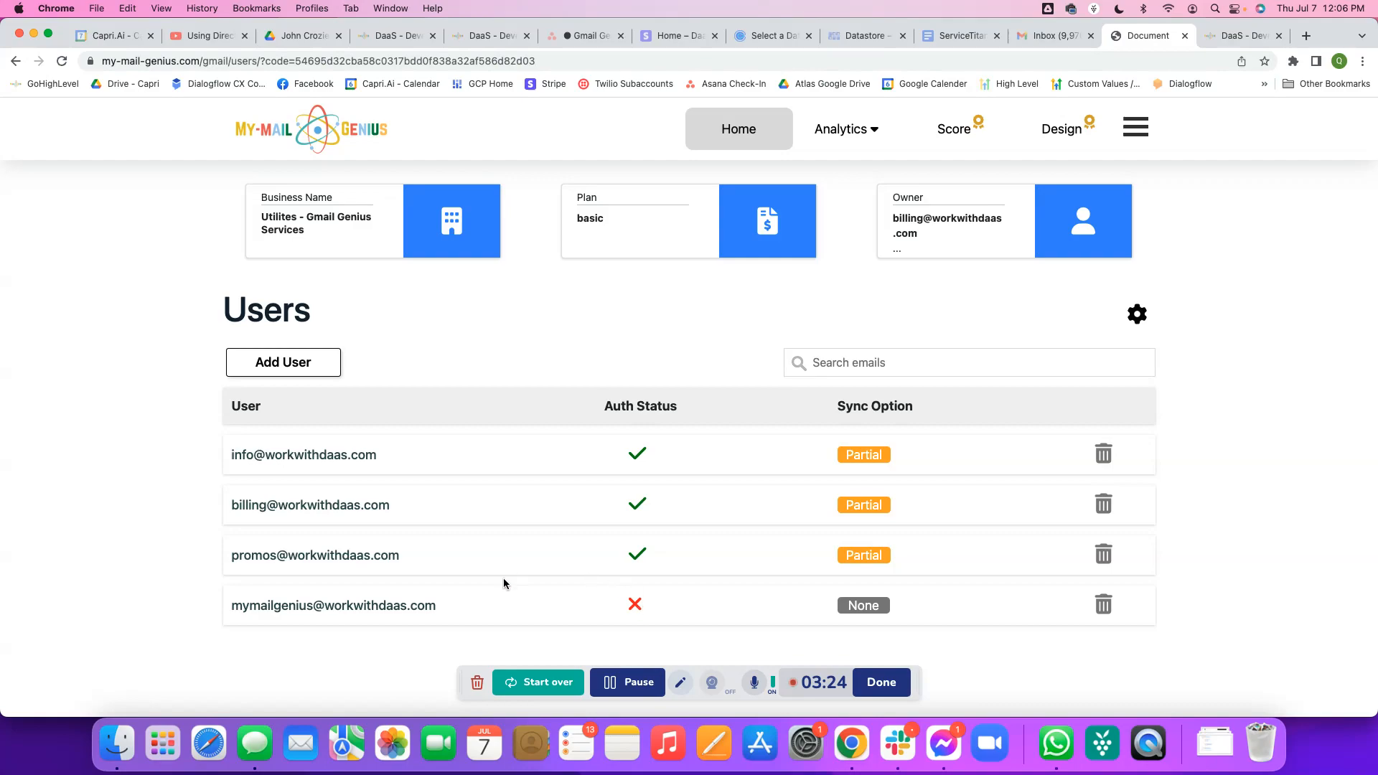
mouse_move(740, 615)
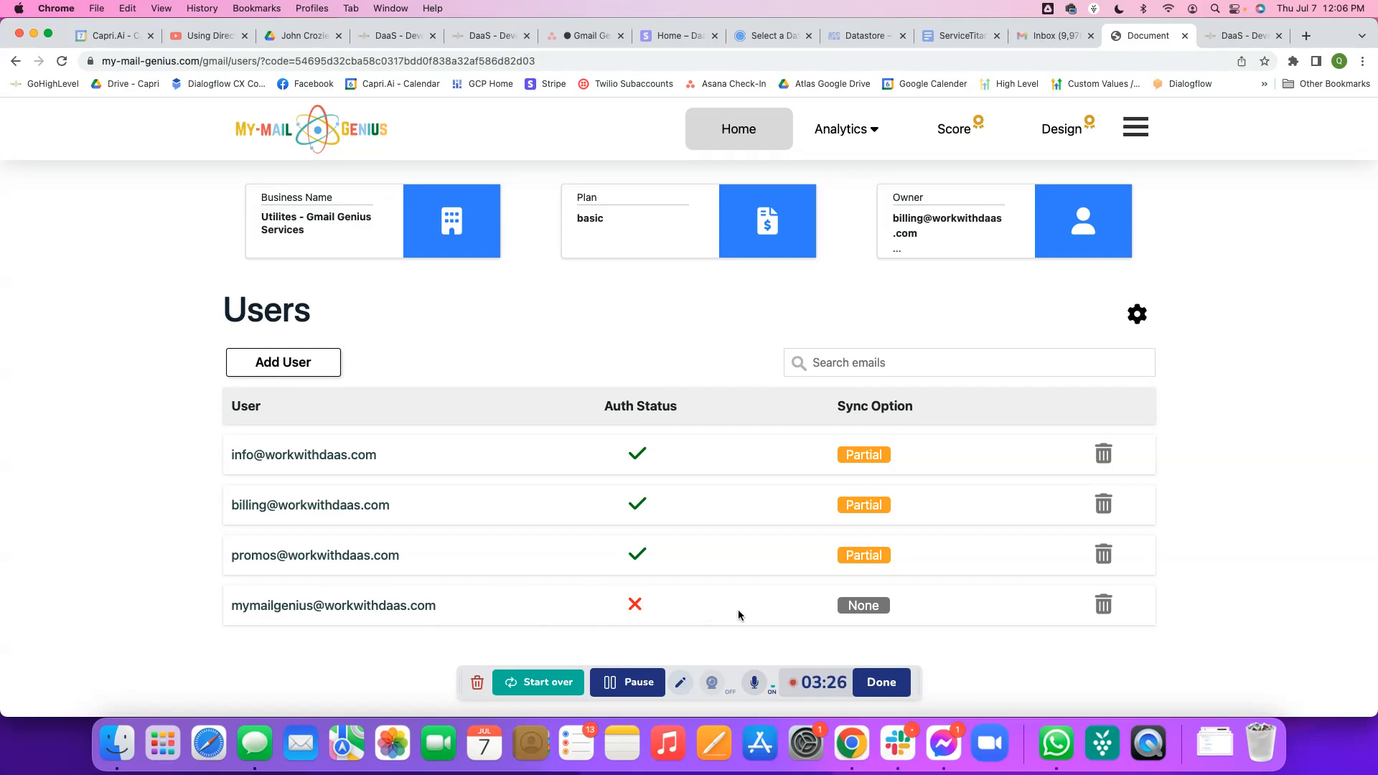
mouse_move(639, 591)
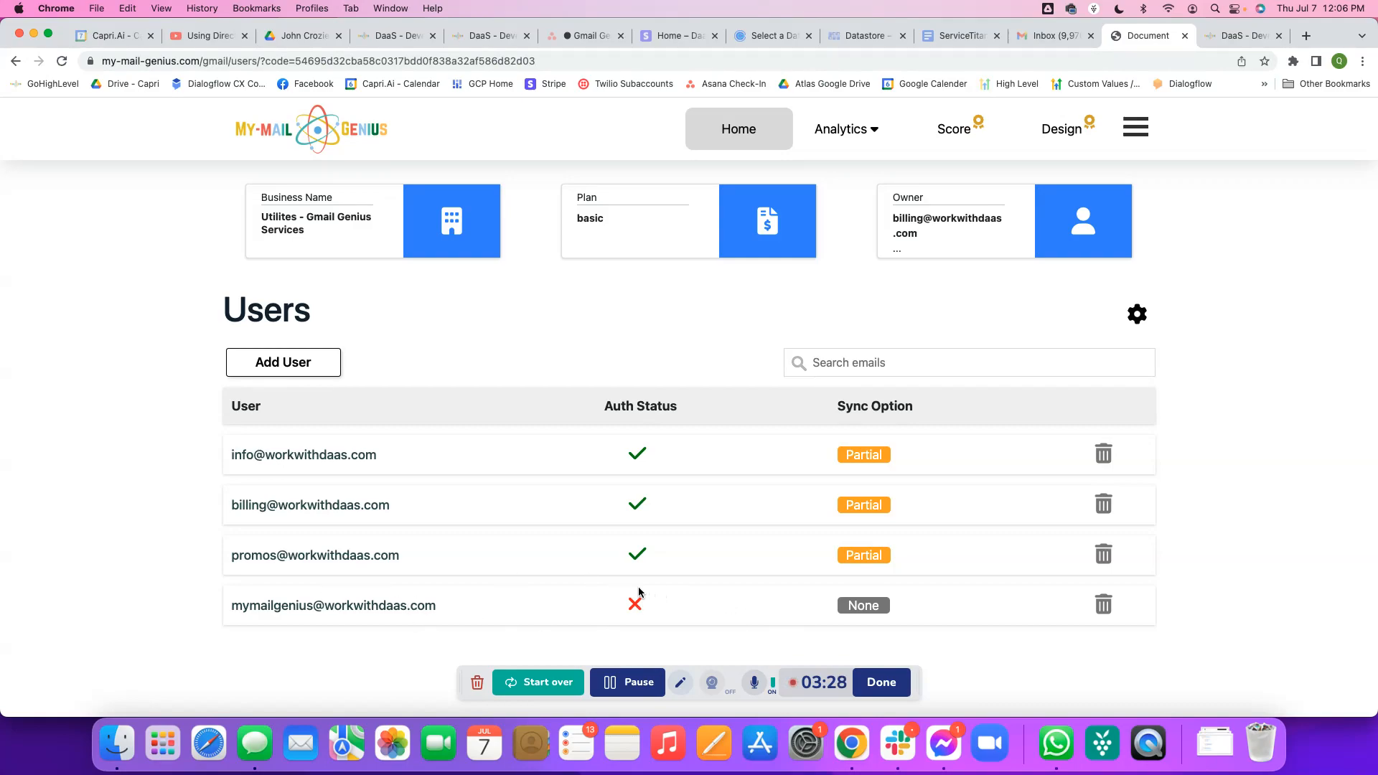
mouse_move(636, 572)
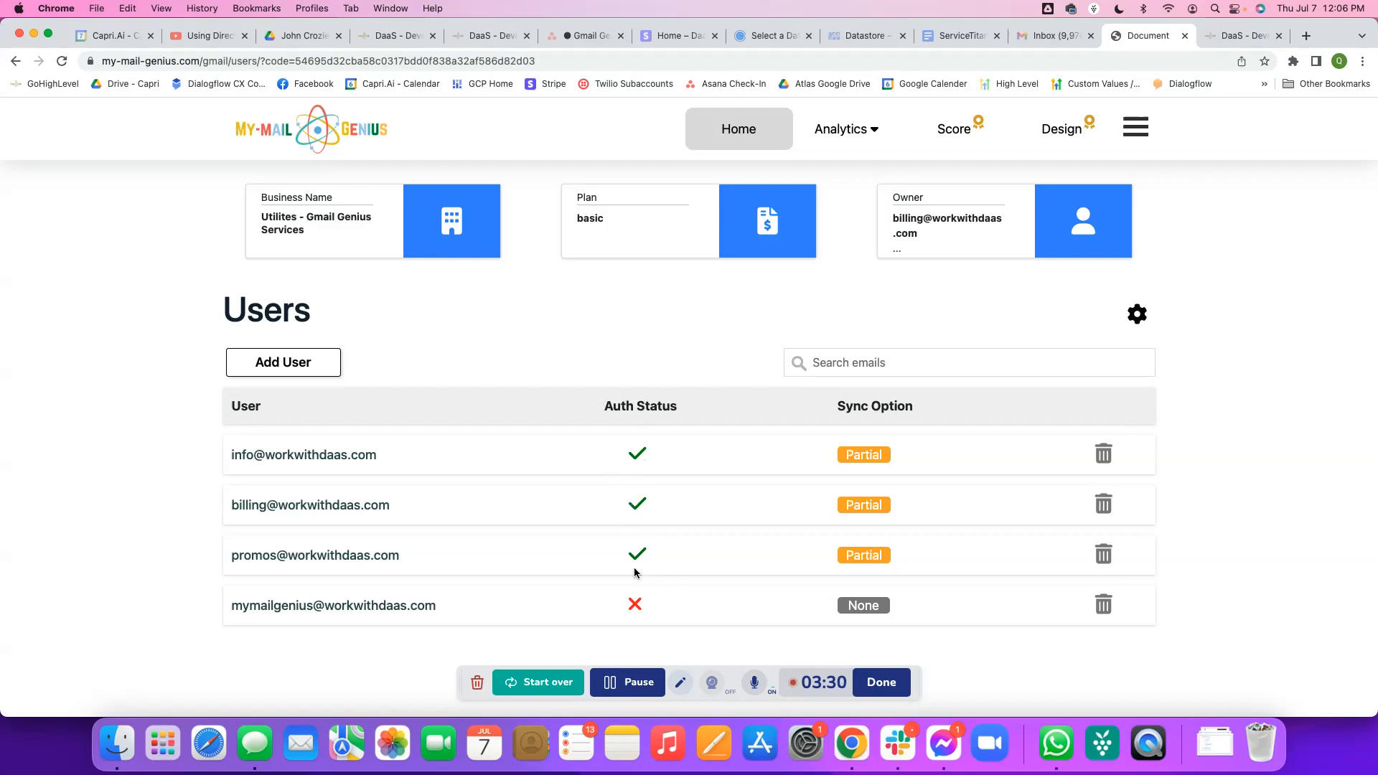
click(395, 36)
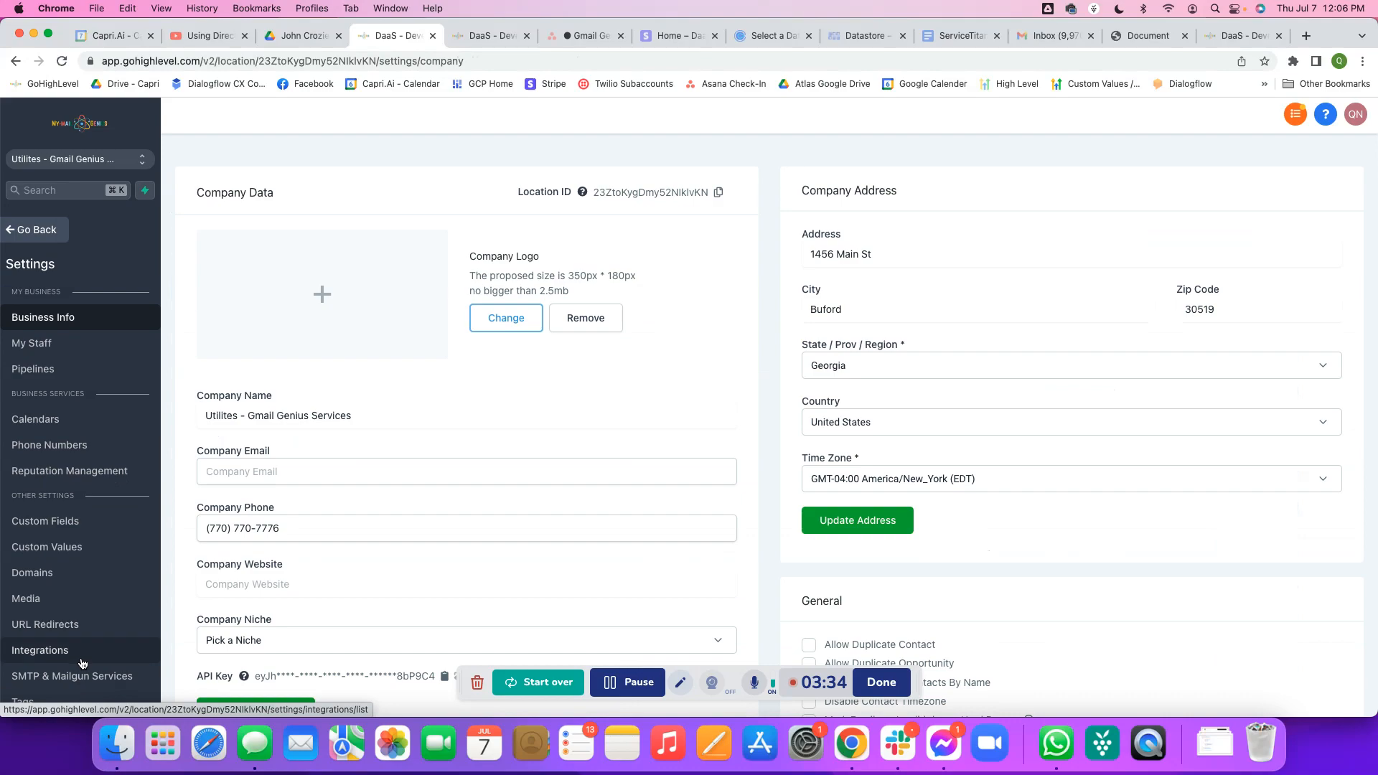
Step: In SMTP & Mailgun Services, locate the new mailbox and start Connect Gmail
click(72, 676)
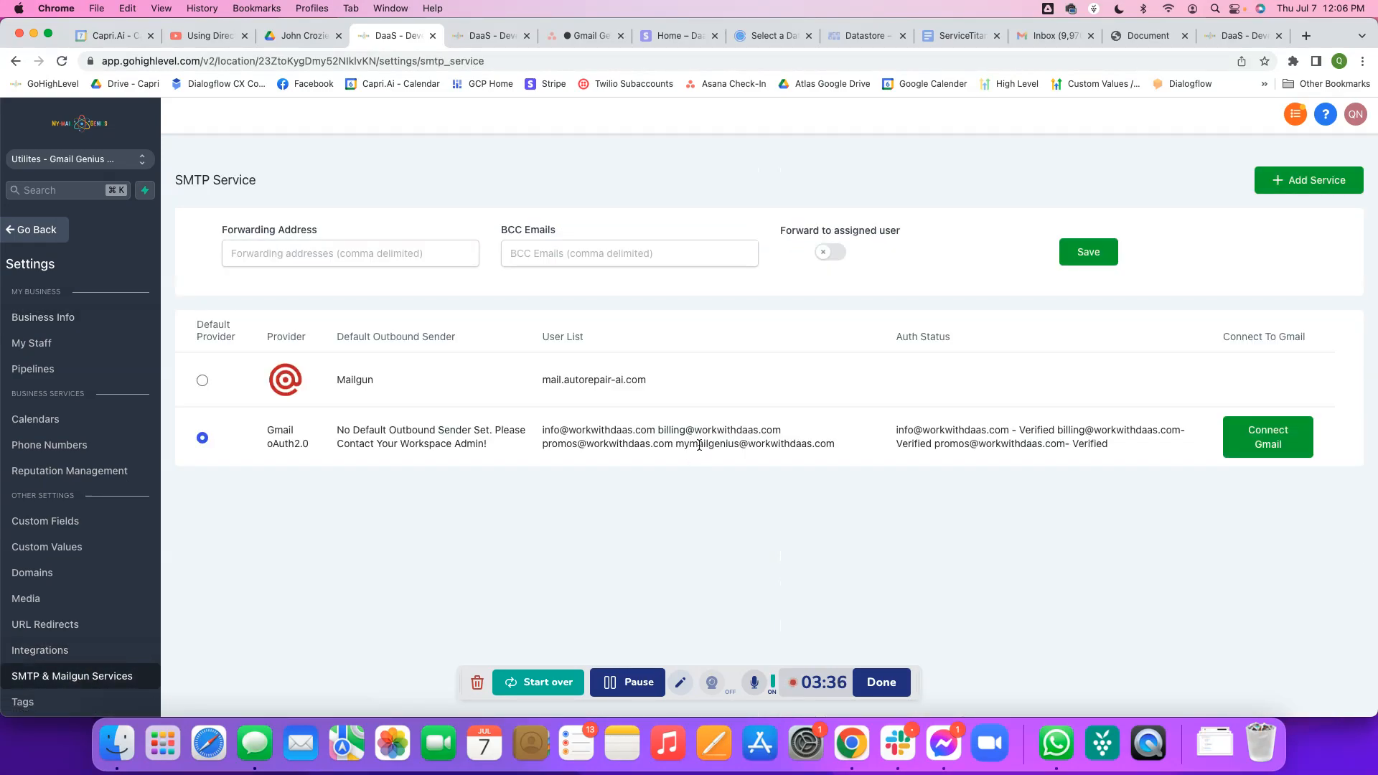
double_click(750, 443)
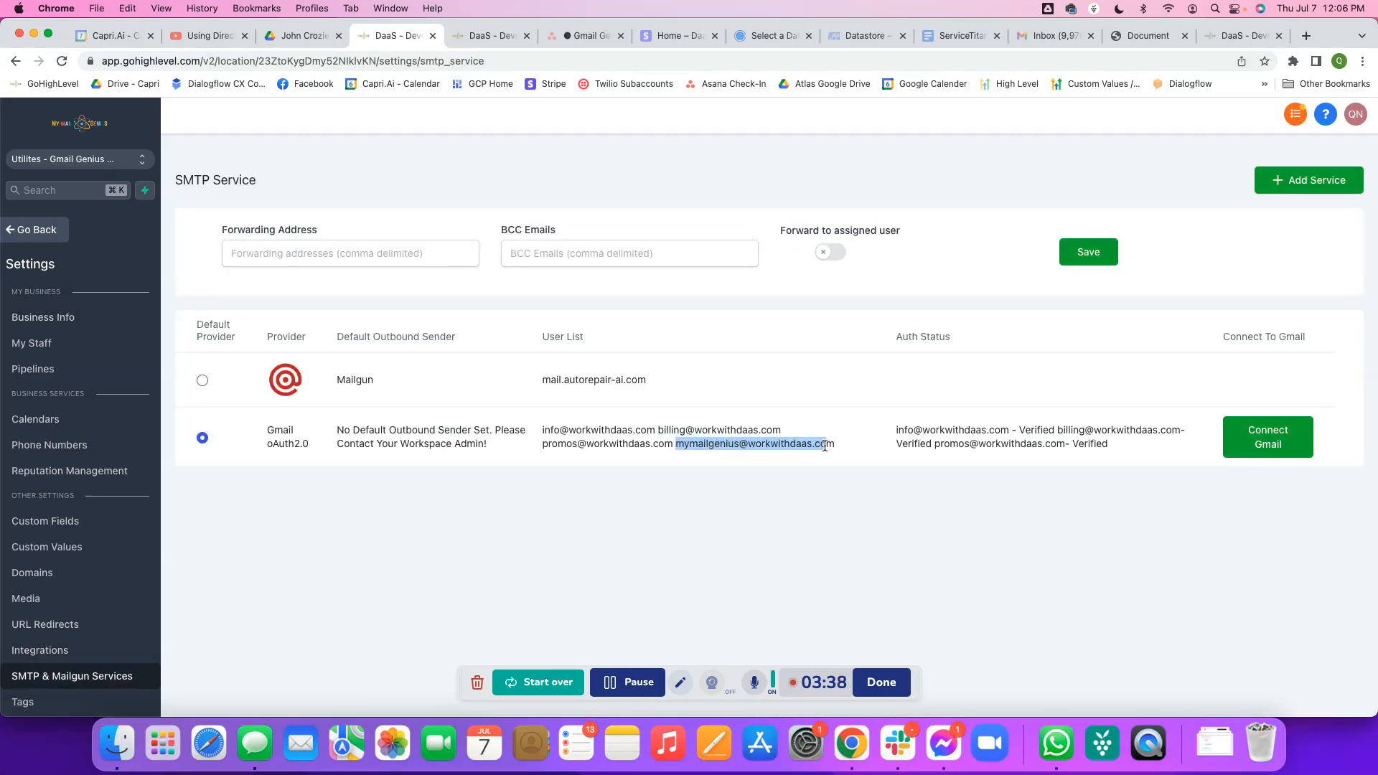
click(1268, 437)
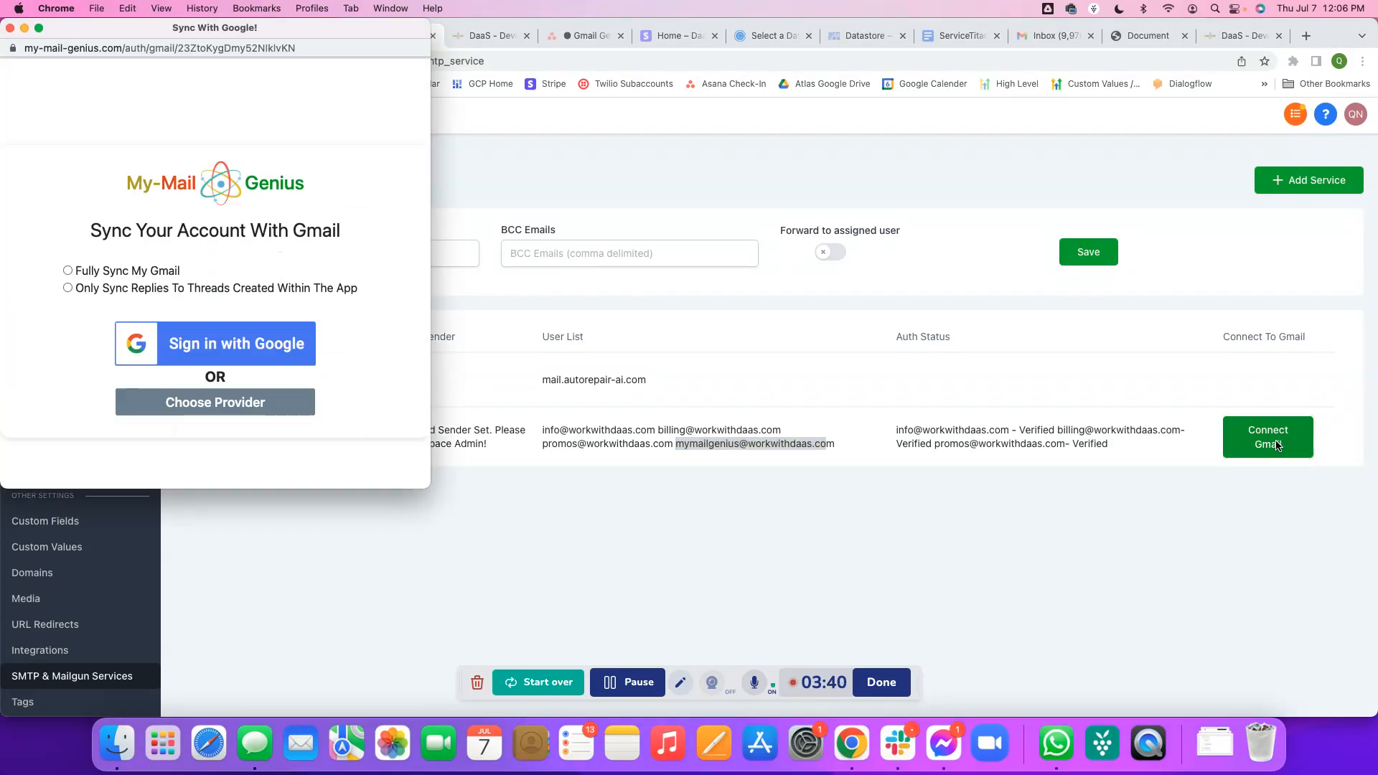
Step: Choose replies-only syncing, sign in with Google, allow access, and close the window
click(68, 288)
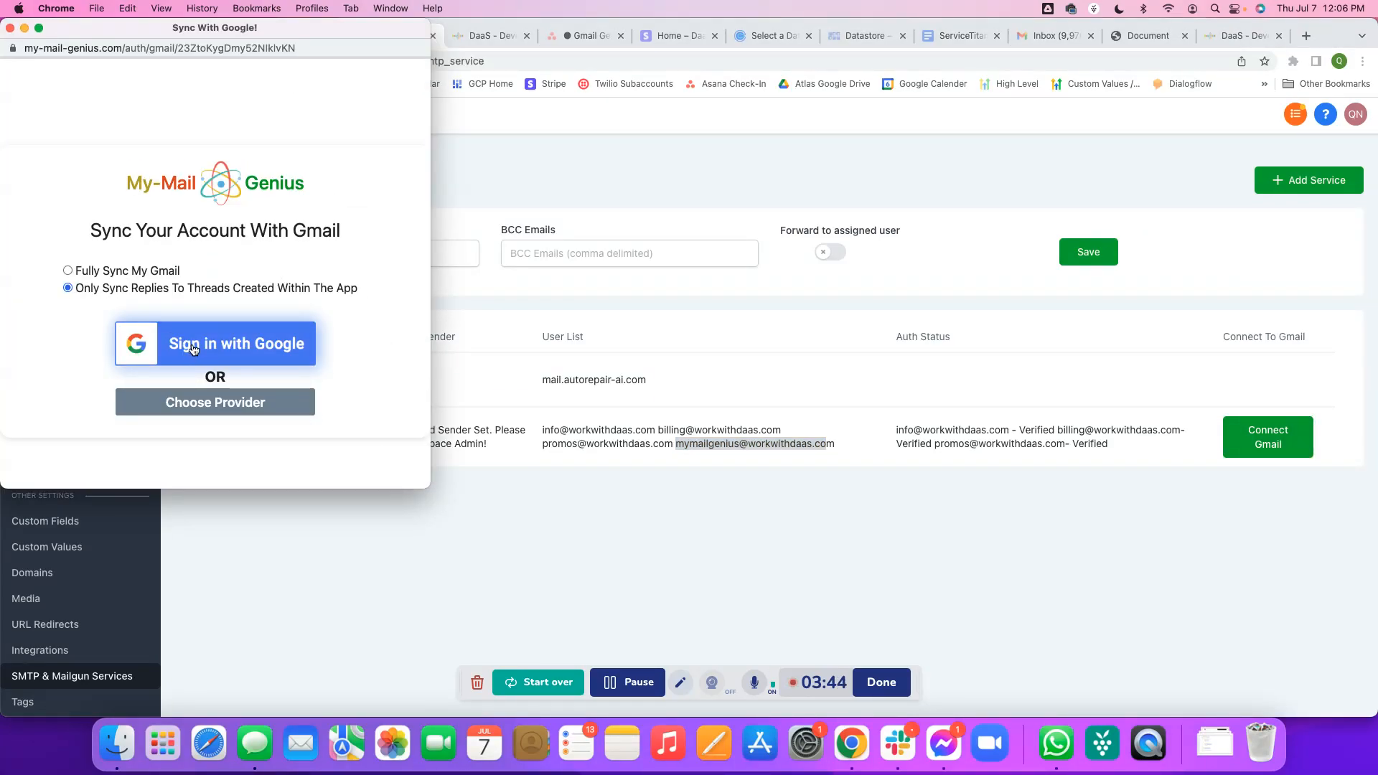
click(214, 343)
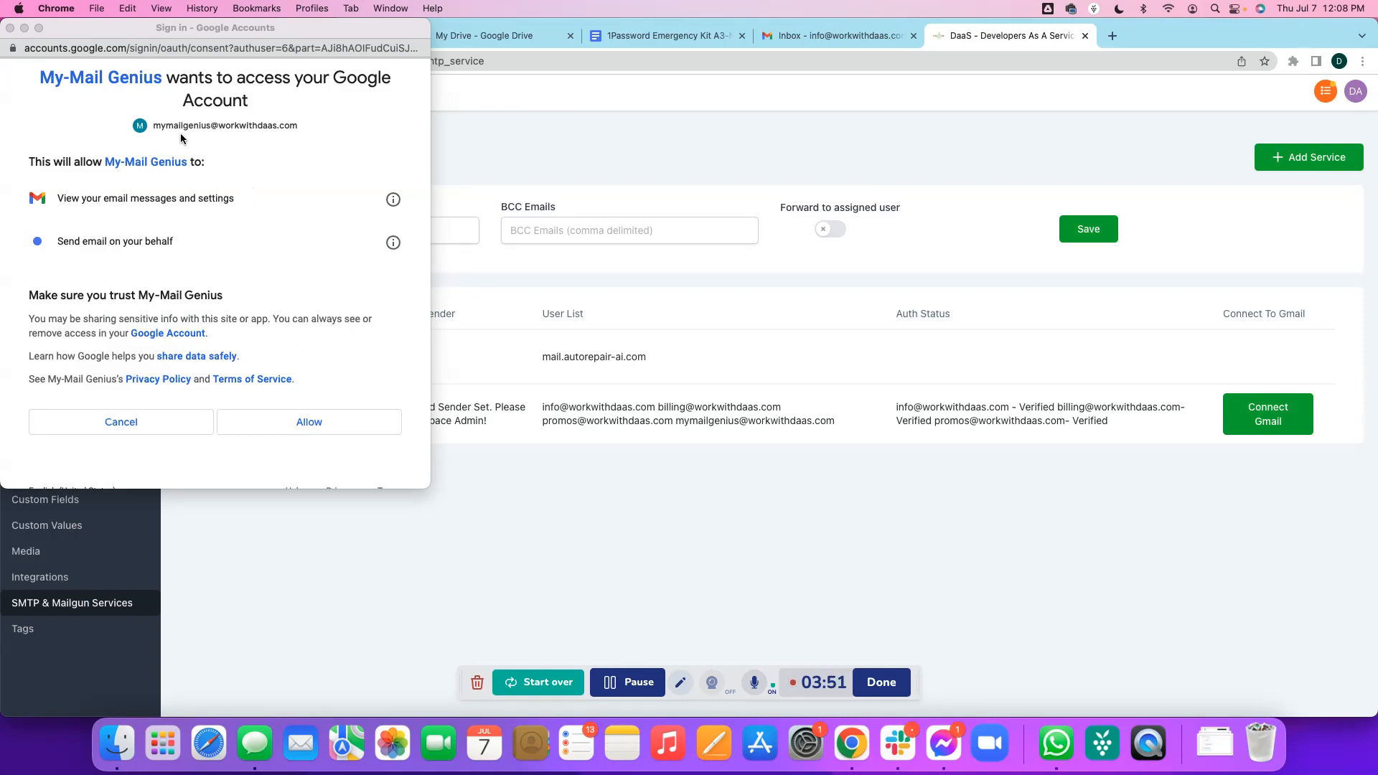
mouse_move(171, 232)
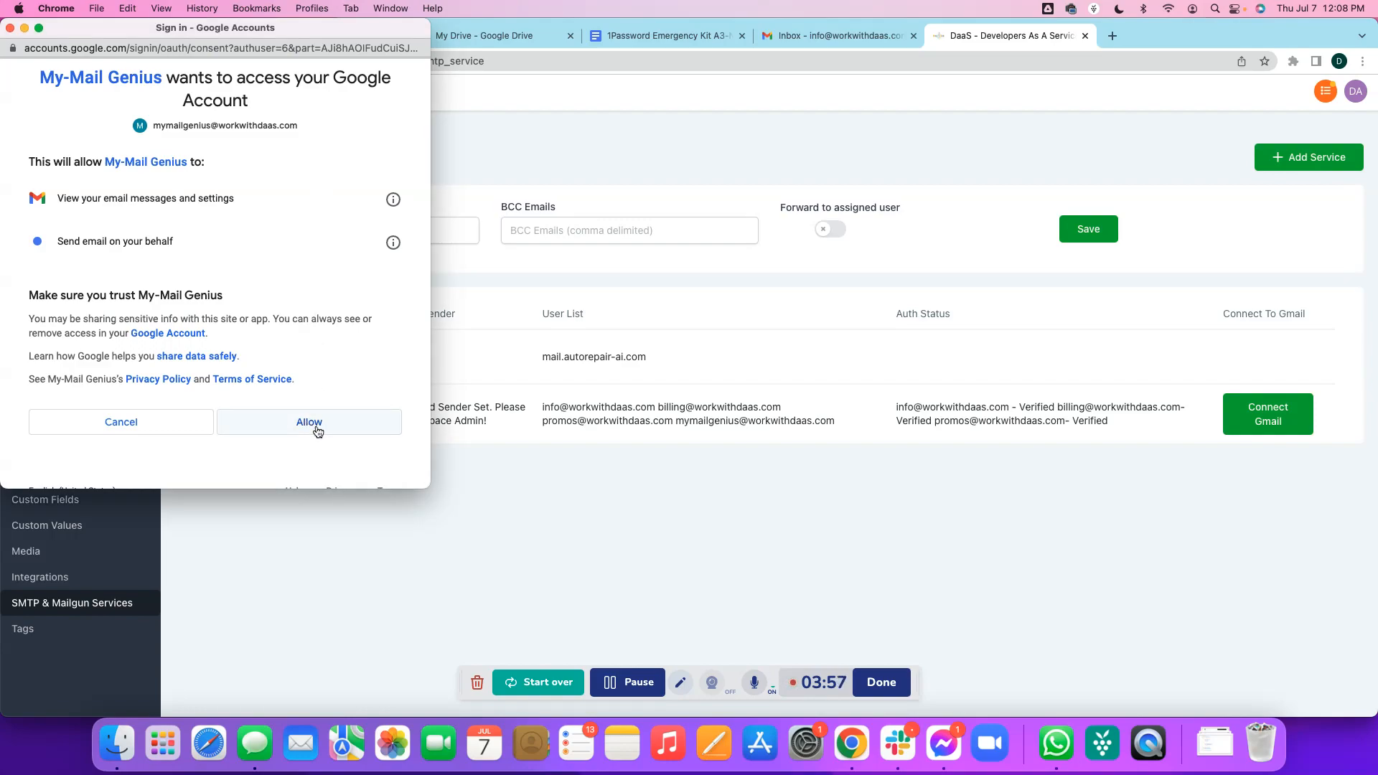
click(309, 422)
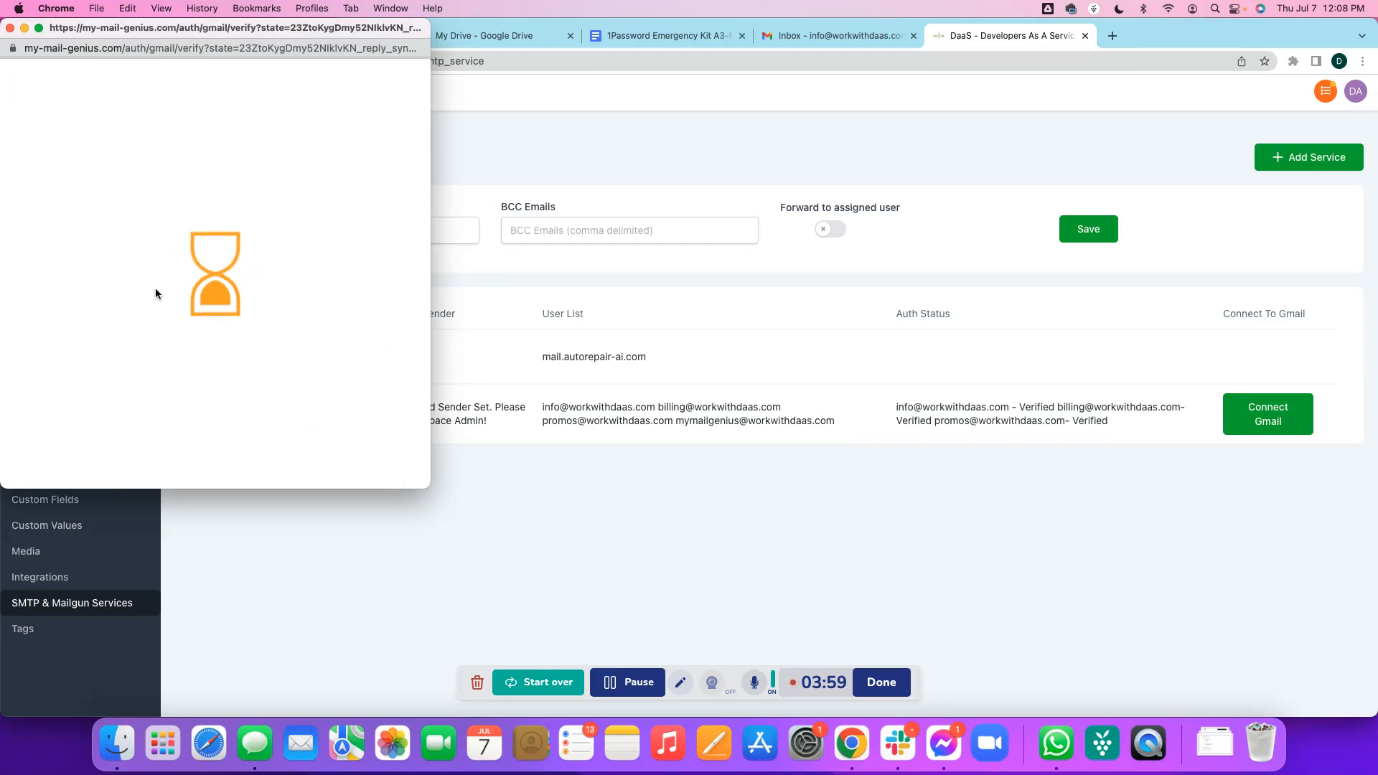
mouse_move(212, 223)
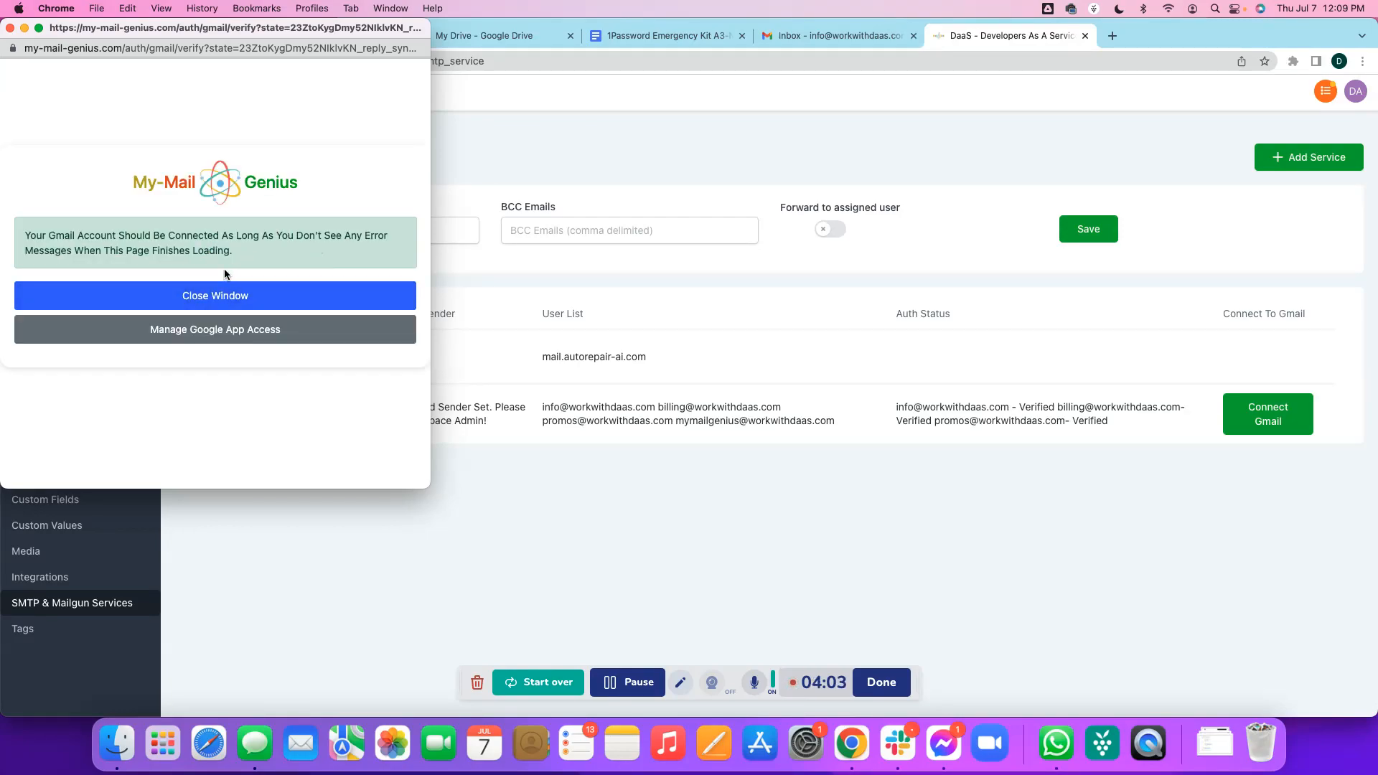
click(215, 296)
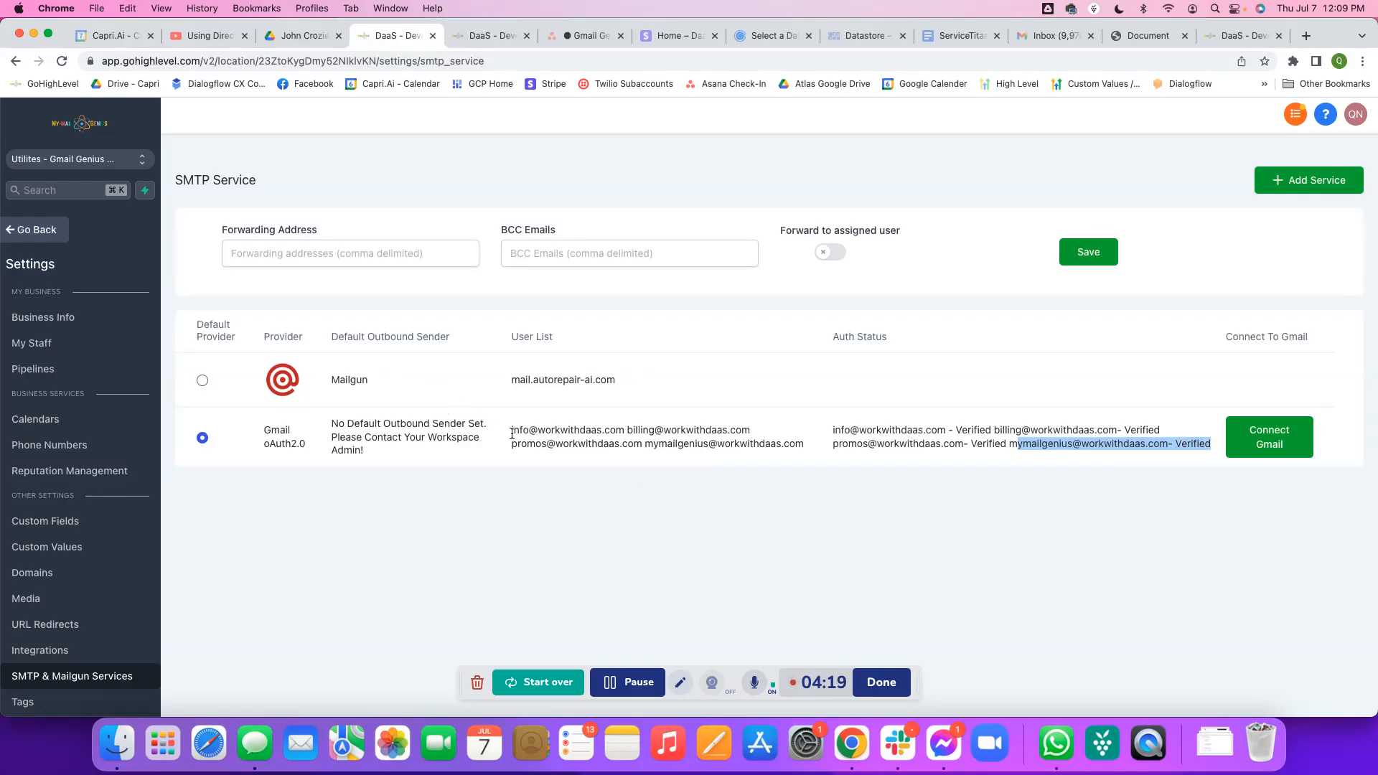
mouse_move(653, 617)
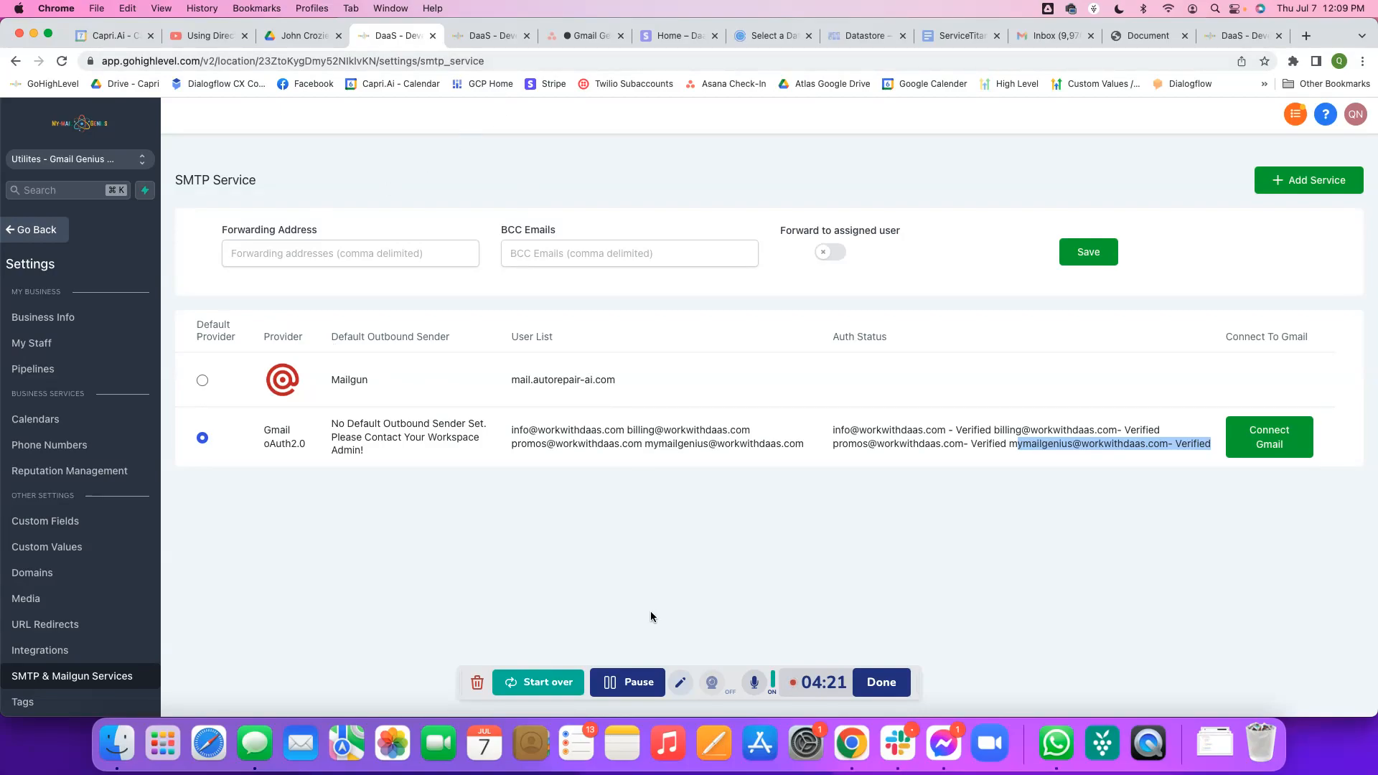
mouse_move(42, 229)
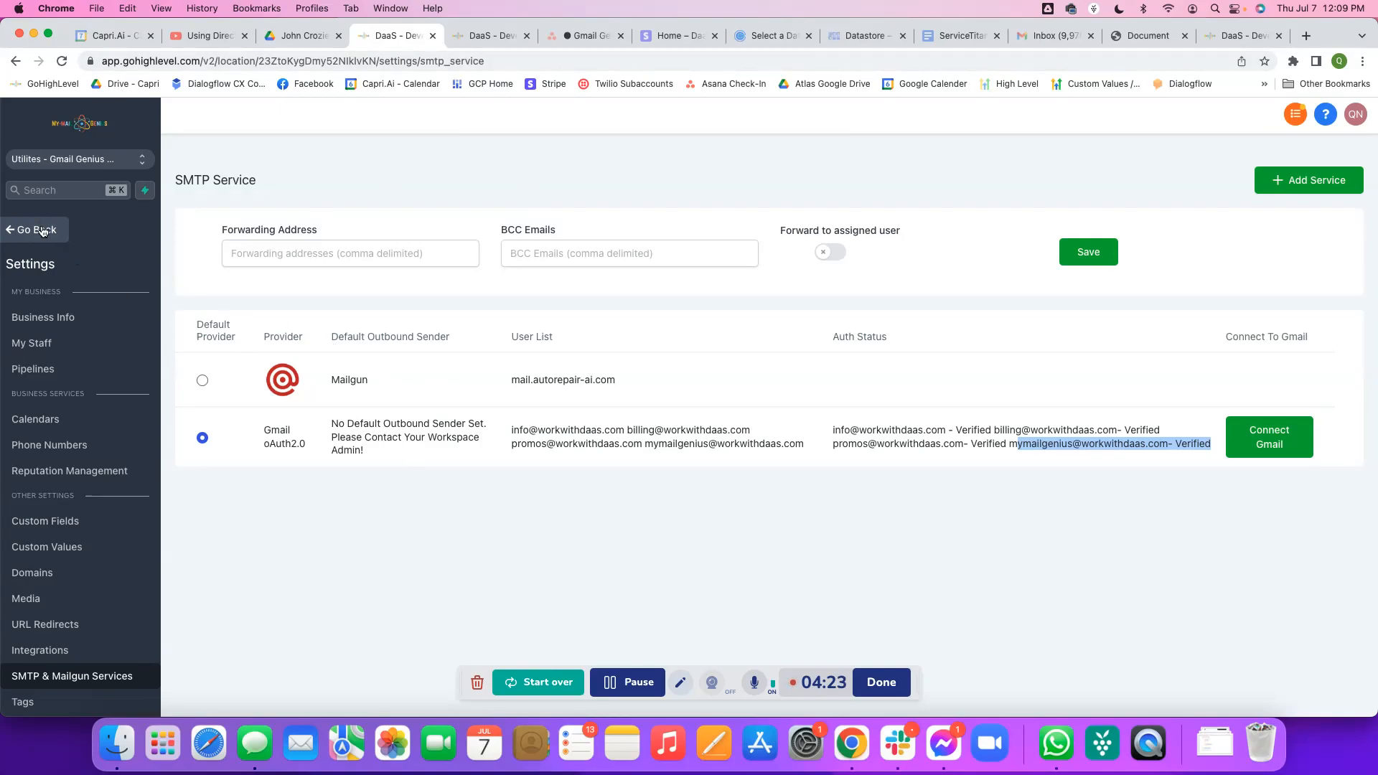
Step: Select all 21 Purchased Beta contacts and start adding them to a workflow in drip mode
click(33, 230)
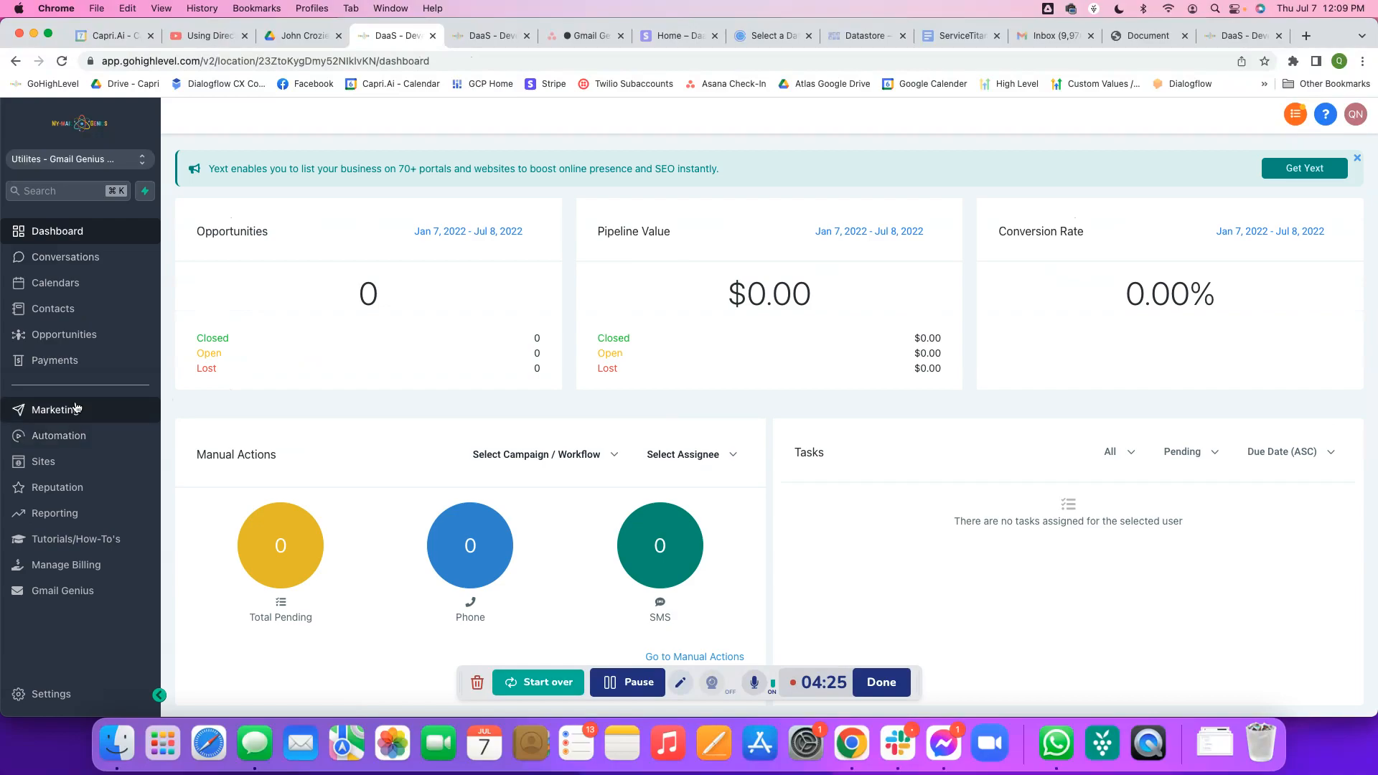
click(53, 309)
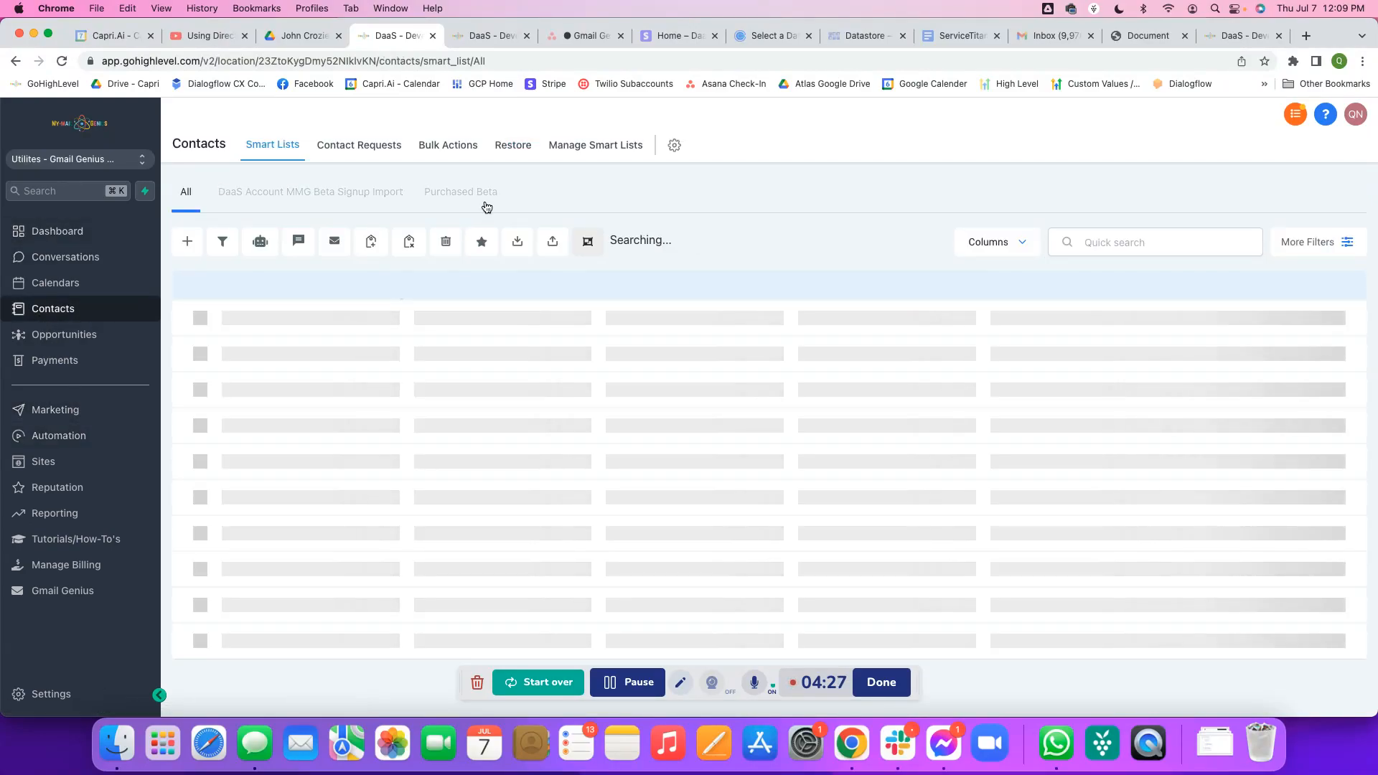
click(460, 192)
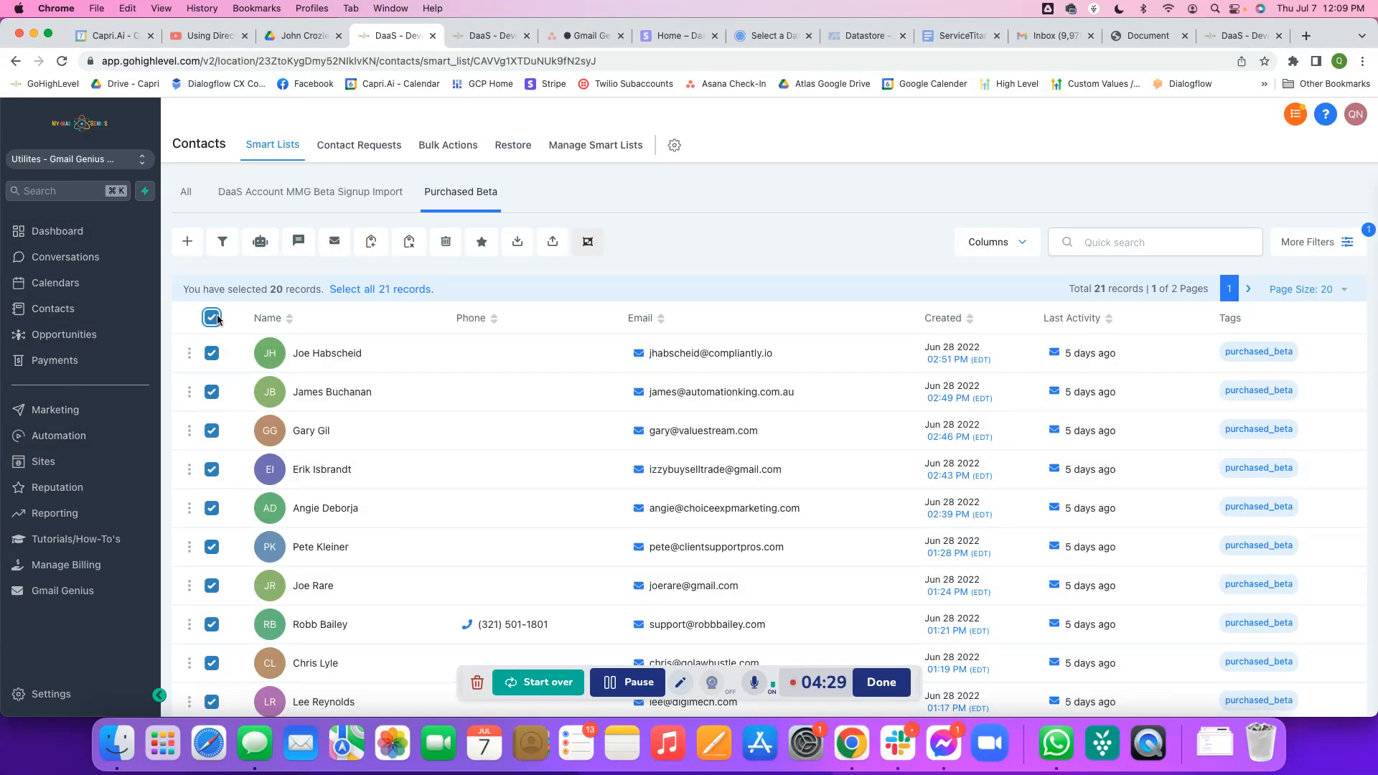
click(380, 290)
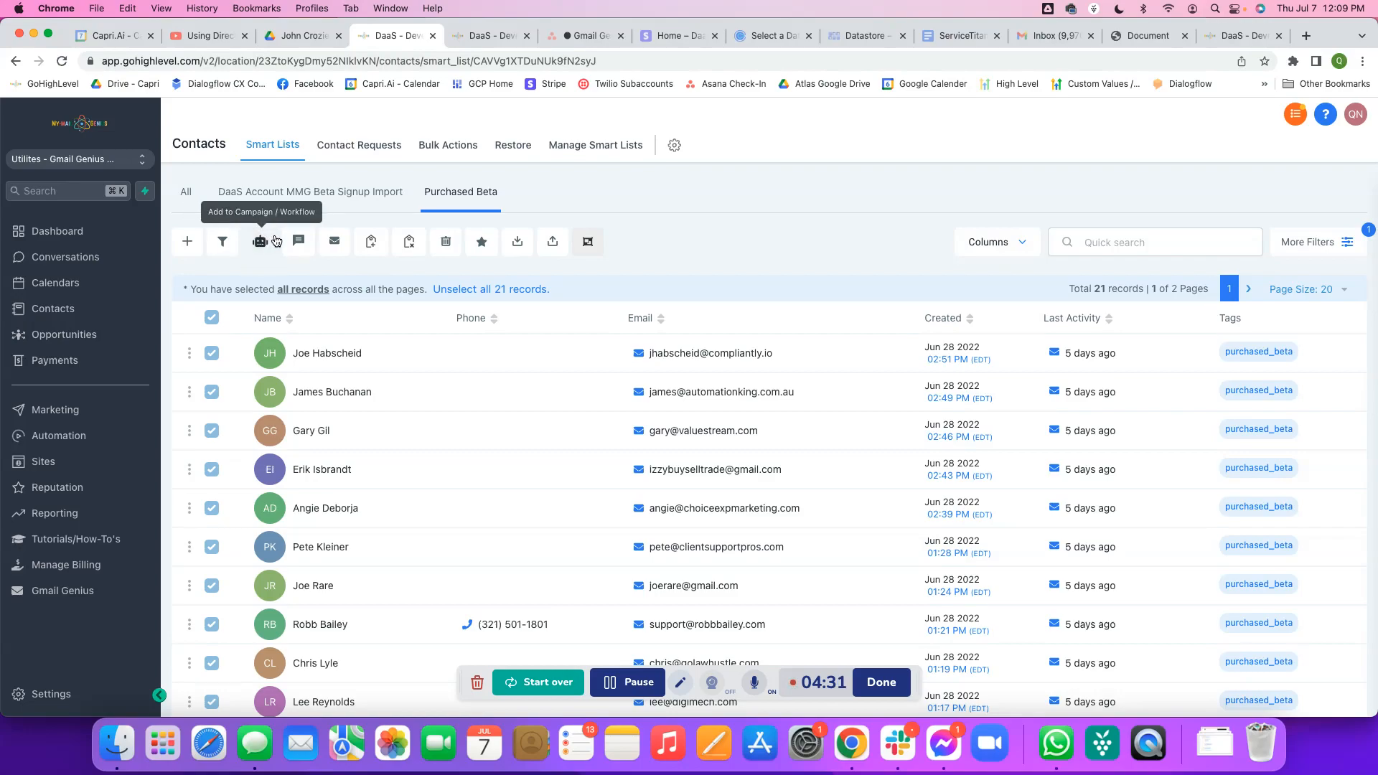
click(260, 241)
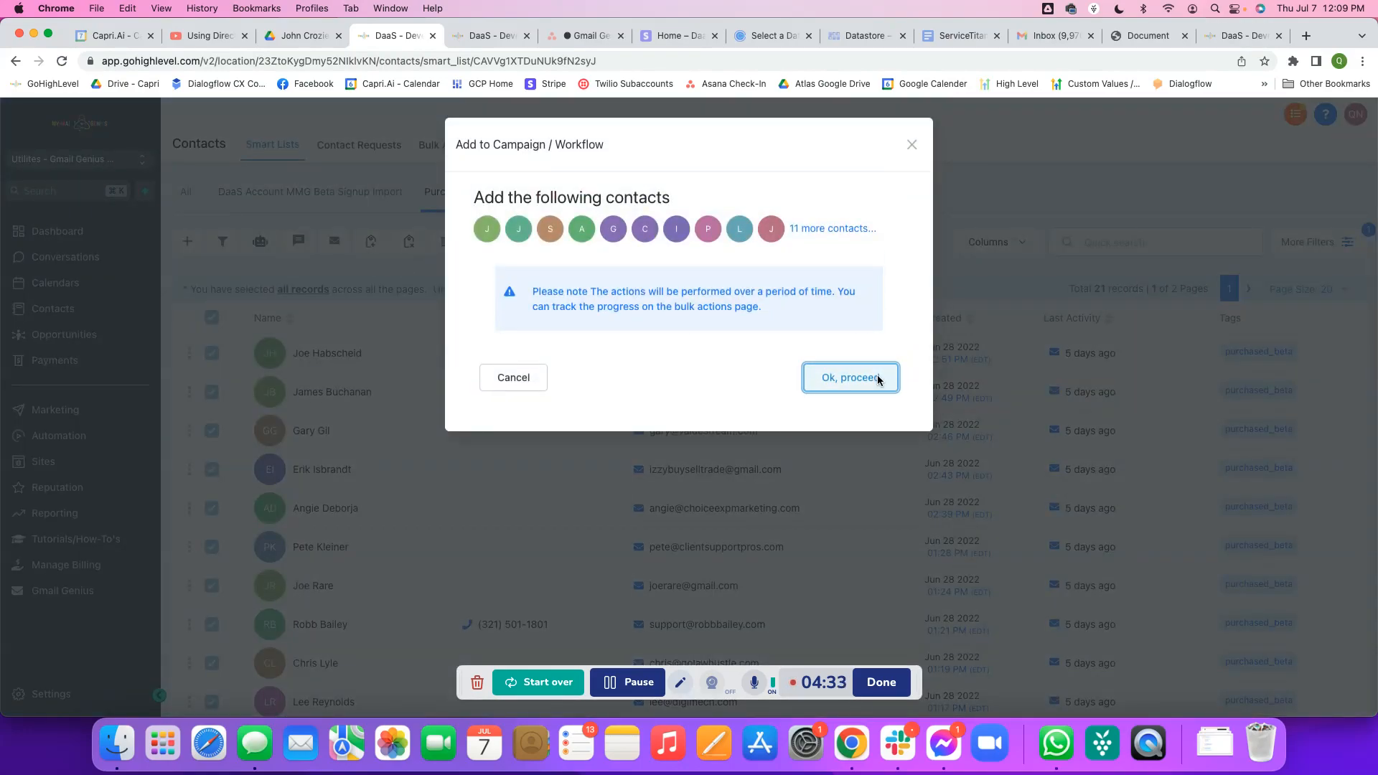
click(850, 377)
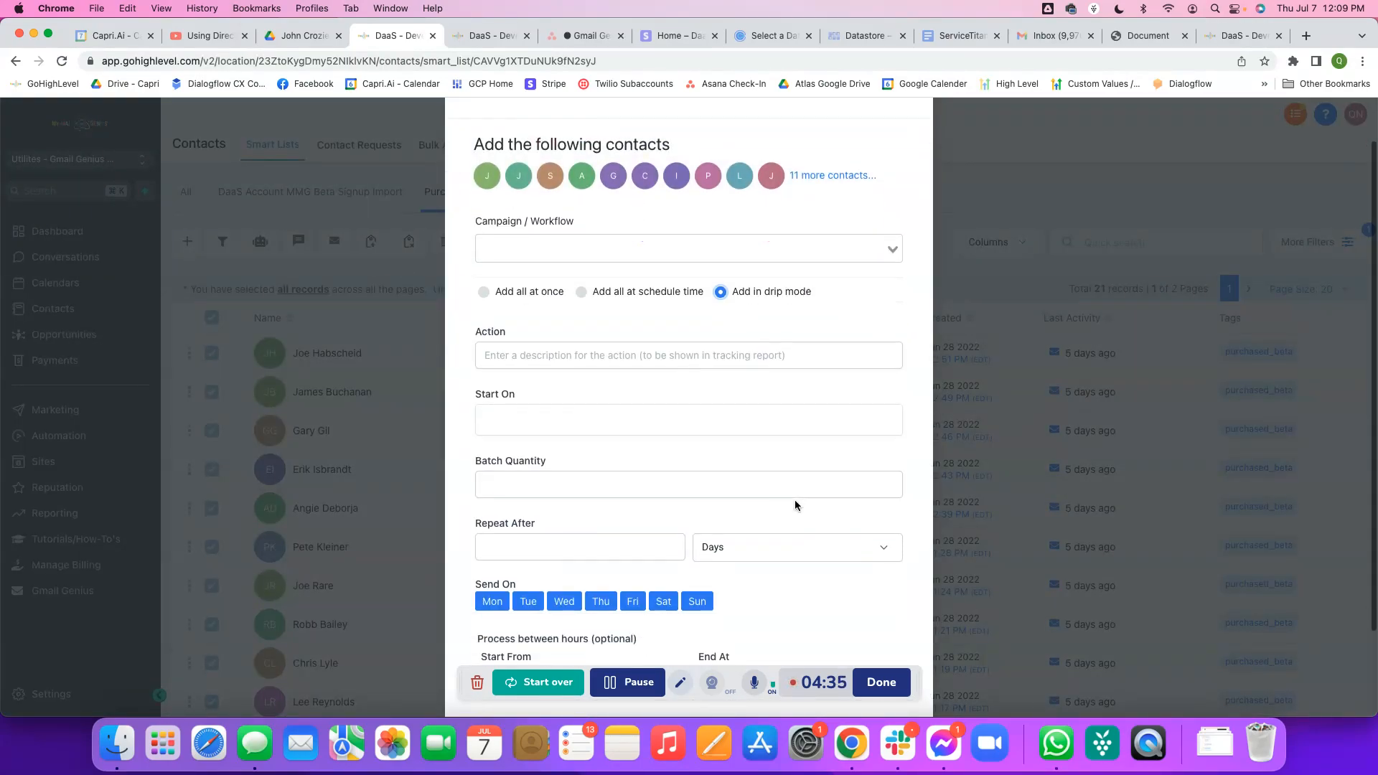
Step: Set the drip Batch Quantity to 1 and Repeat After to 30 Seconds
scroll(down, 3)
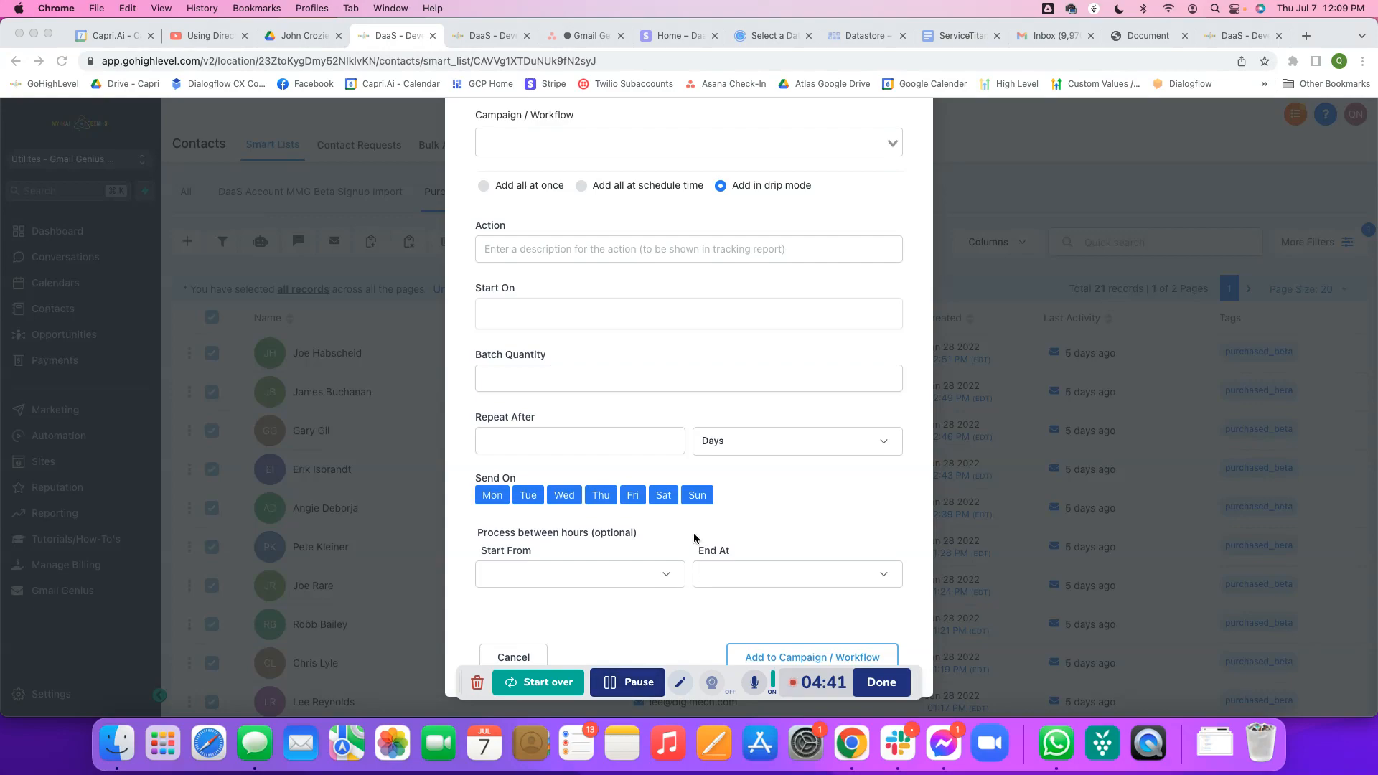
mouse_move(681, 350)
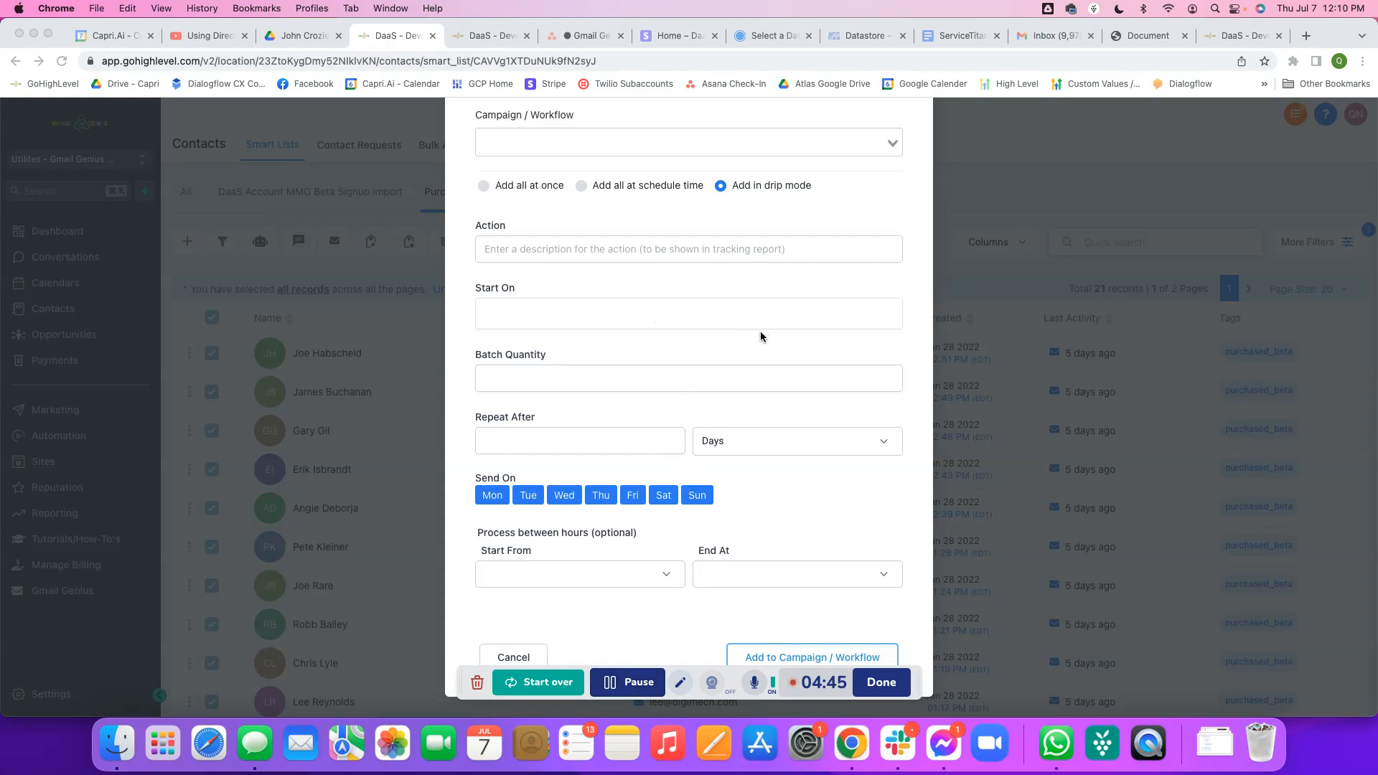
mouse_move(737, 350)
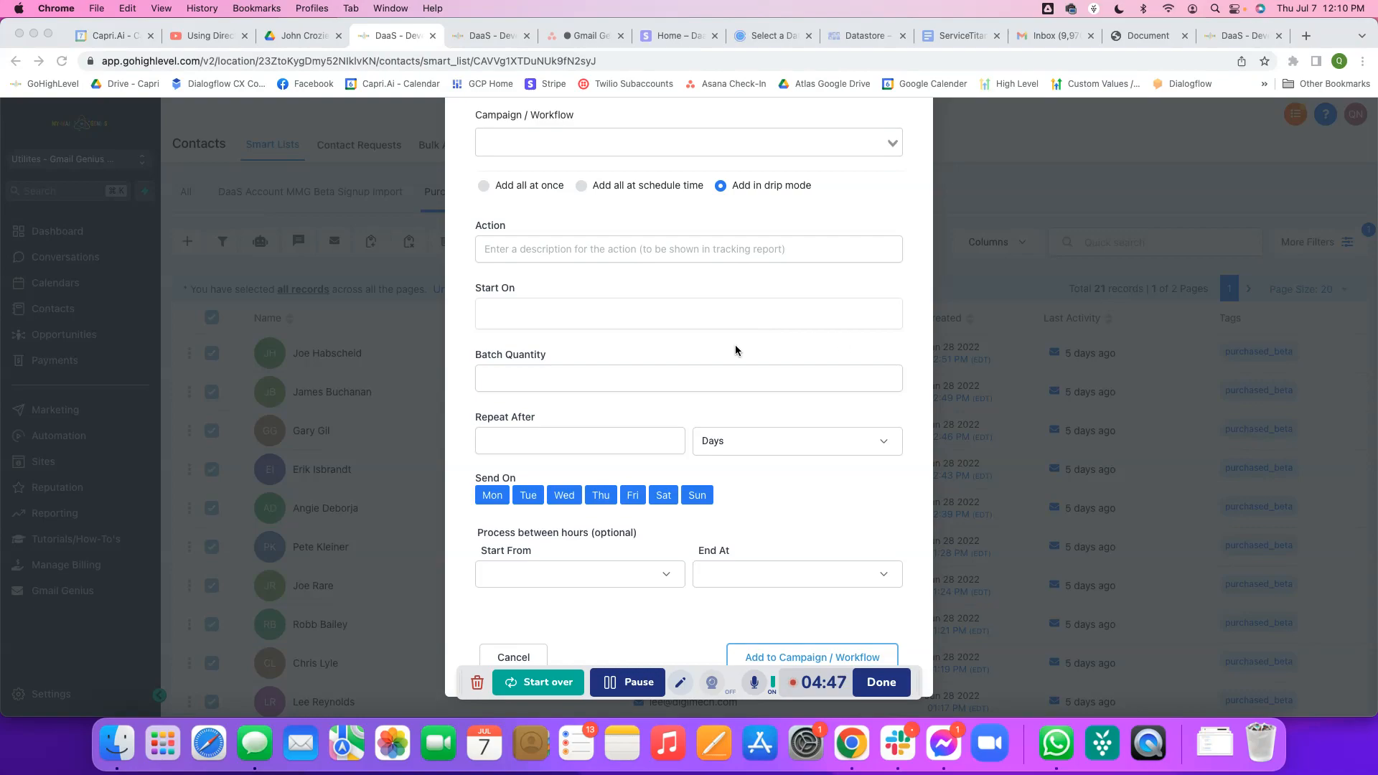
mouse_move(645, 306)
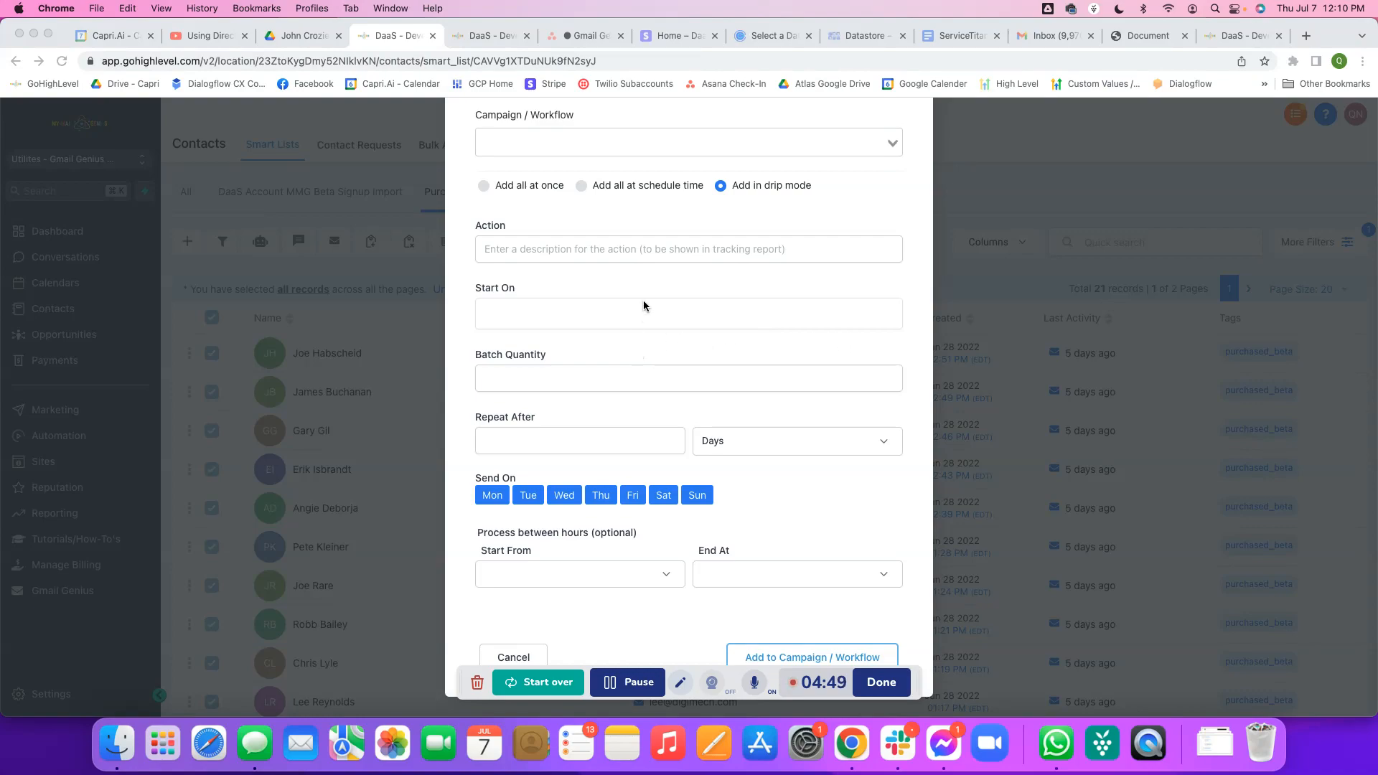
mouse_move(580, 346)
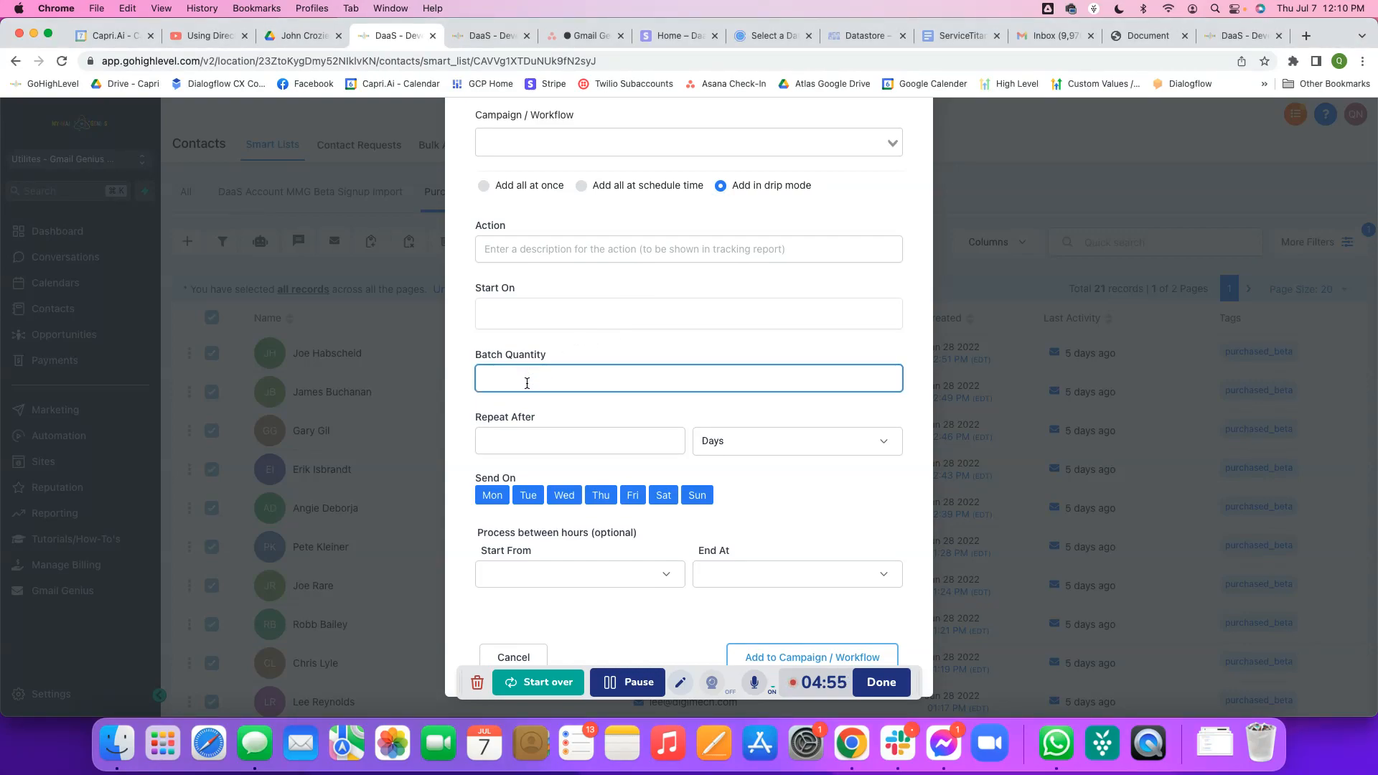
text(1)
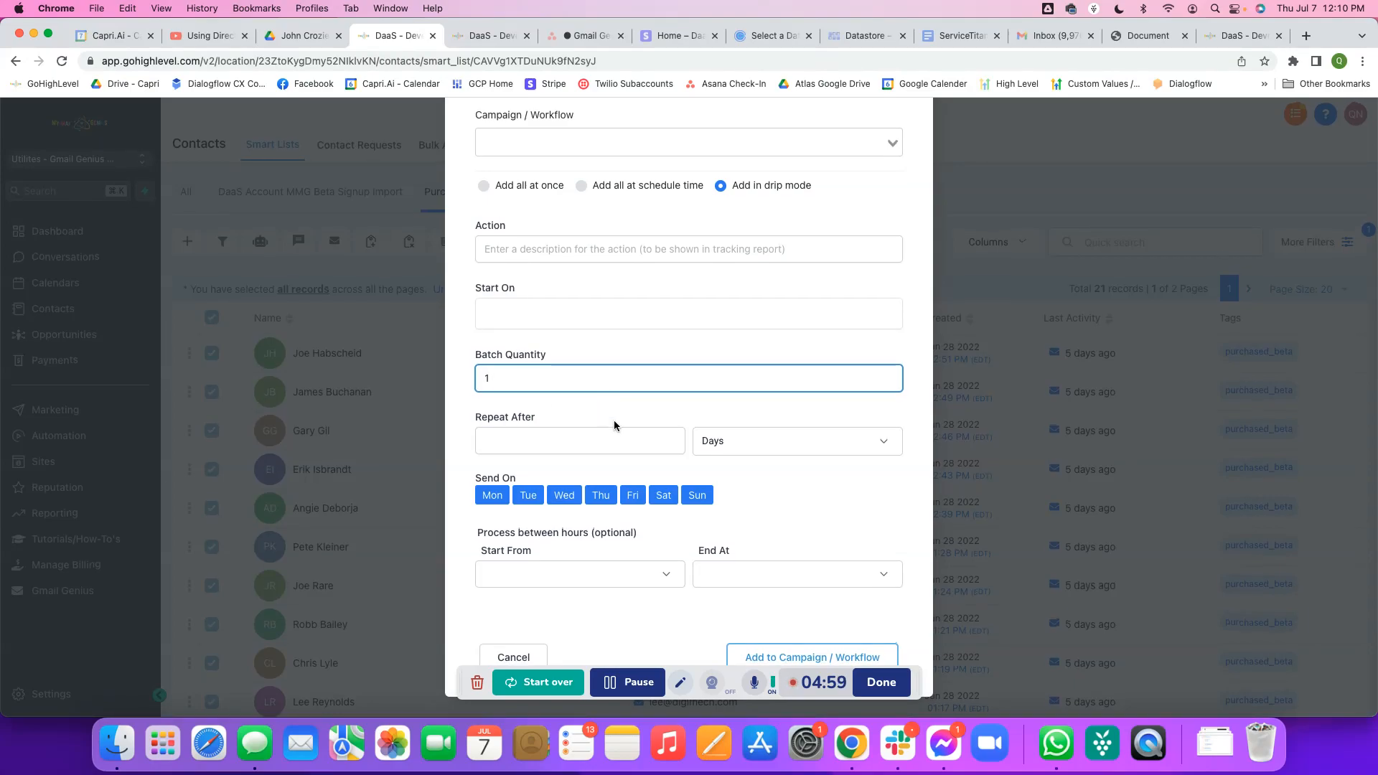
click(580, 440)
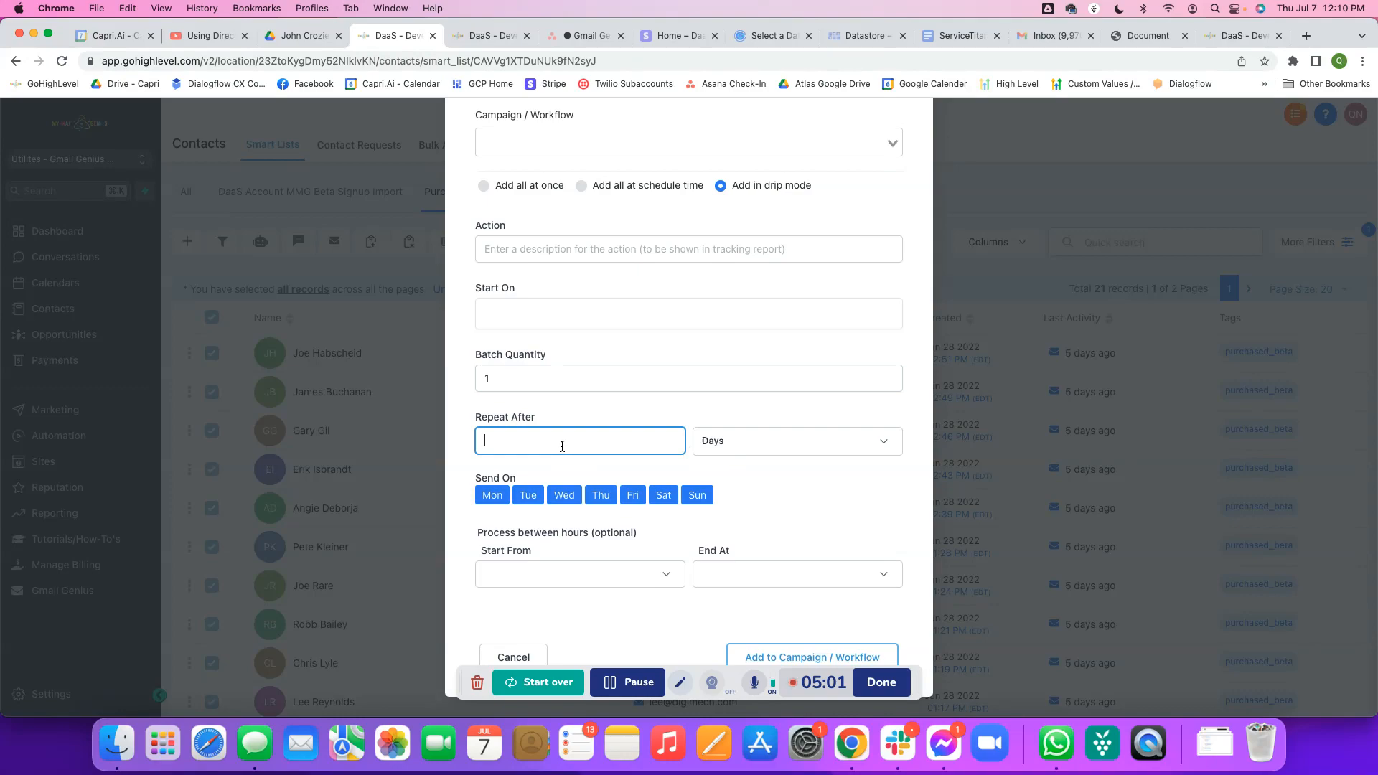
click(797, 440)
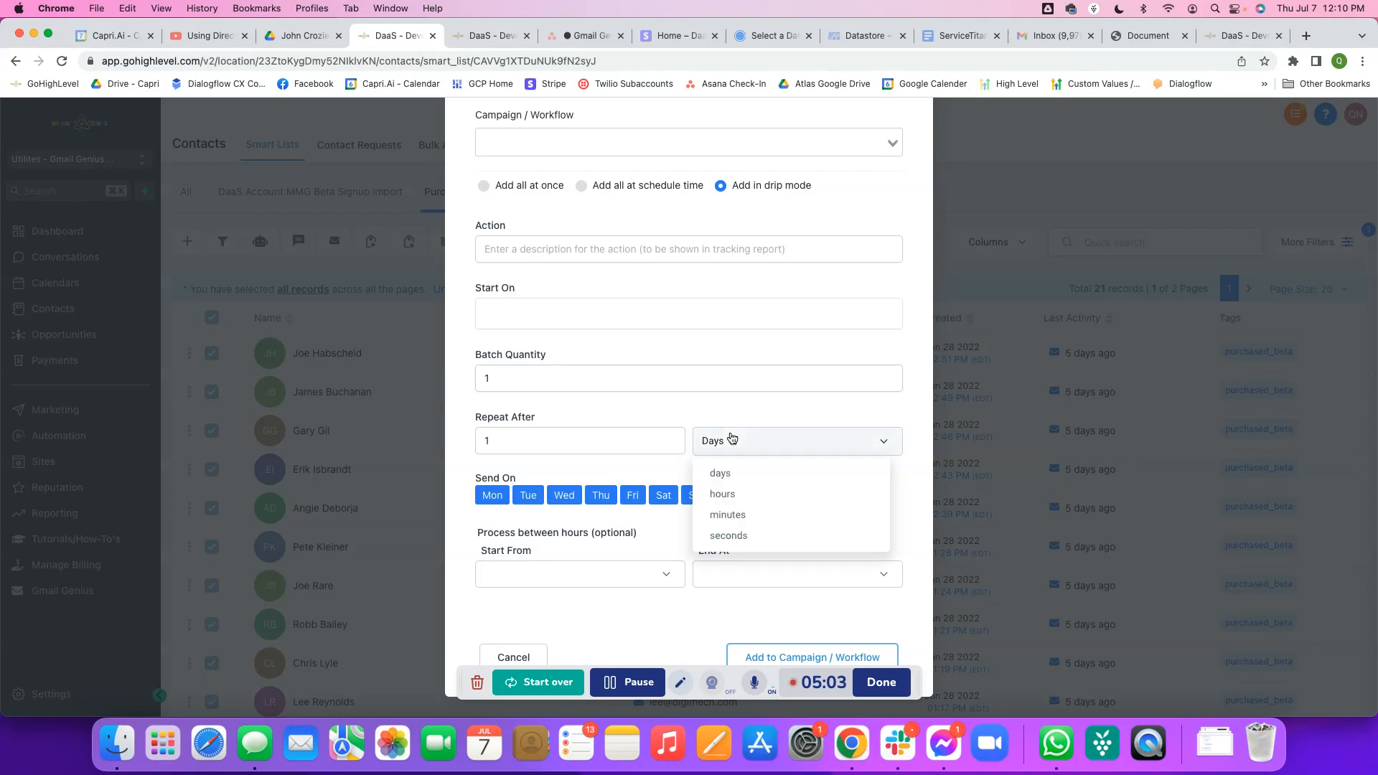
click(728, 514)
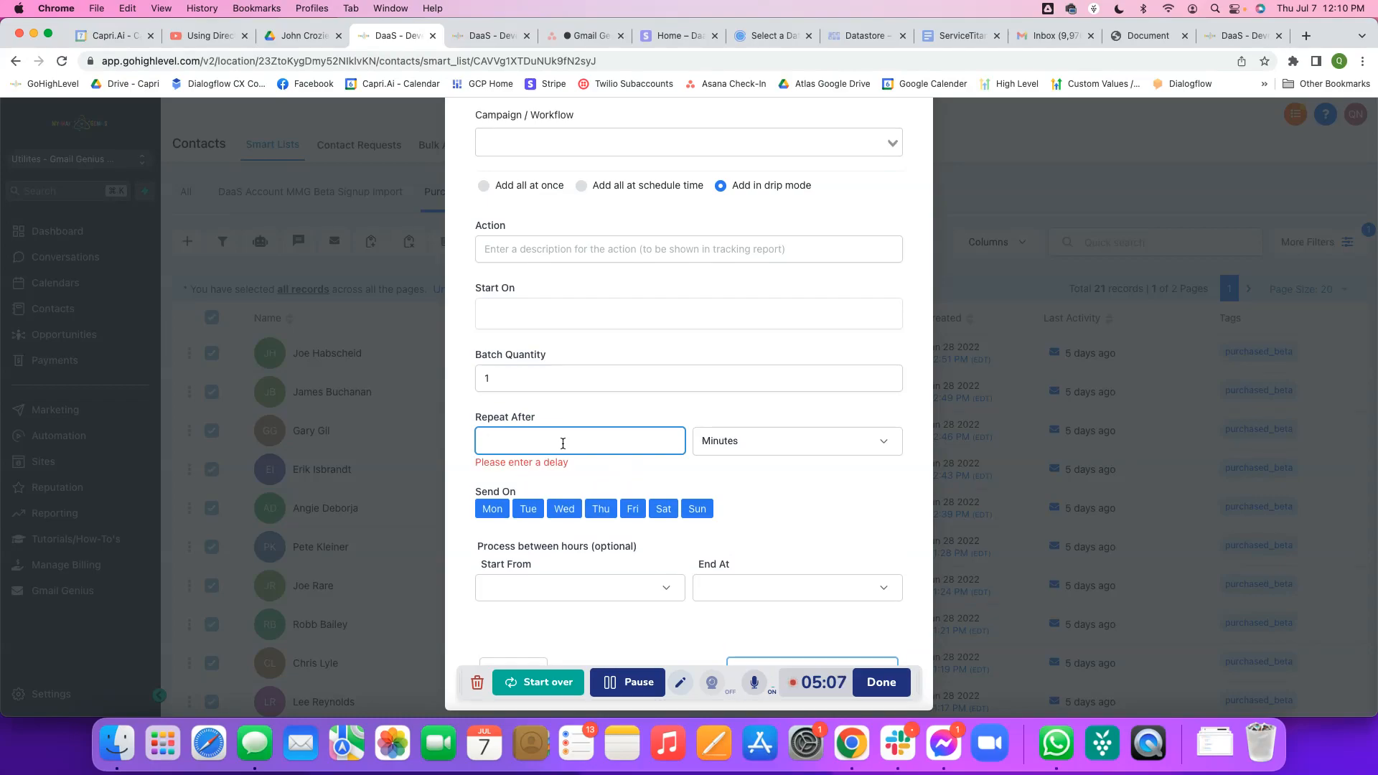
click(796, 440)
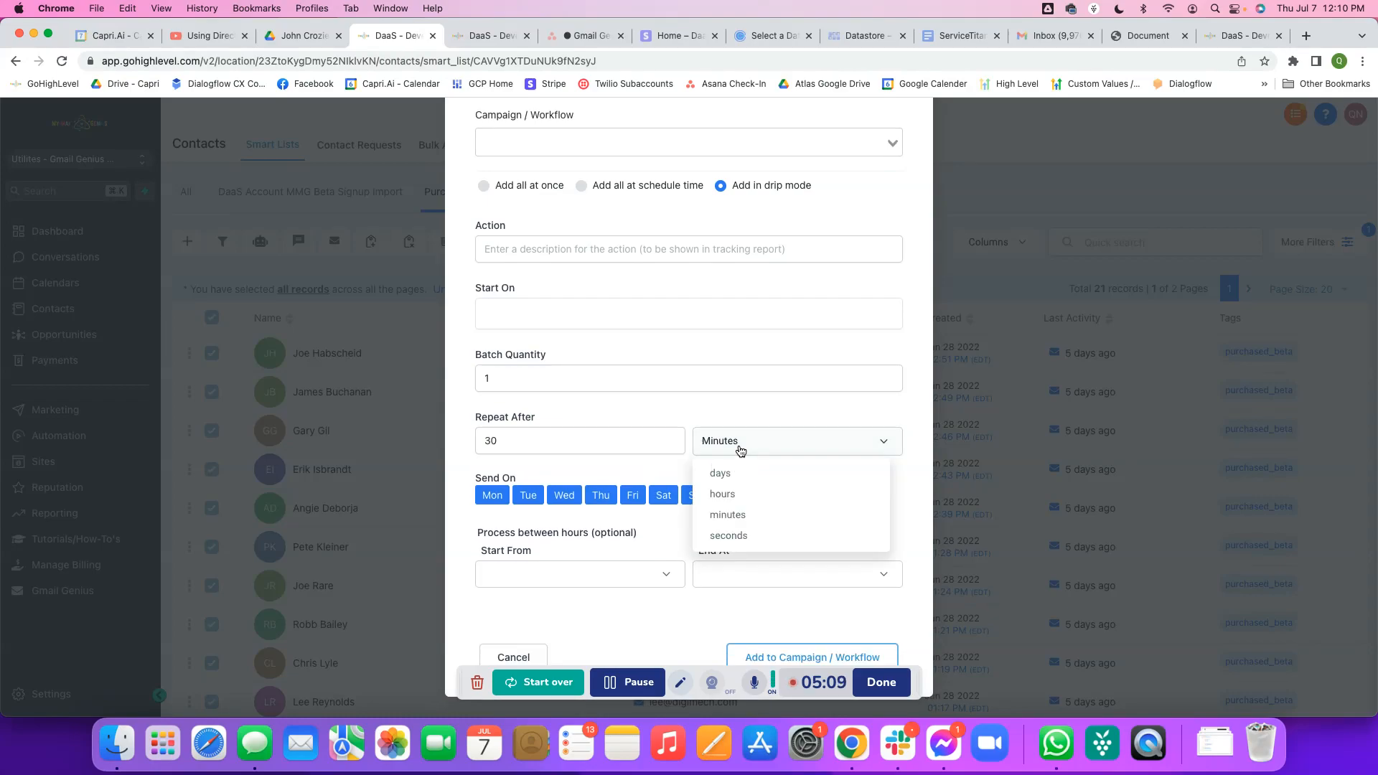
click(729, 536)
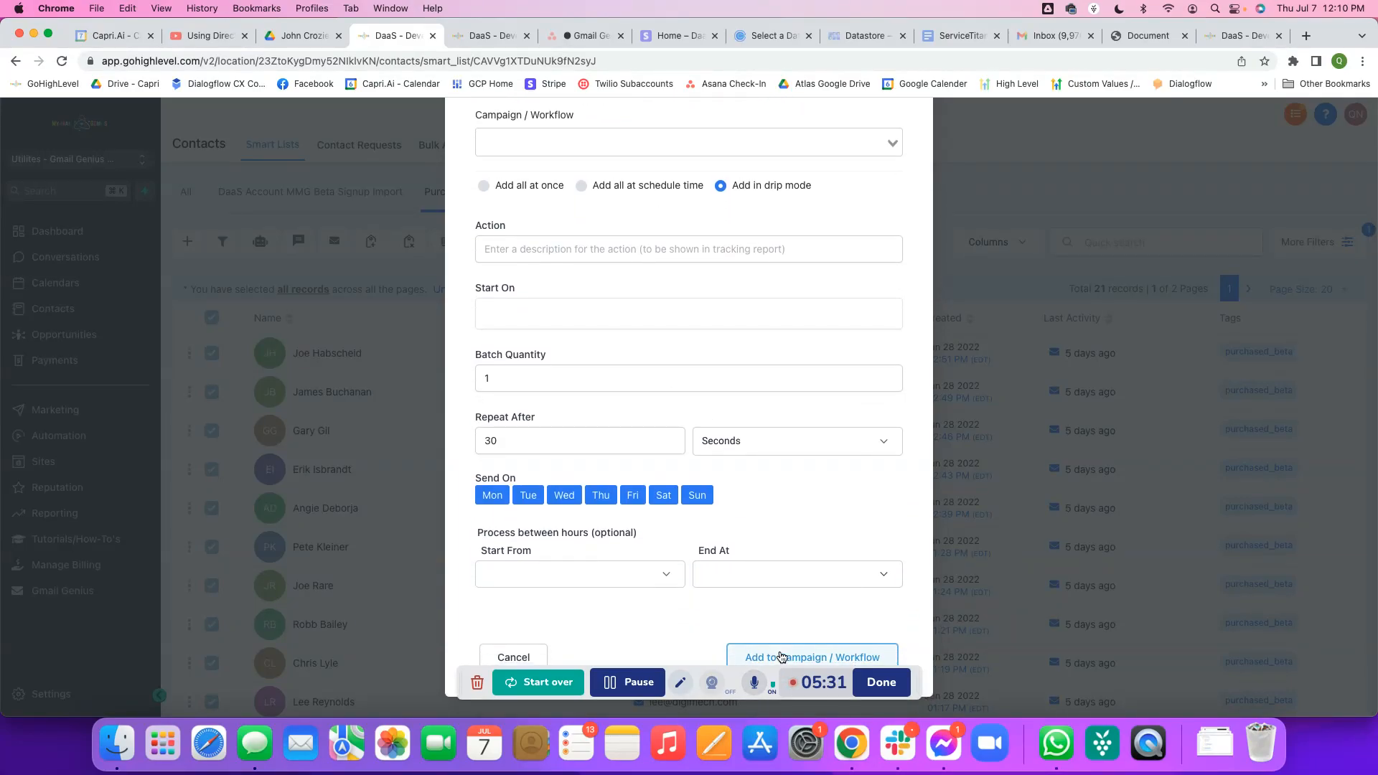
mouse_move(680, 637)
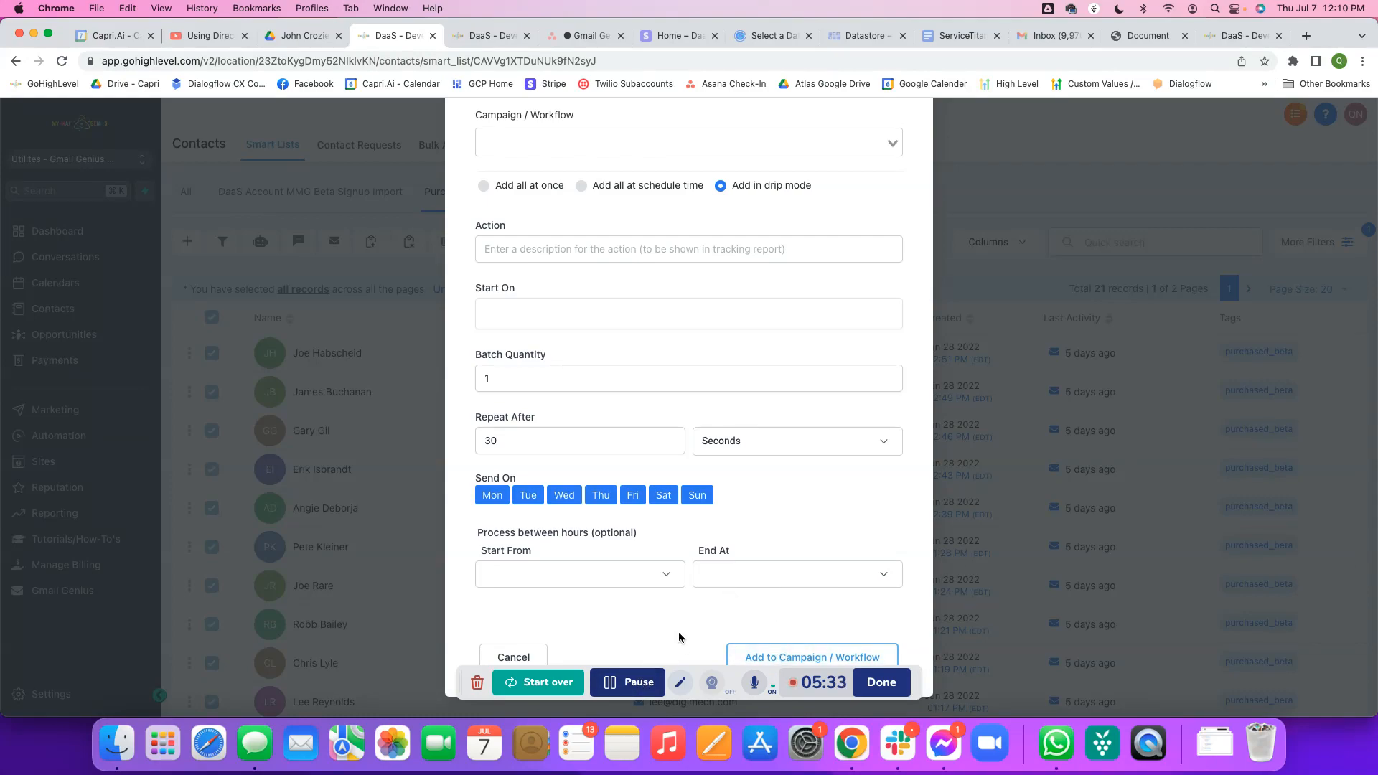
mouse_move(895, 422)
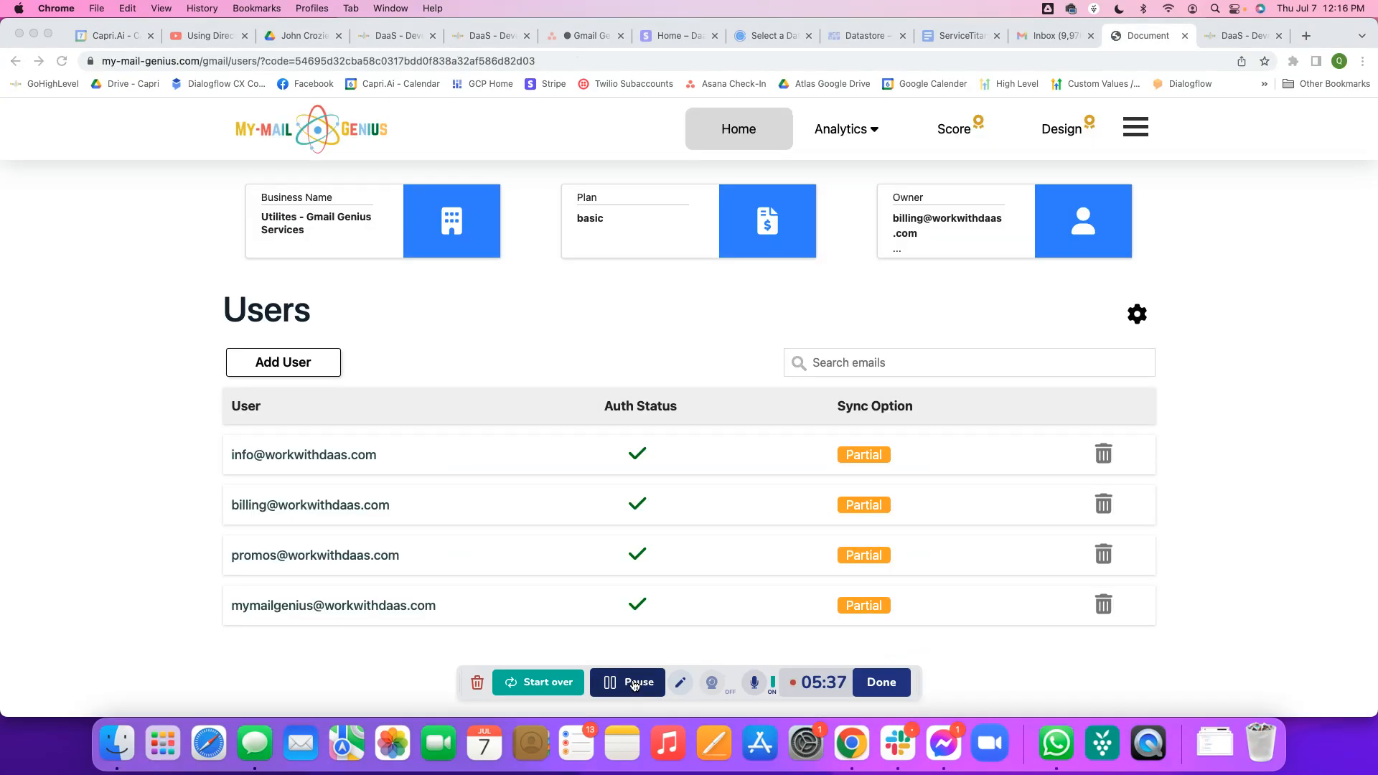
mouse_move(847, 310)
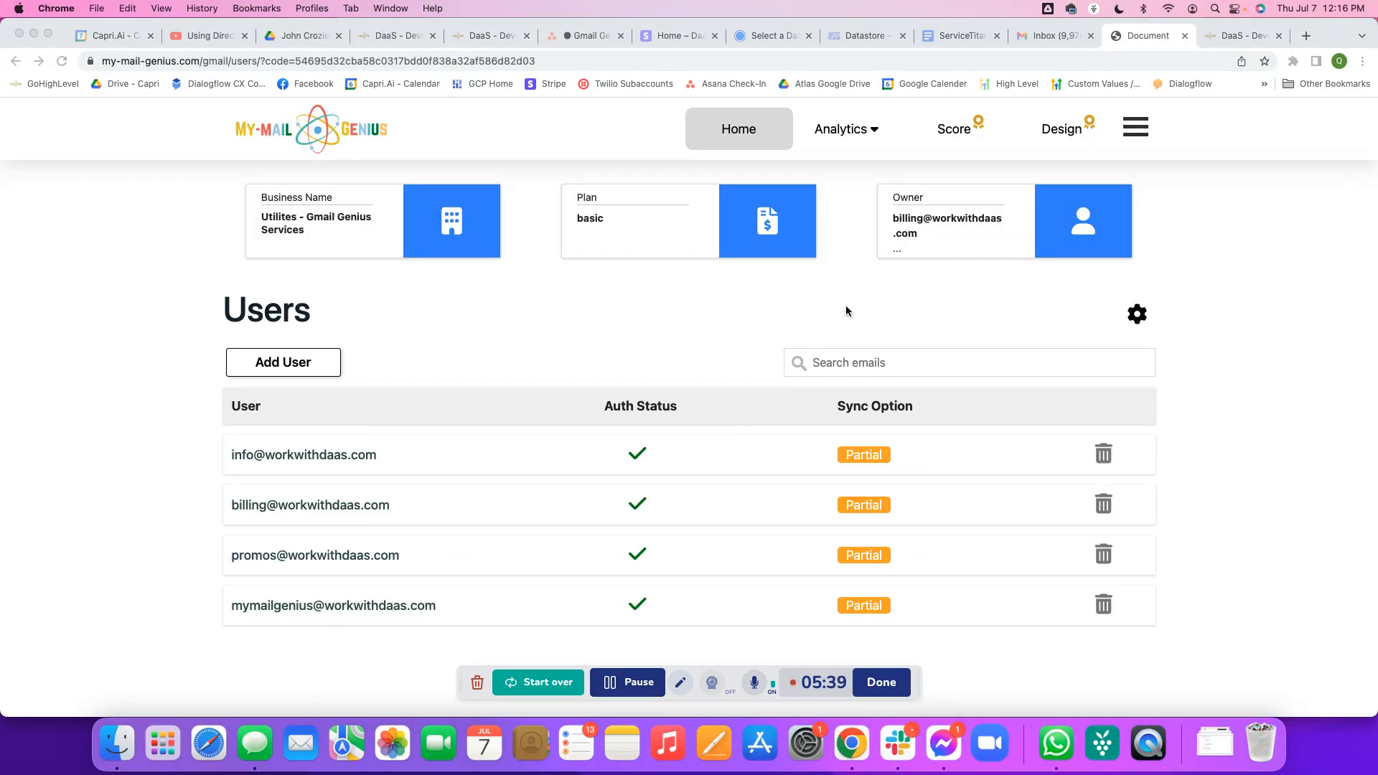
mouse_move(857, 141)
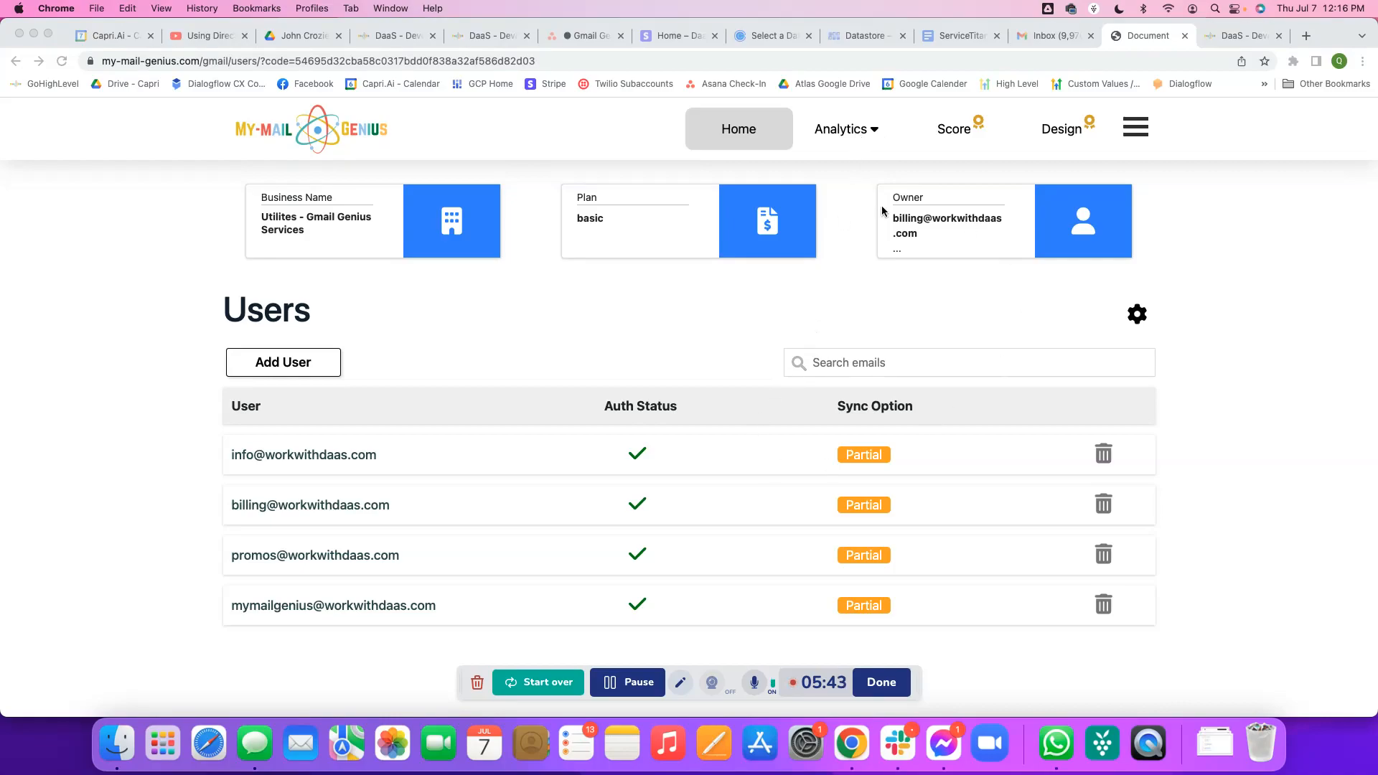
mouse_move(673, 649)
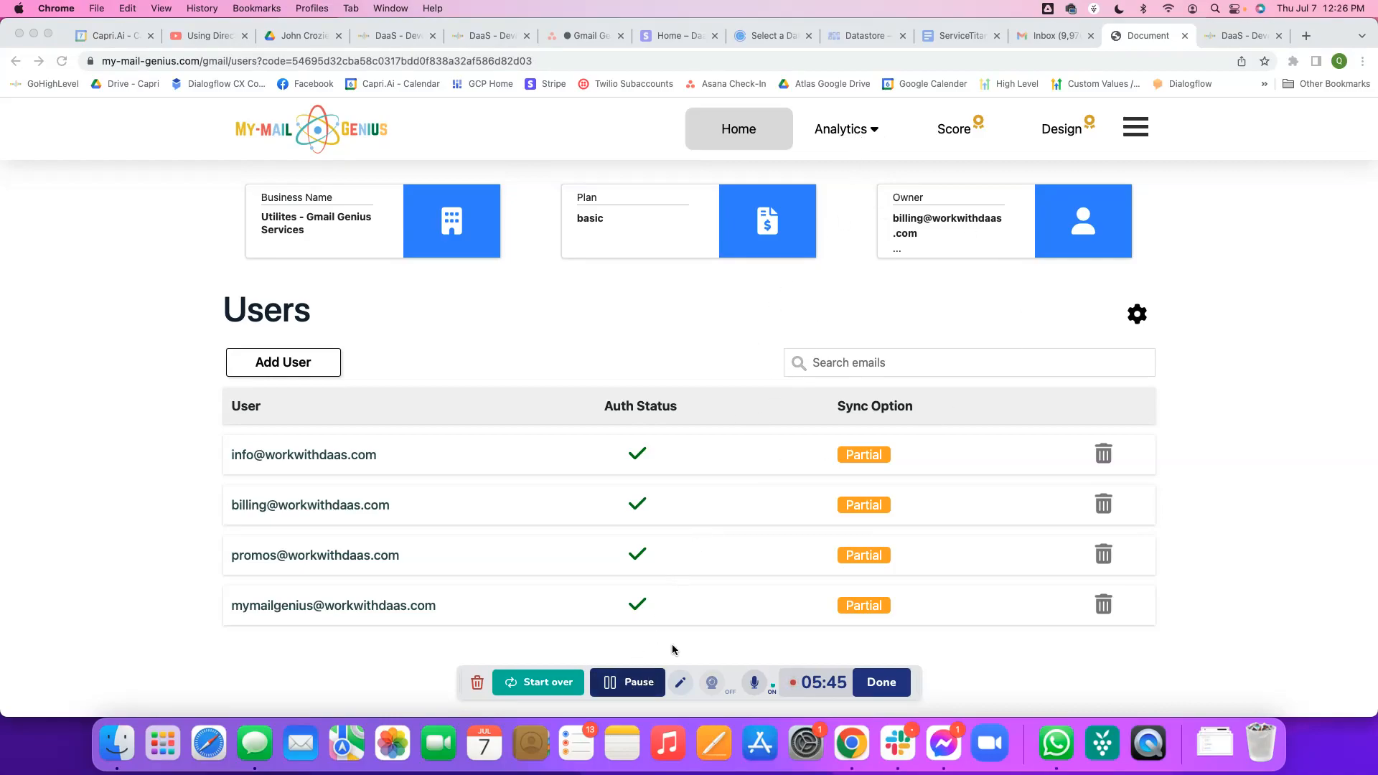
mouse_move(872, 145)
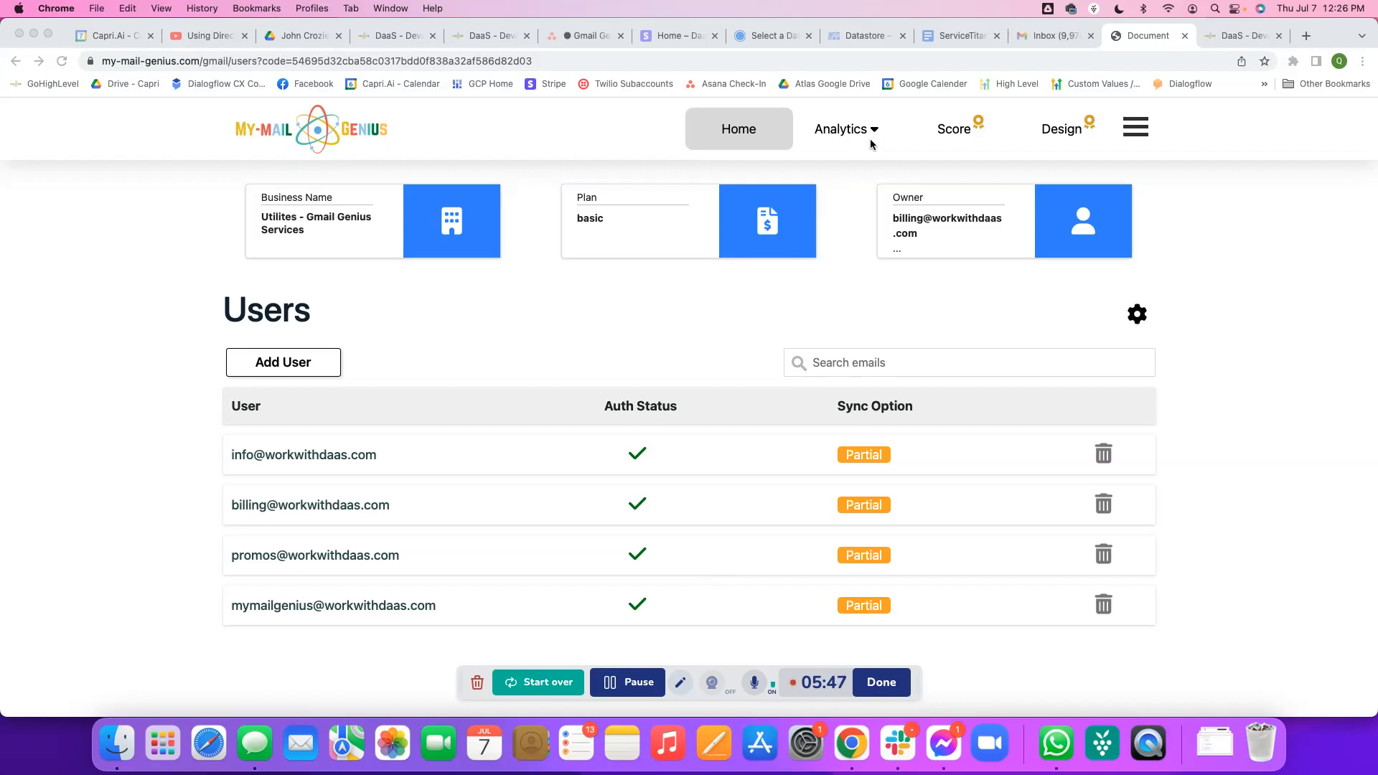
Step: Open the Production campaign statistics page from the Analytics menu
click(845, 129)
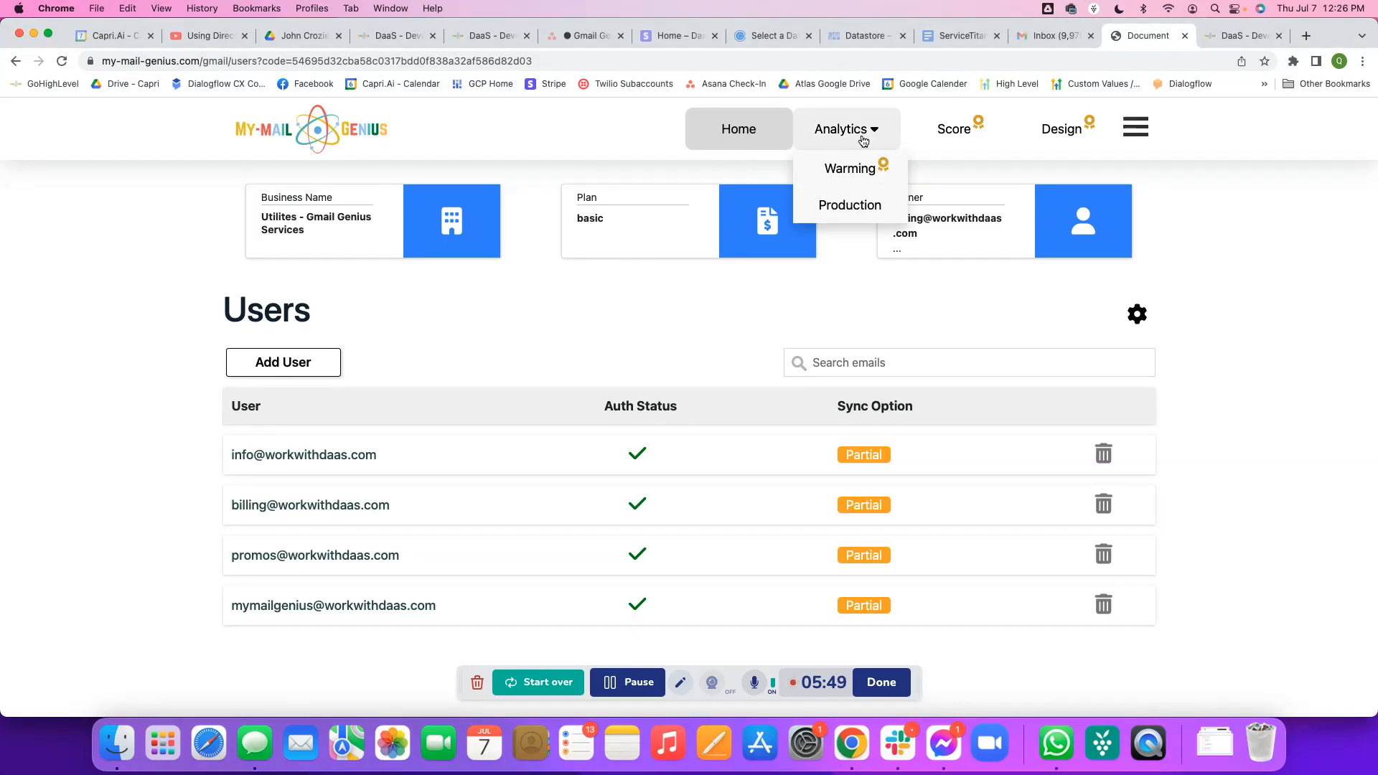
click(847, 205)
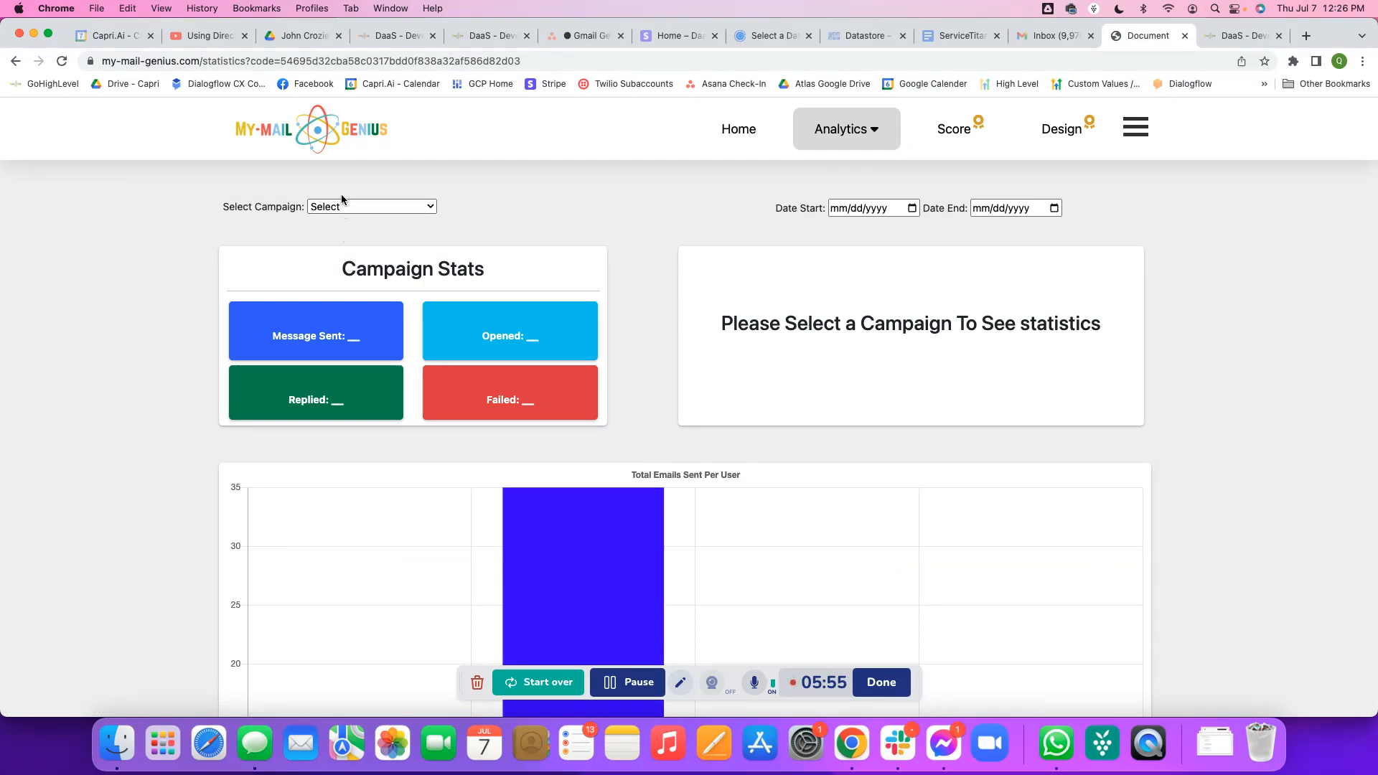
Step: Pick the Stats Dashboard Update campaign to show 8 sent, 8 opened, 0 replied, 0 failed
click(371, 206)
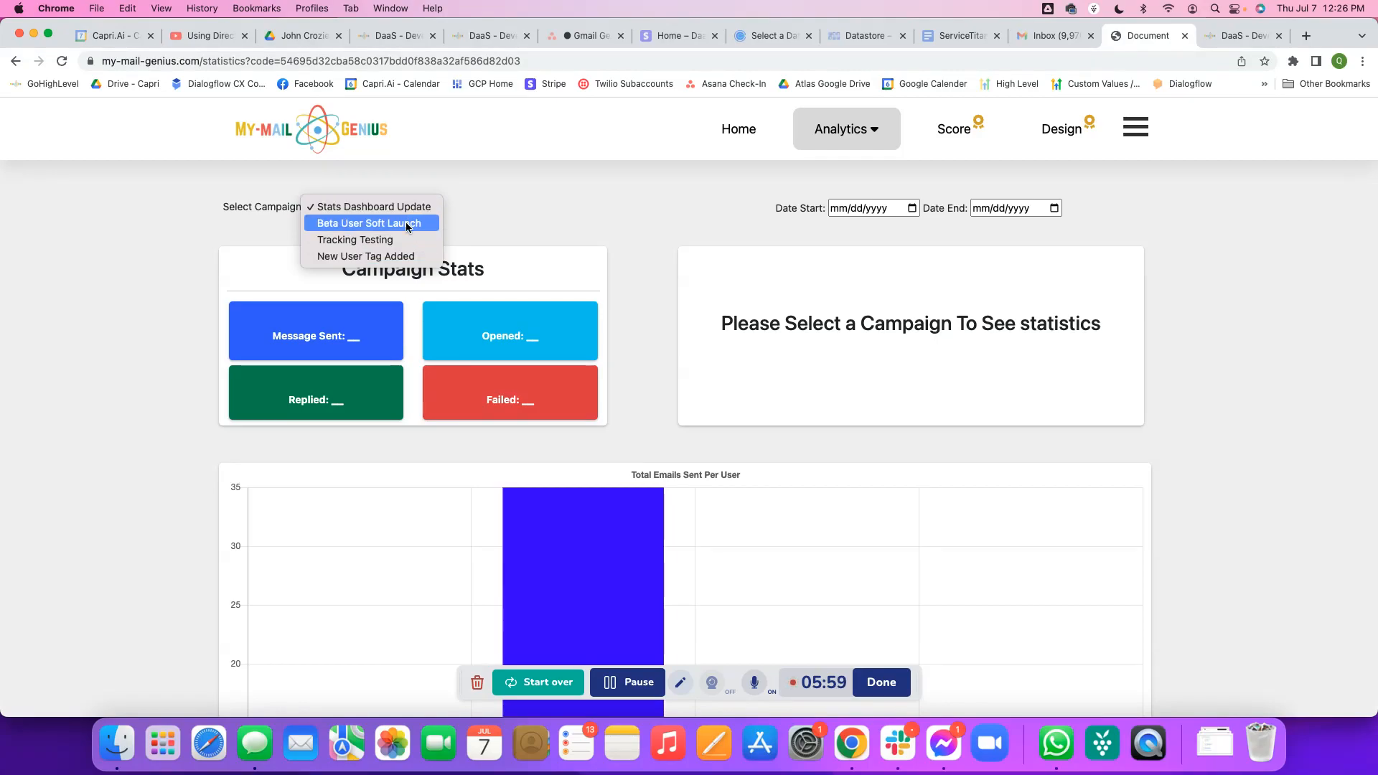
click(370, 206)
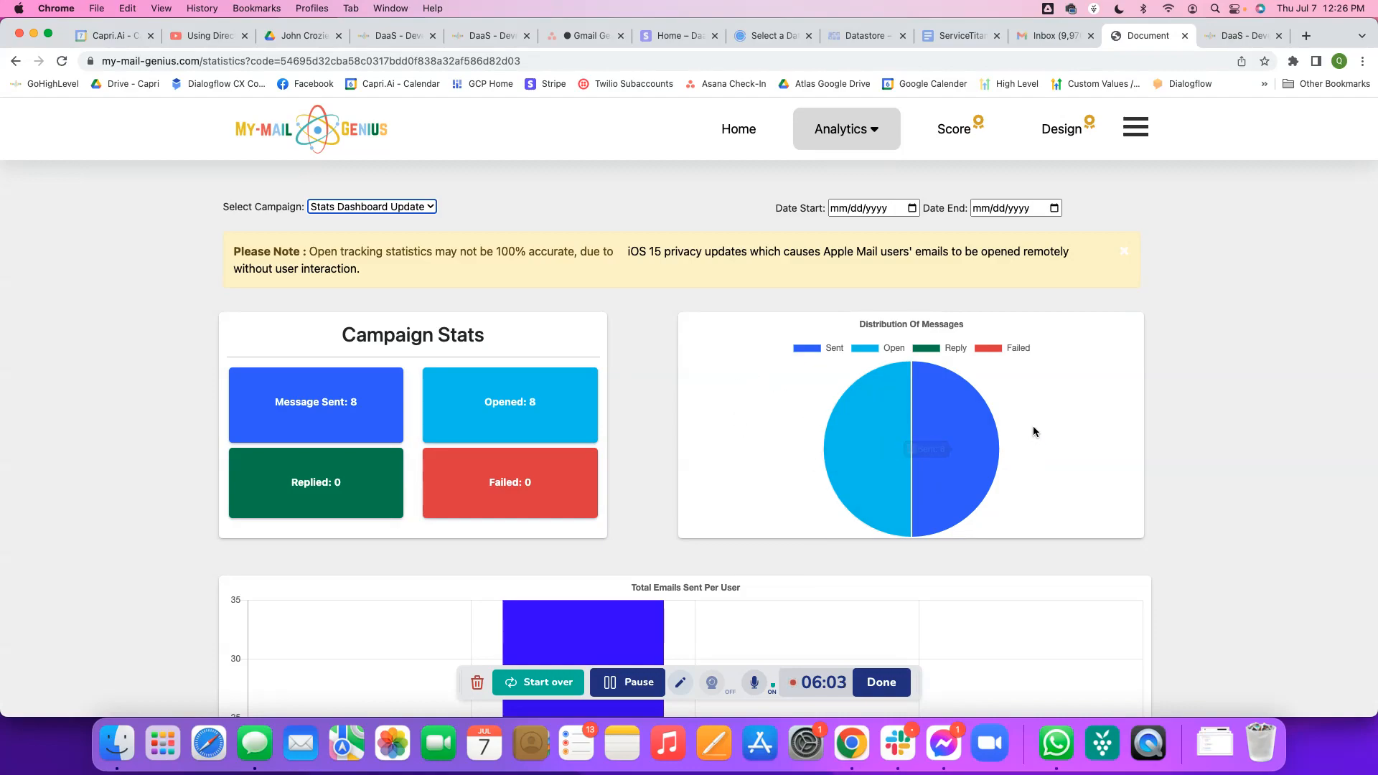
mouse_move(597, 317)
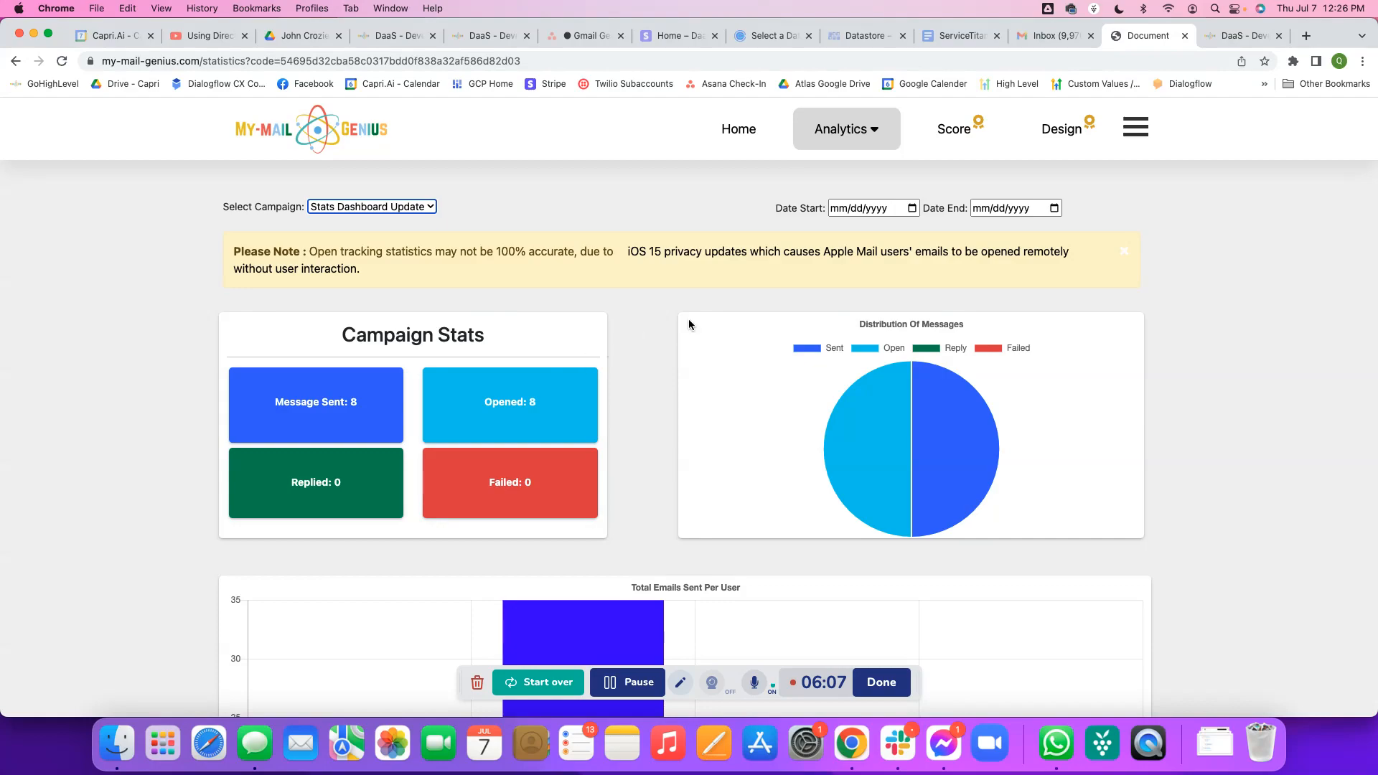
mouse_move(642, 356)
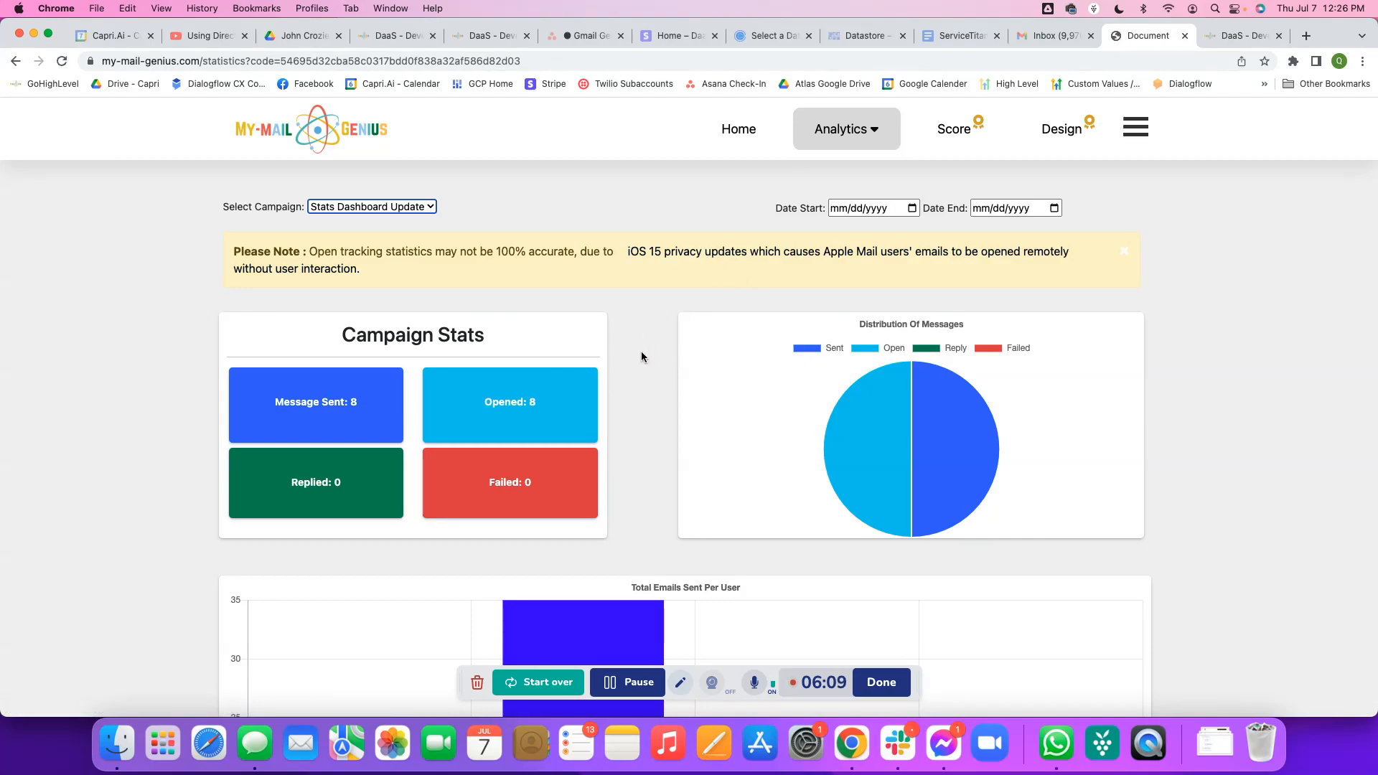
mouse_move(584, 339)
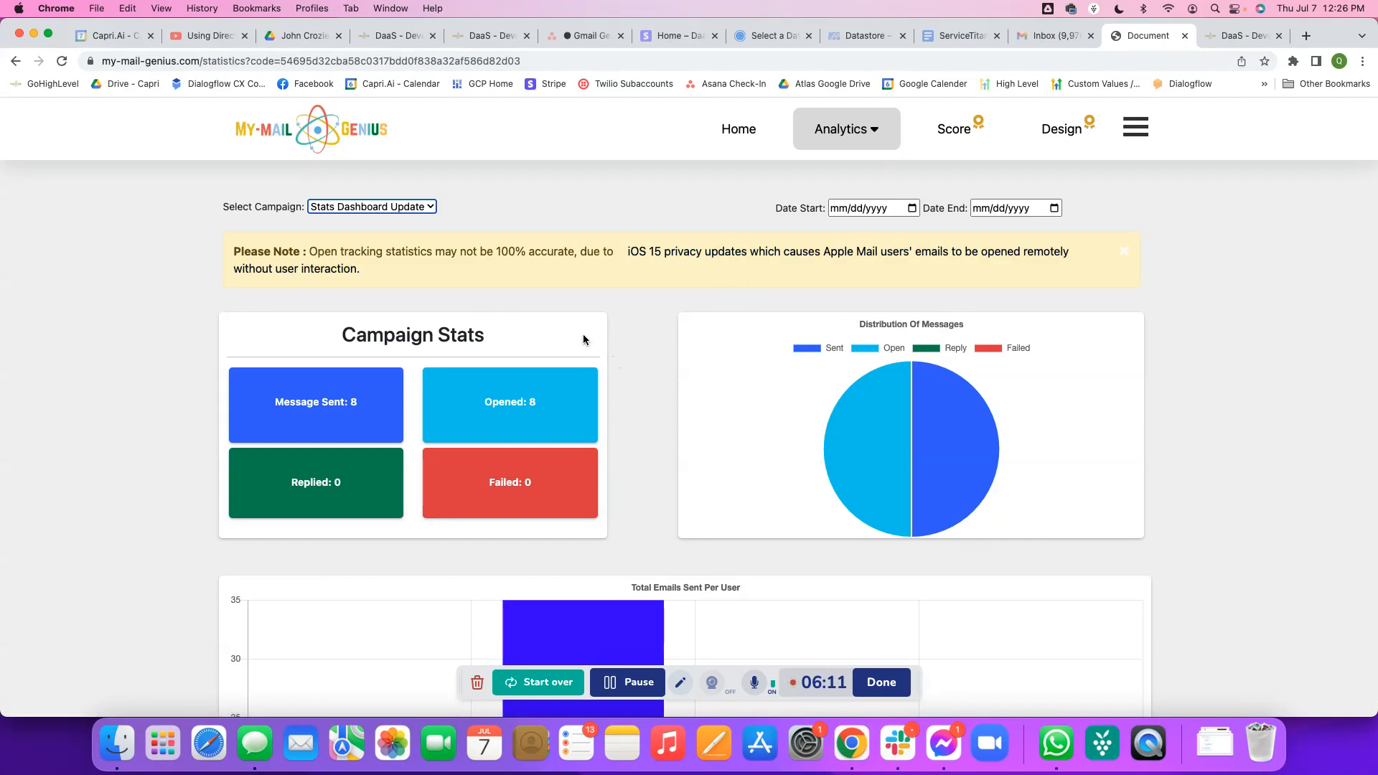
mouse_move(603, 402)
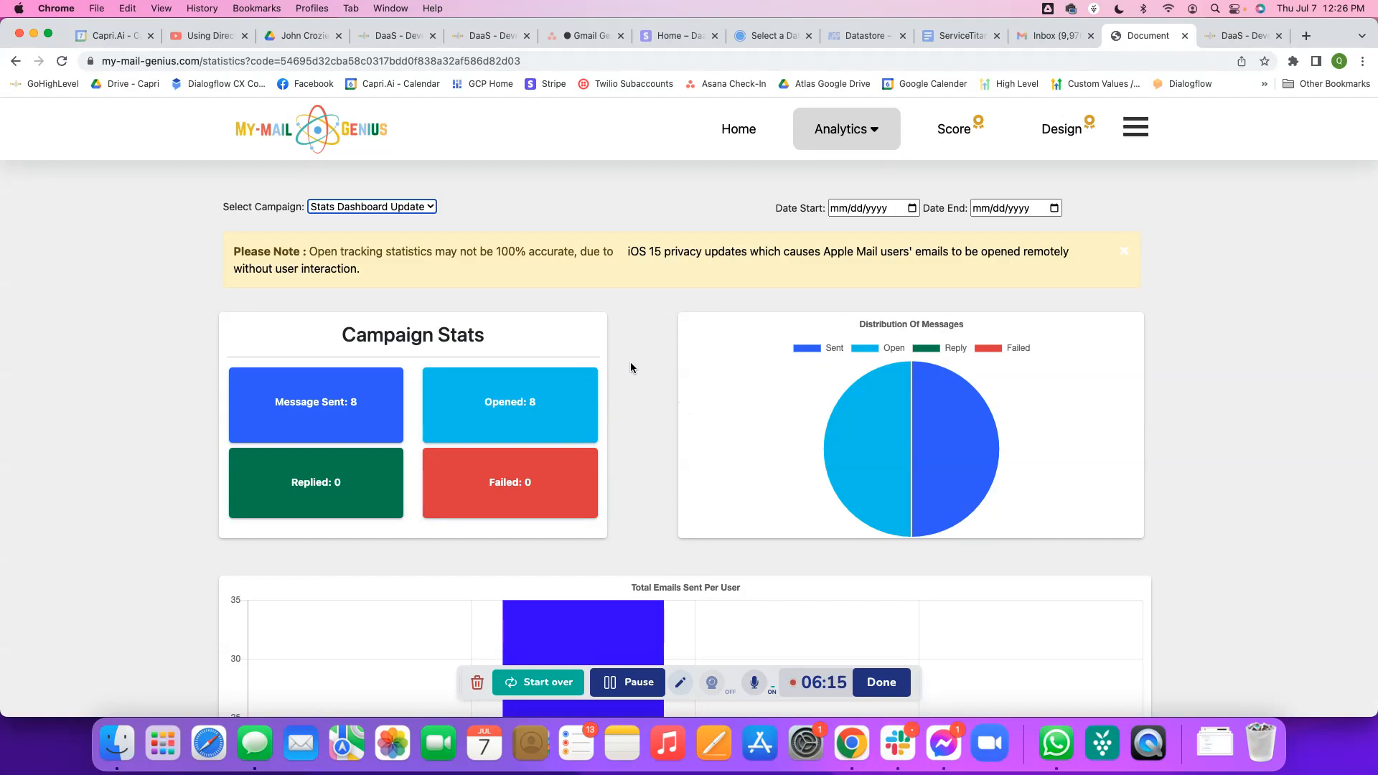
mouse_move(693, 380)
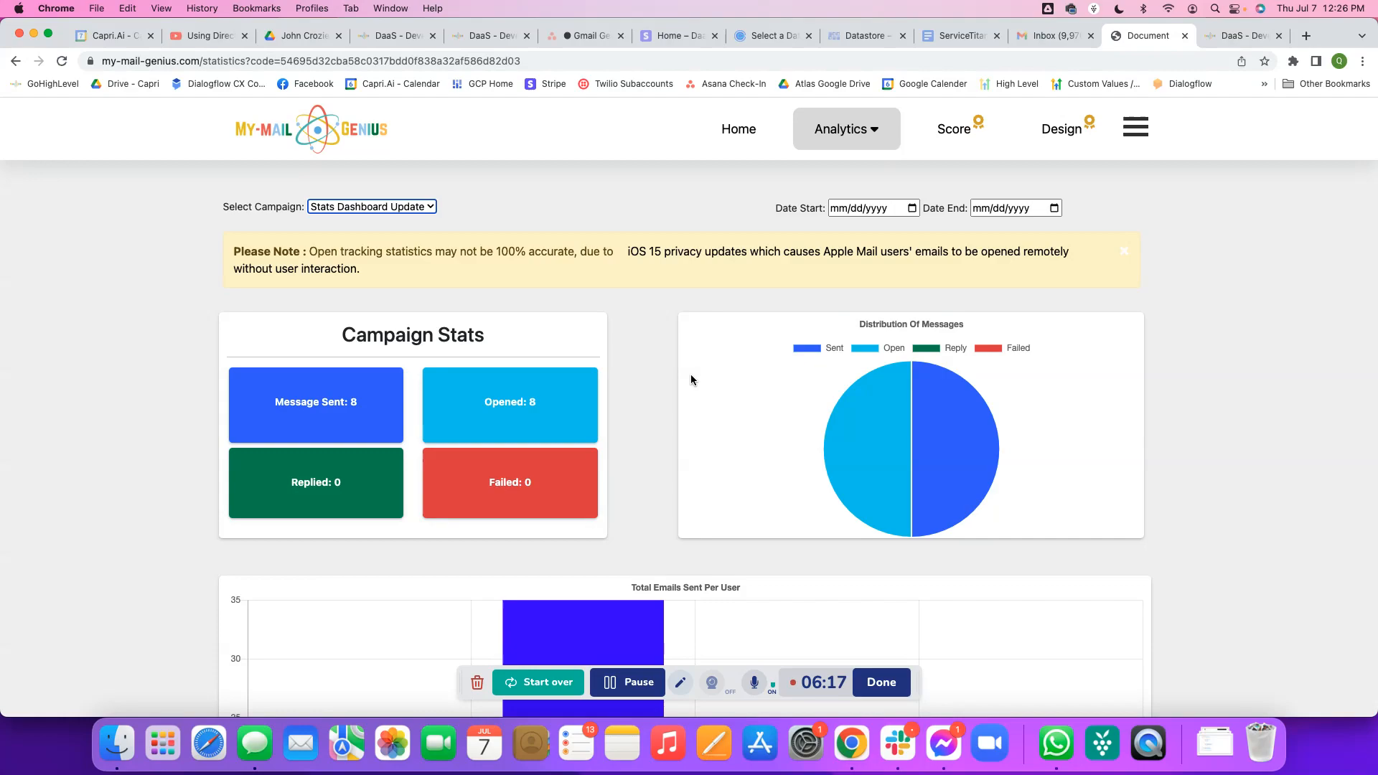
mouse_move(581, 306)
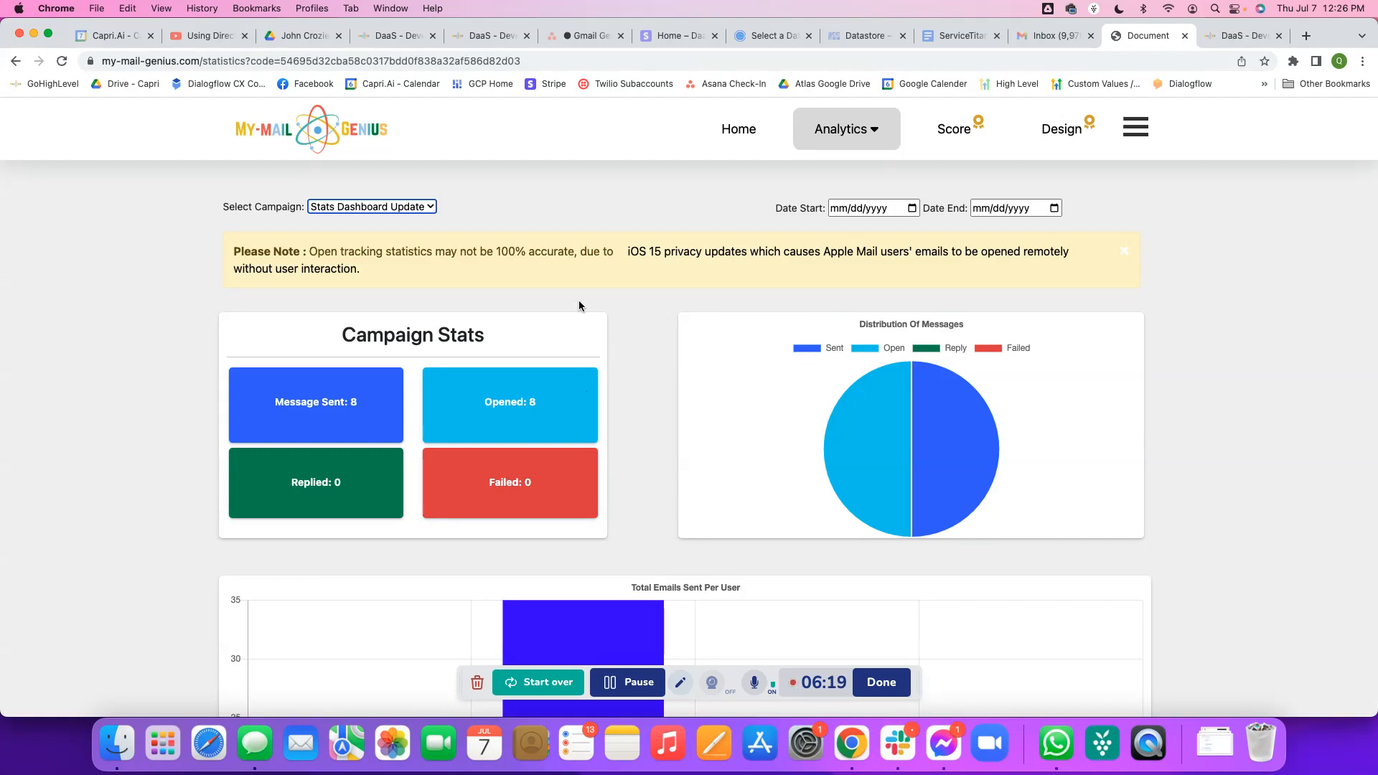
mouse_move(722, 447)
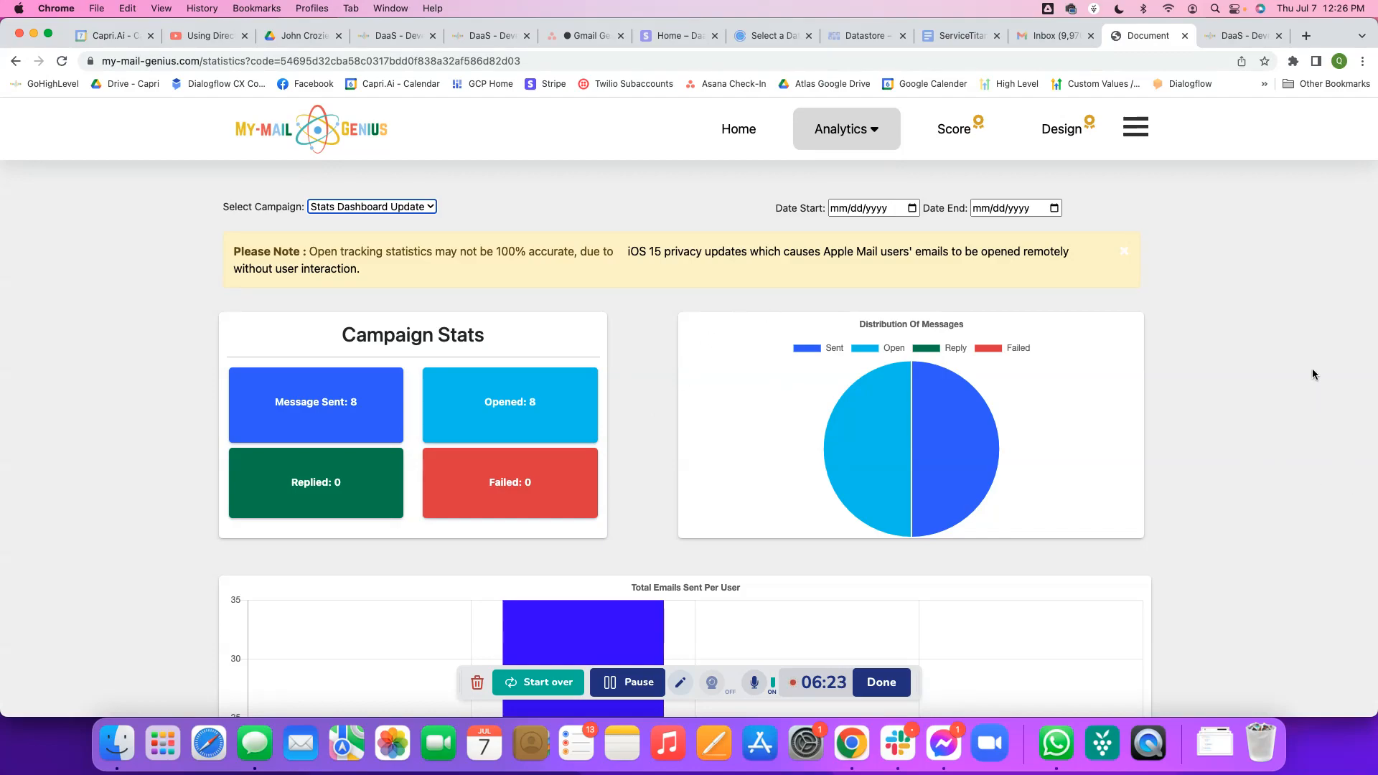
mouse_move(740, 482)
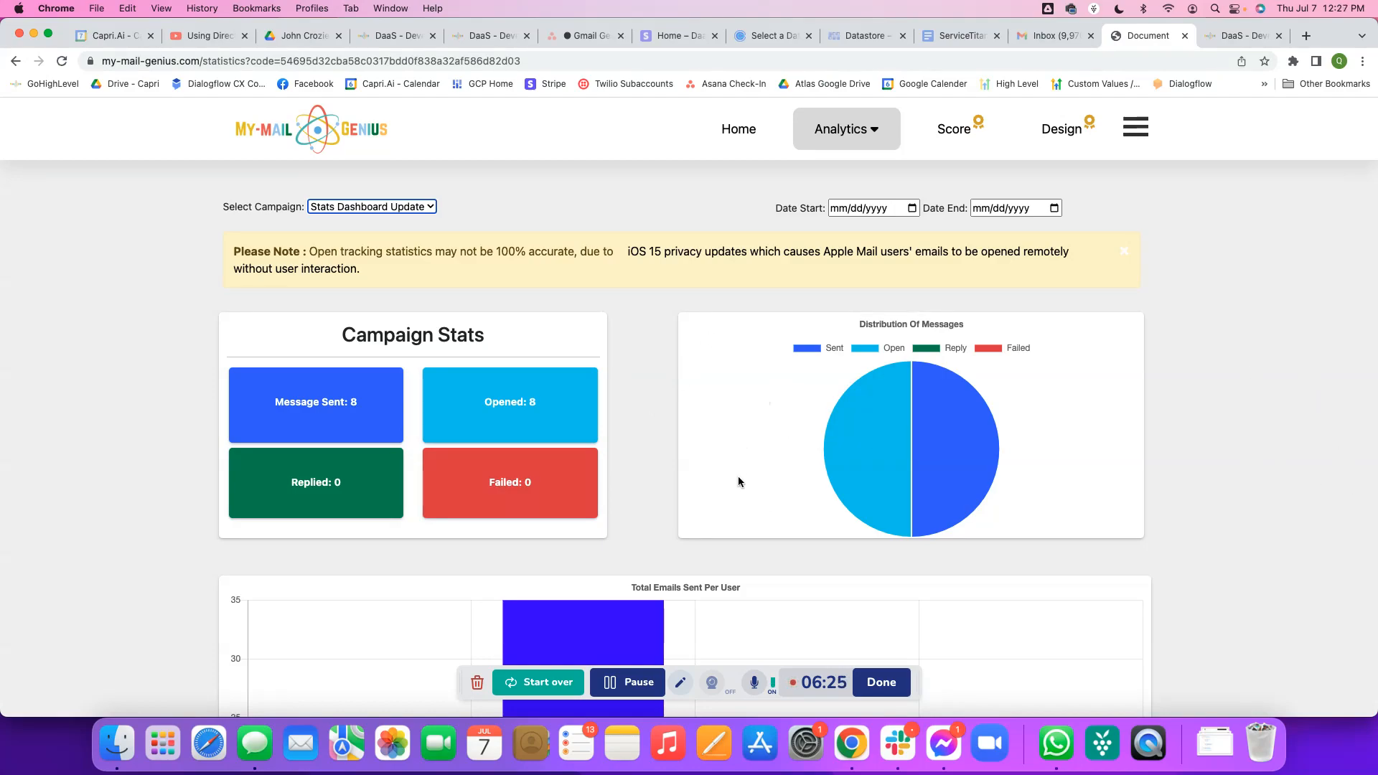
mouse_move(737, 505)
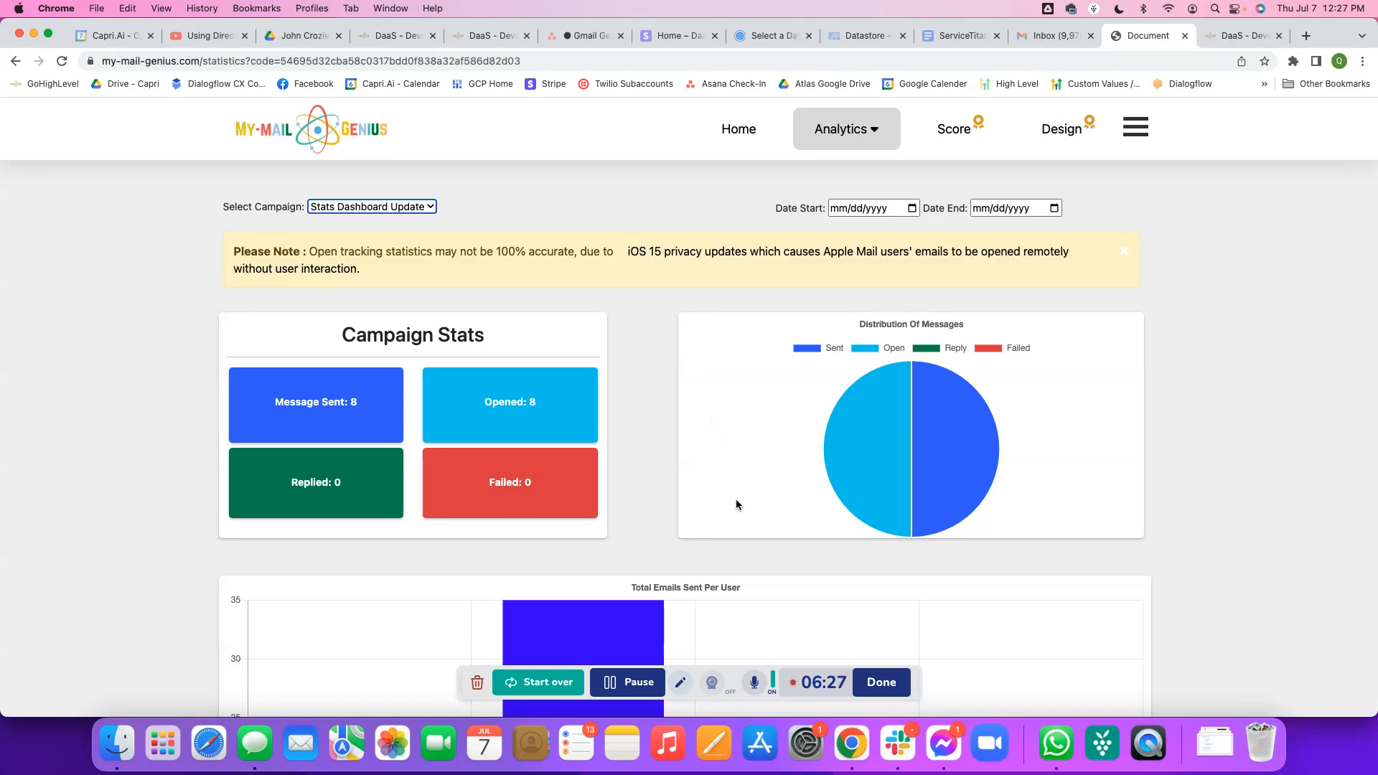